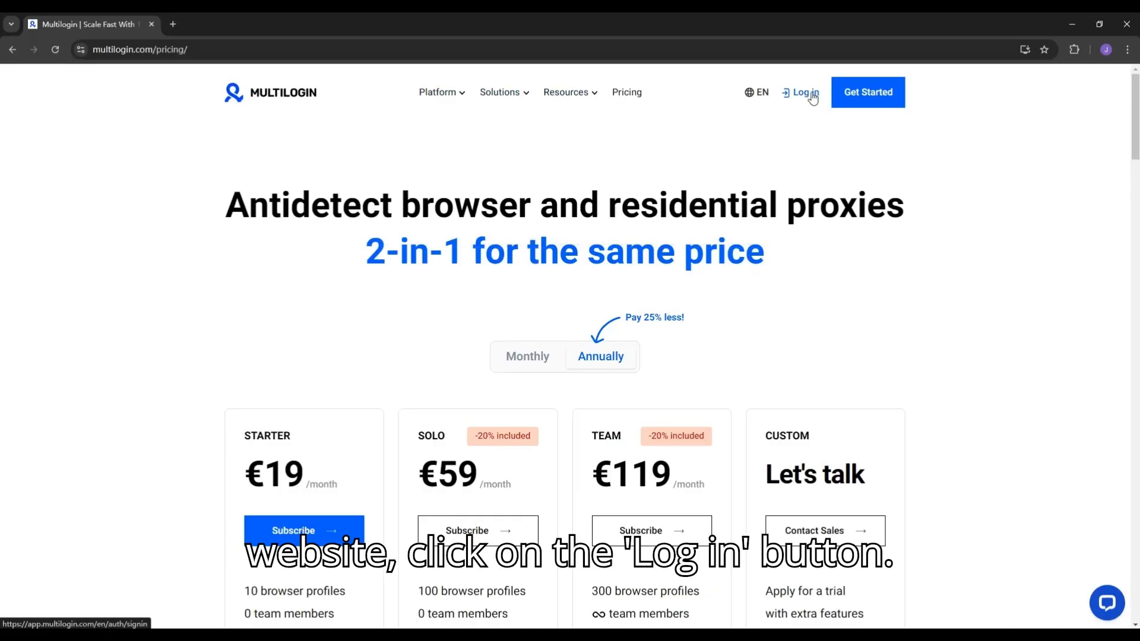
Sign in to Multilogin from the pricing page with email and password
{"action": "left_click", "coordinate": [804, 93]}
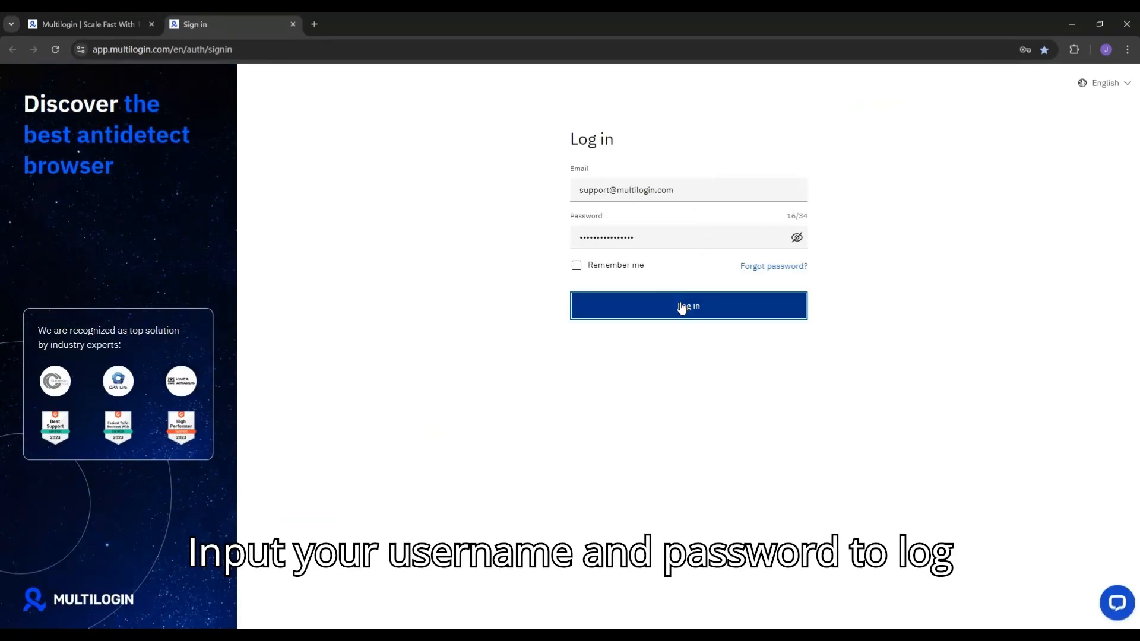
{"action": "left_click", "coordinate": [687, 305]}
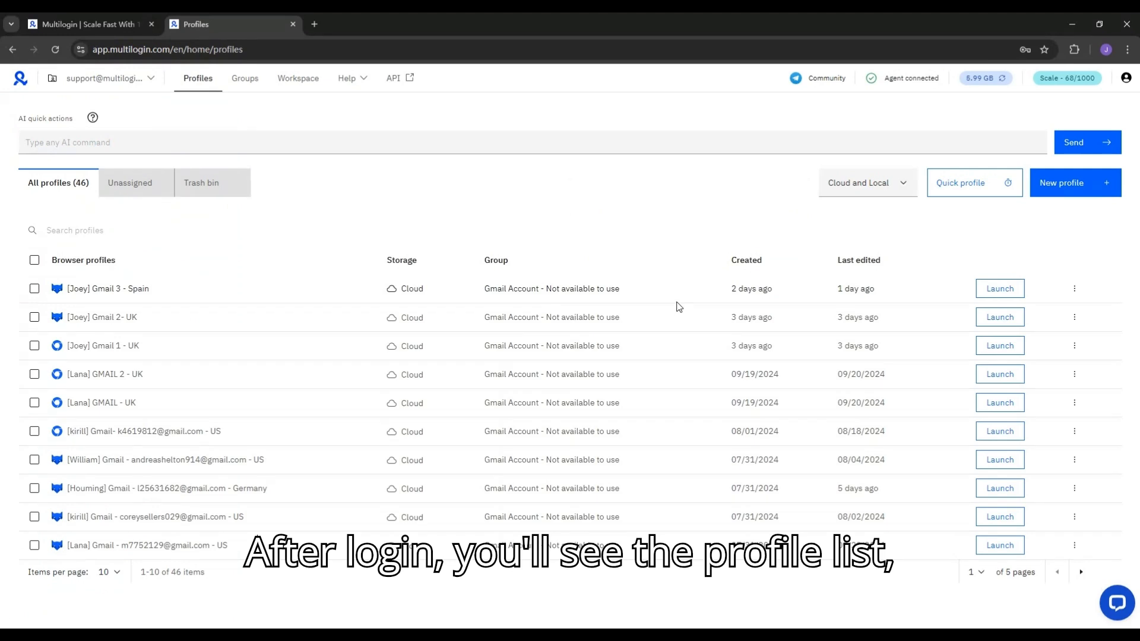
{"action": "mouse_move", "coordinate": [197, 78]}
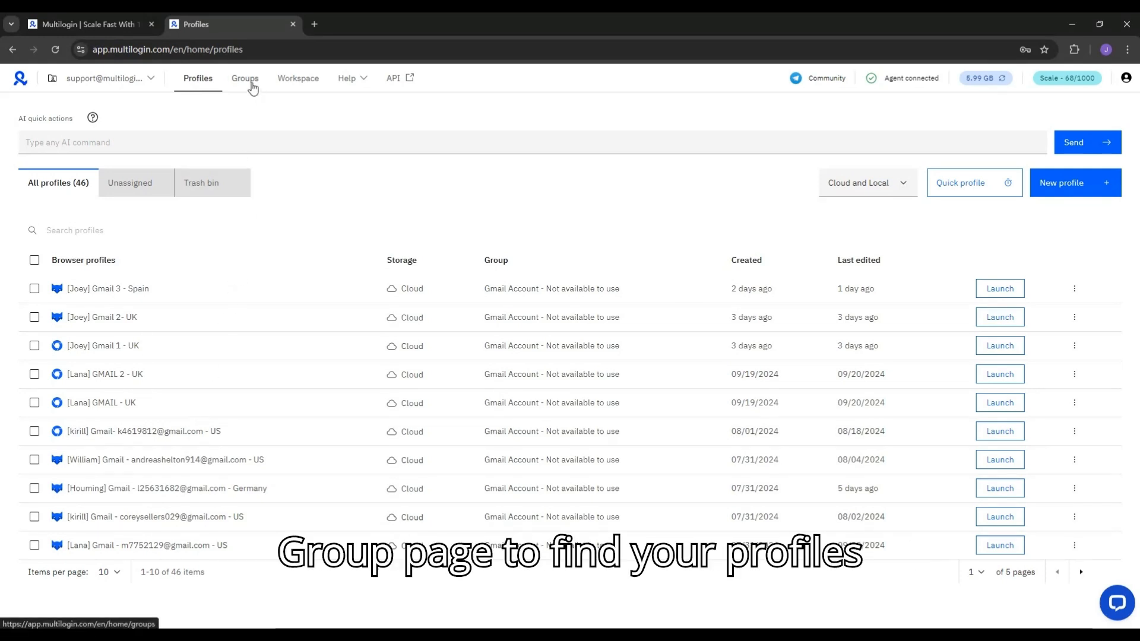
Open the Groups tab listing the four profile groups and their counts
{"action": "left_click", "coordinate": [245, 78]}
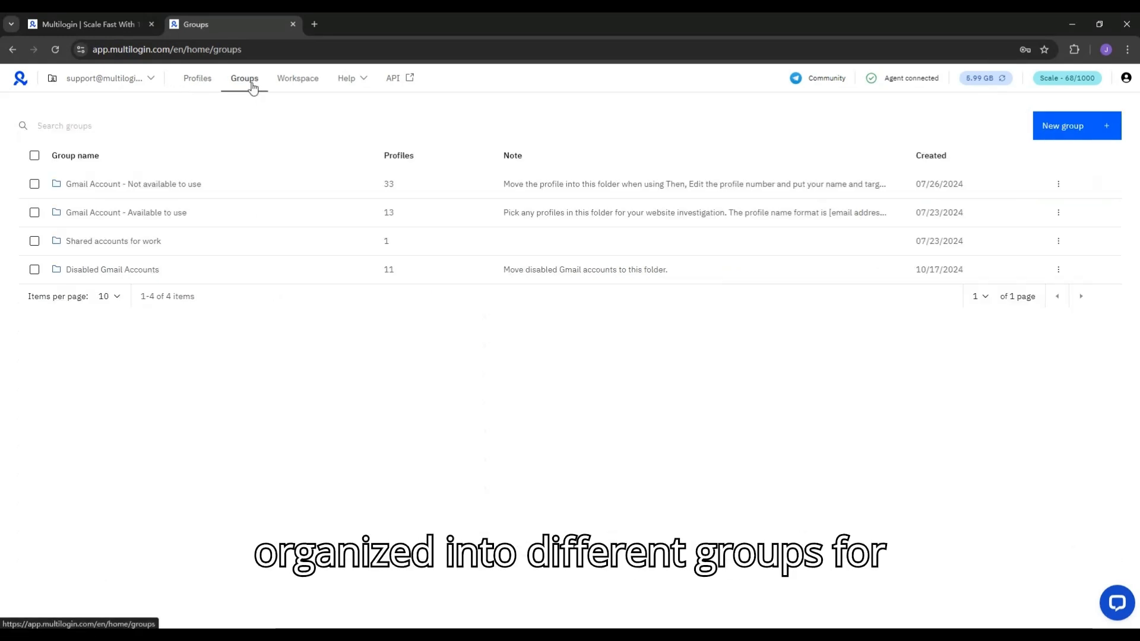
{"action": "mouse_move", "coordinate": [130, 318]}
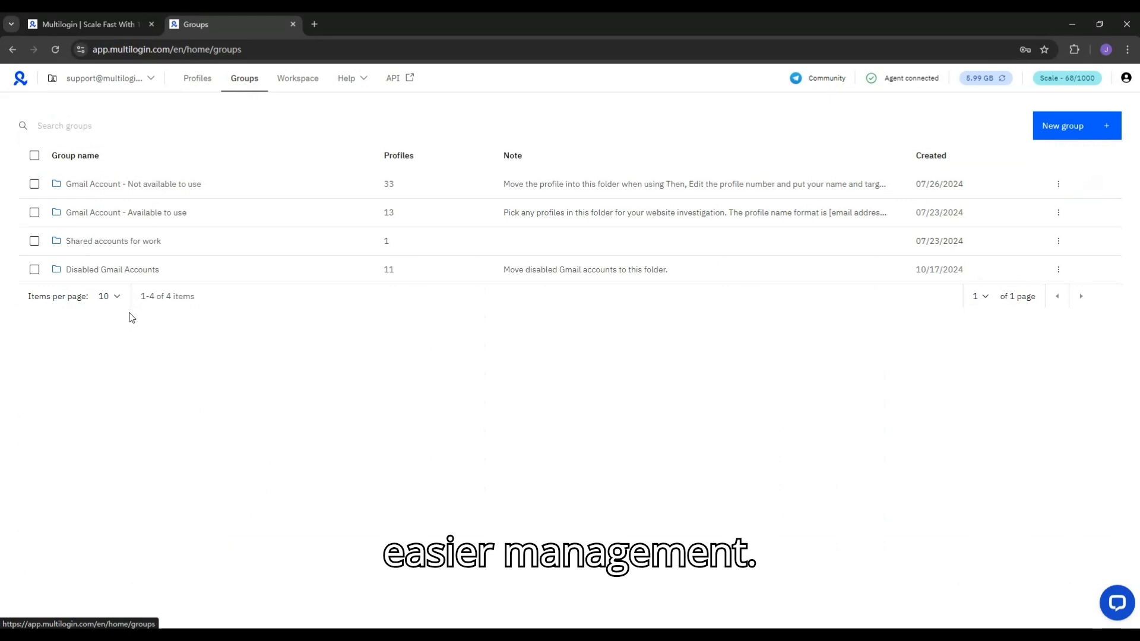
{"action": "mouse_move", "coordinate": [207, 184]}
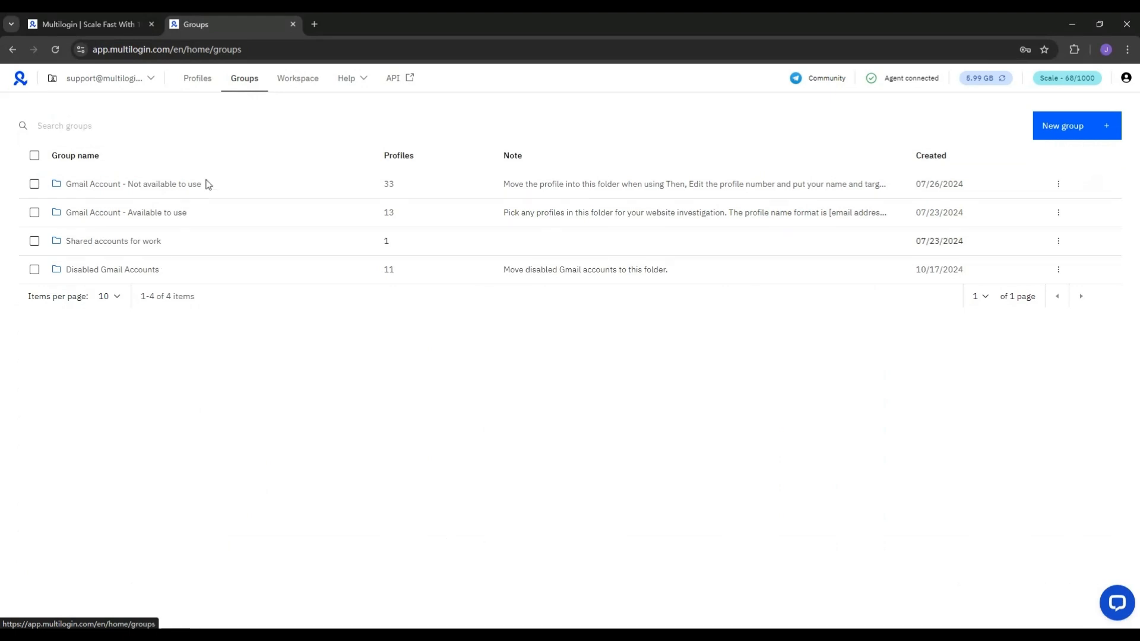
Review the Workspace page, opening and cancelling the Add team member dialog
{"action": "left_click", "coordinate": [297, 78]}
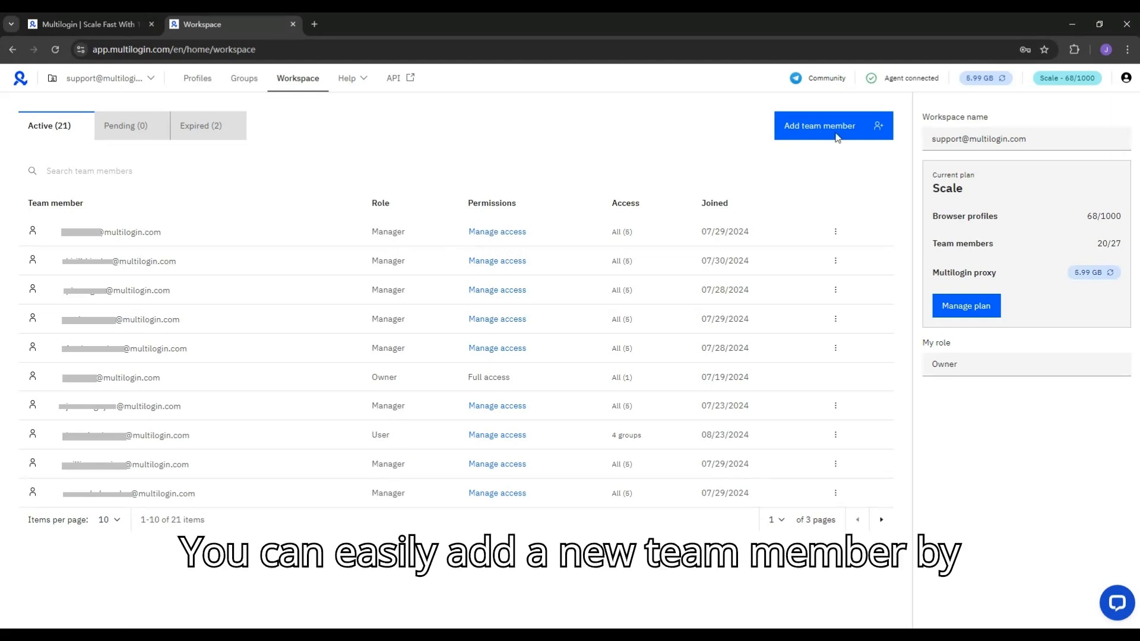
{"action": "left_click", "coordinate": [832, 125]}
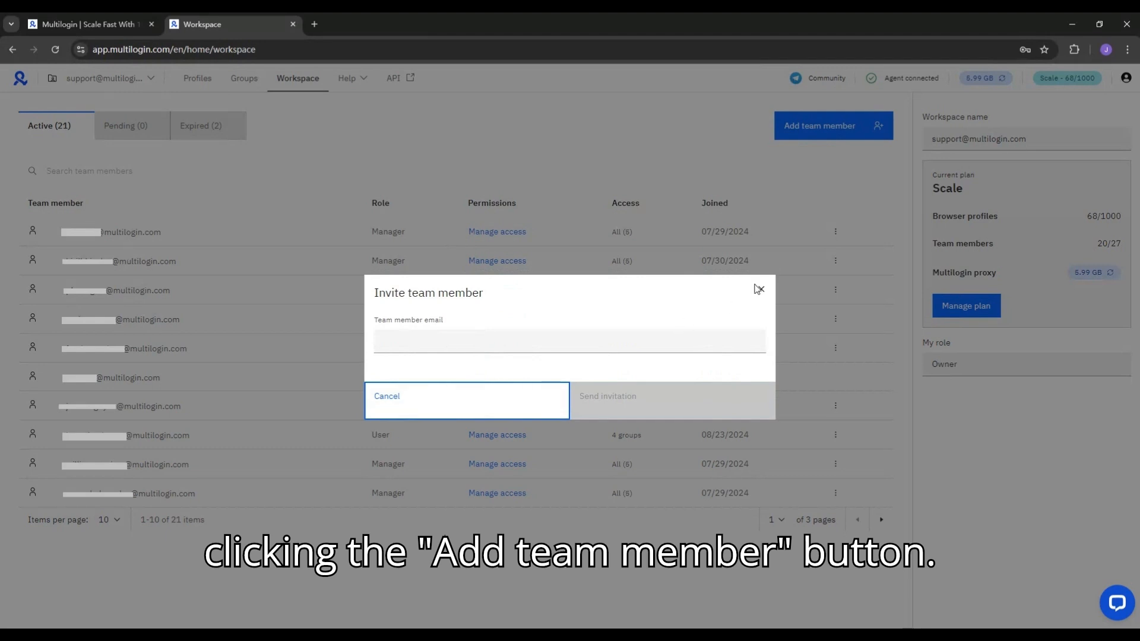
{"action": "left_click", "coordinate": [758, 289]}
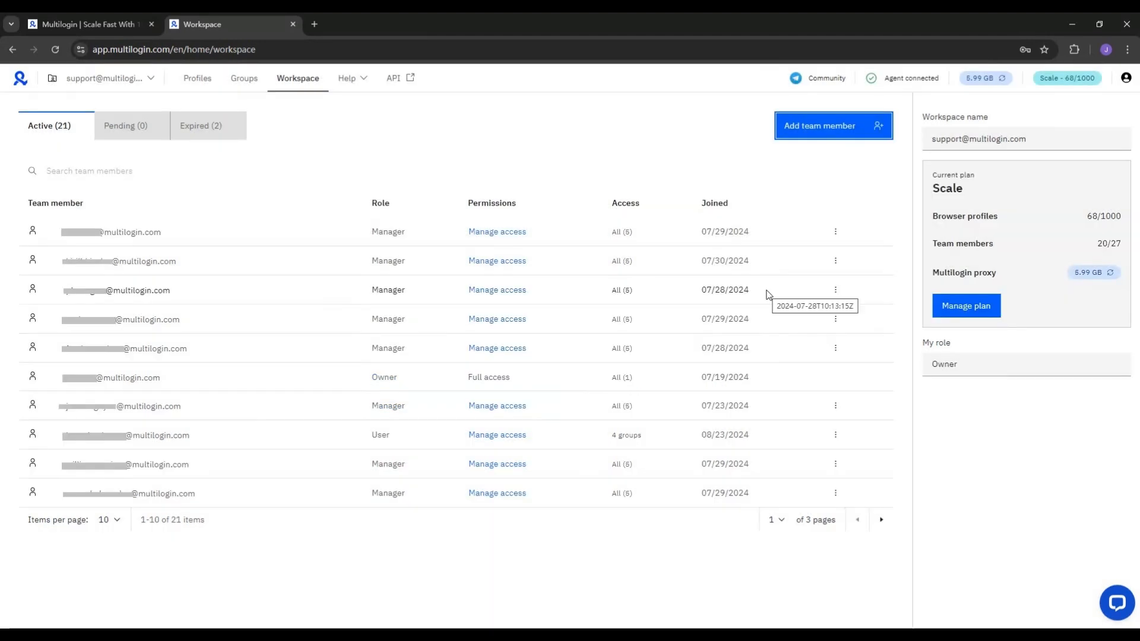
{"action": "mouse_move", "coordinate": [991, 129]}
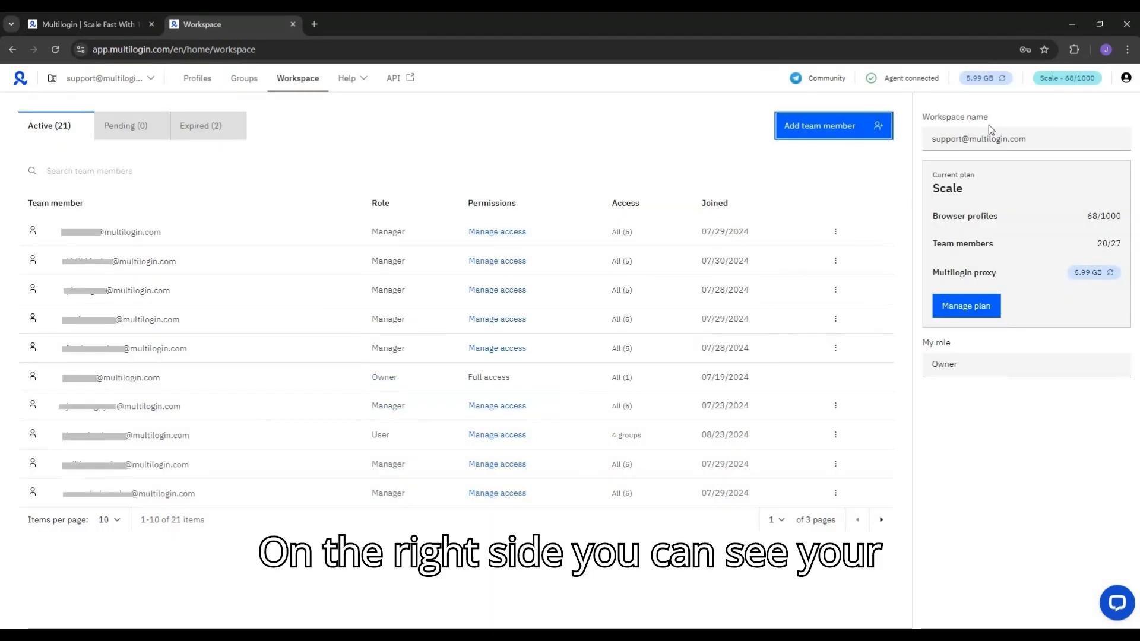
{"action": "mouse_move", "coordinate": [950, 210]}
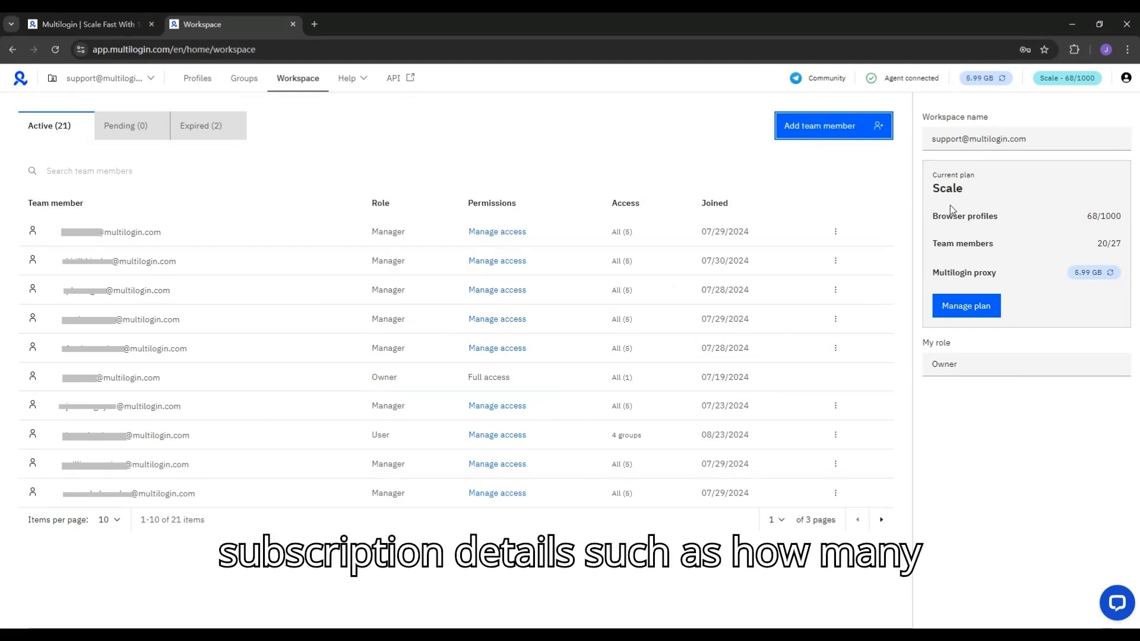
{"action": "mouse_move", "coordinate": [1039, 249]}
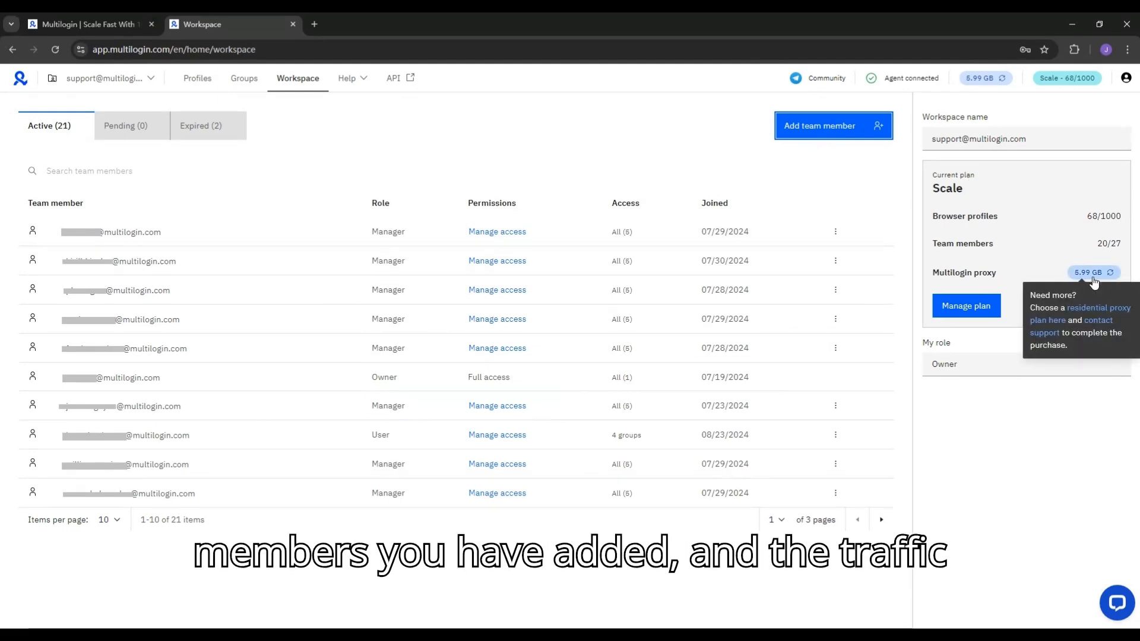
{"action": "mouse_move", "coordinate": [978, 333]}
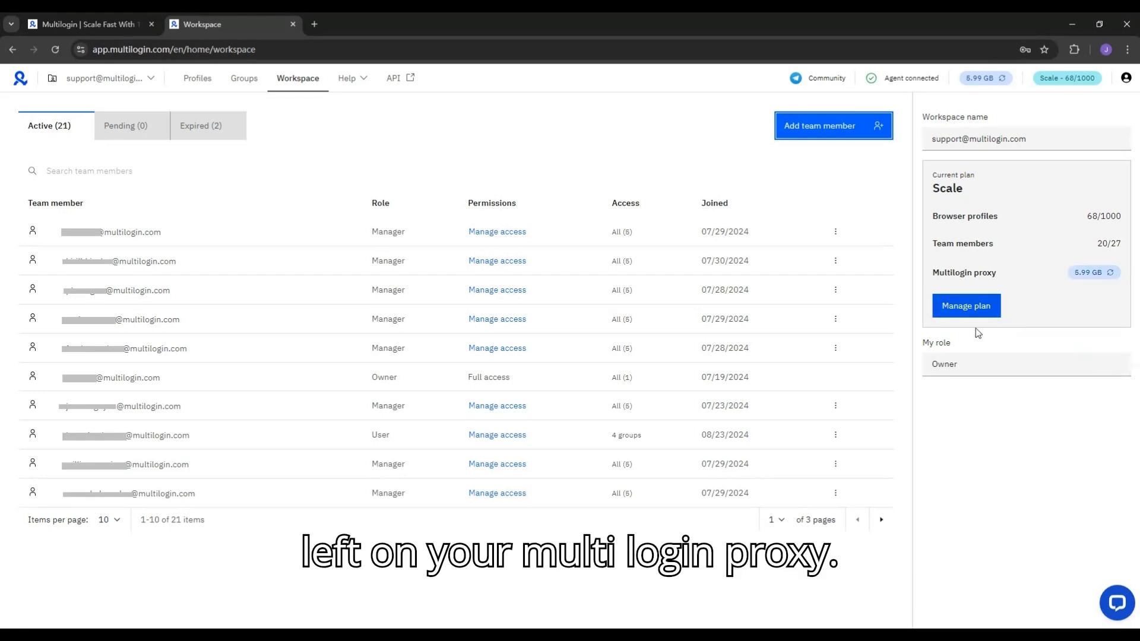
{"action": "mouse_move", "coordinate": [371, 85]}
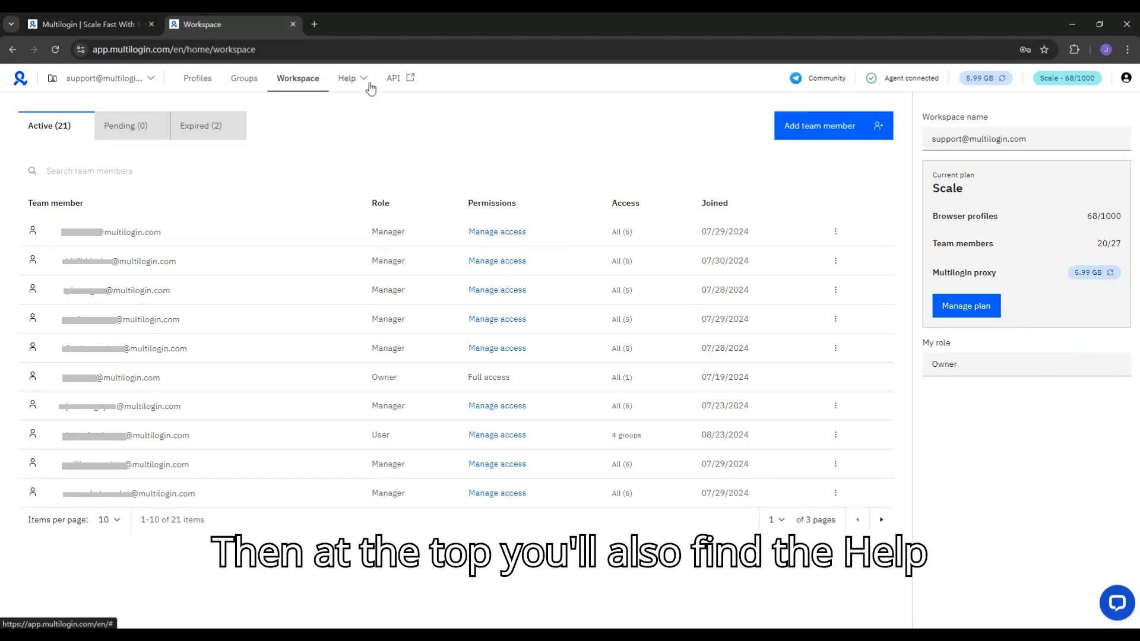
Browse the Help menu options and the API documentation link
{"action": "left_click", "coordinate": [347, 78]}
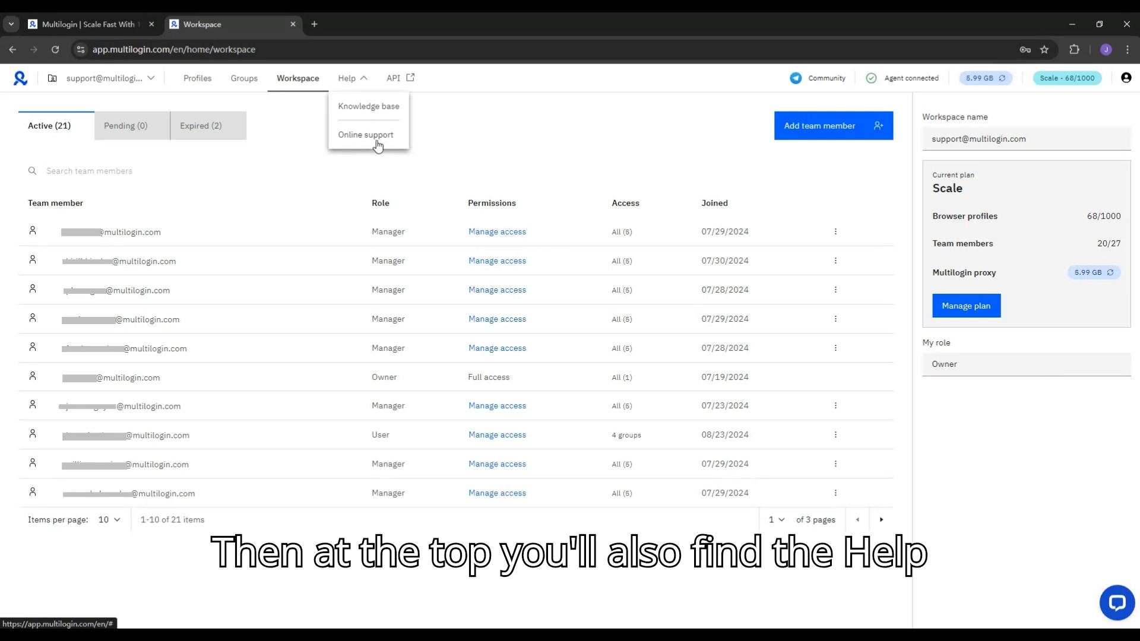
{"action": "left_click", "coordinate": [407, 105]}
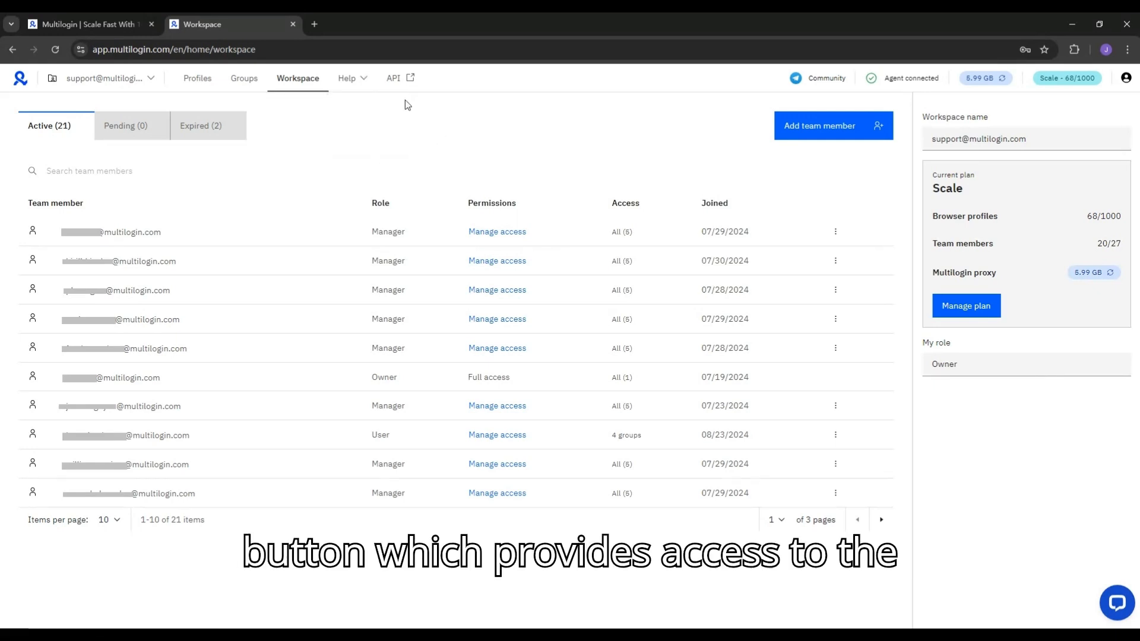
{"action": "mouse_move", "coordinate": [398, 78]}
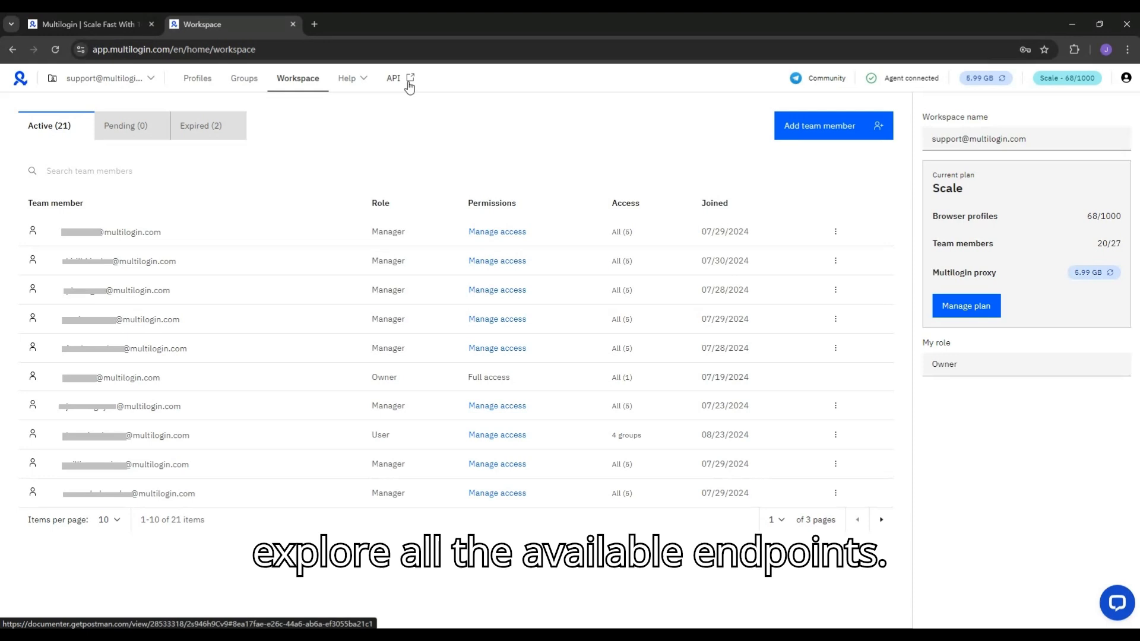
{"action": "left_click", "coordinate": [196, 78]}
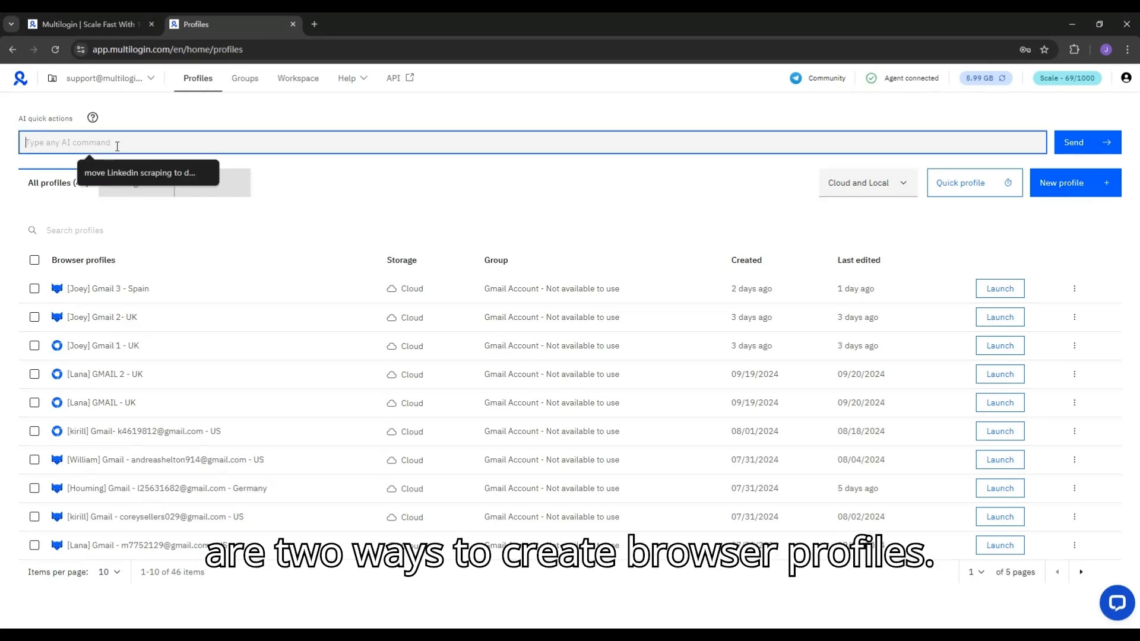
Send the AI quick action 'Create a Mimic browser profile with US proxy'
{"action": "type", "text": "Create"}
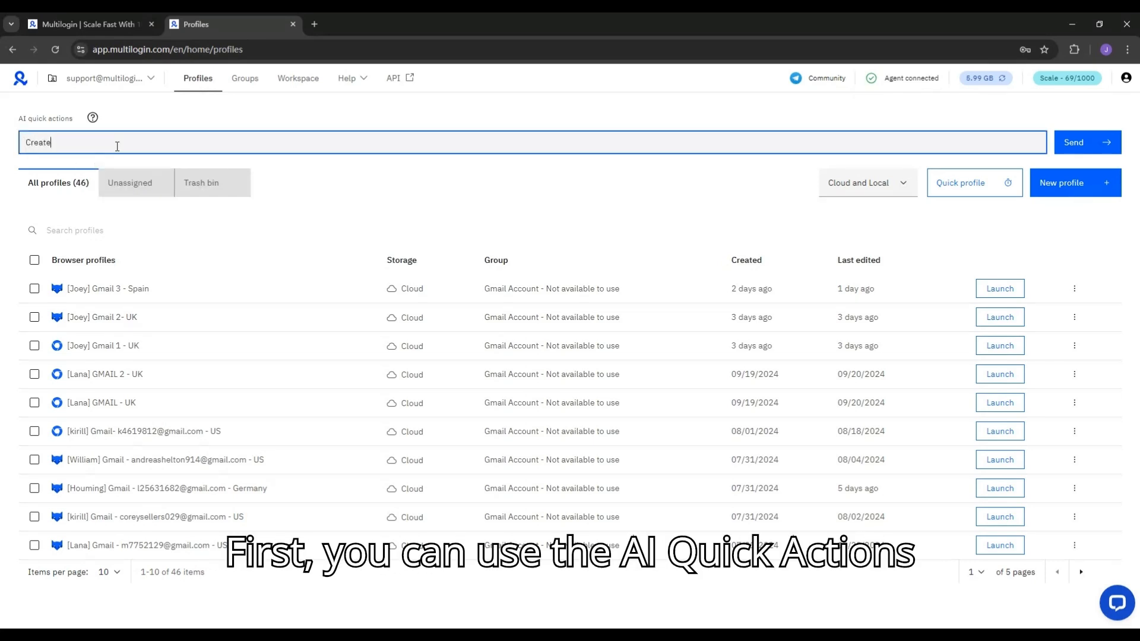
{"action": "type", "text": "a Mimic brow"}
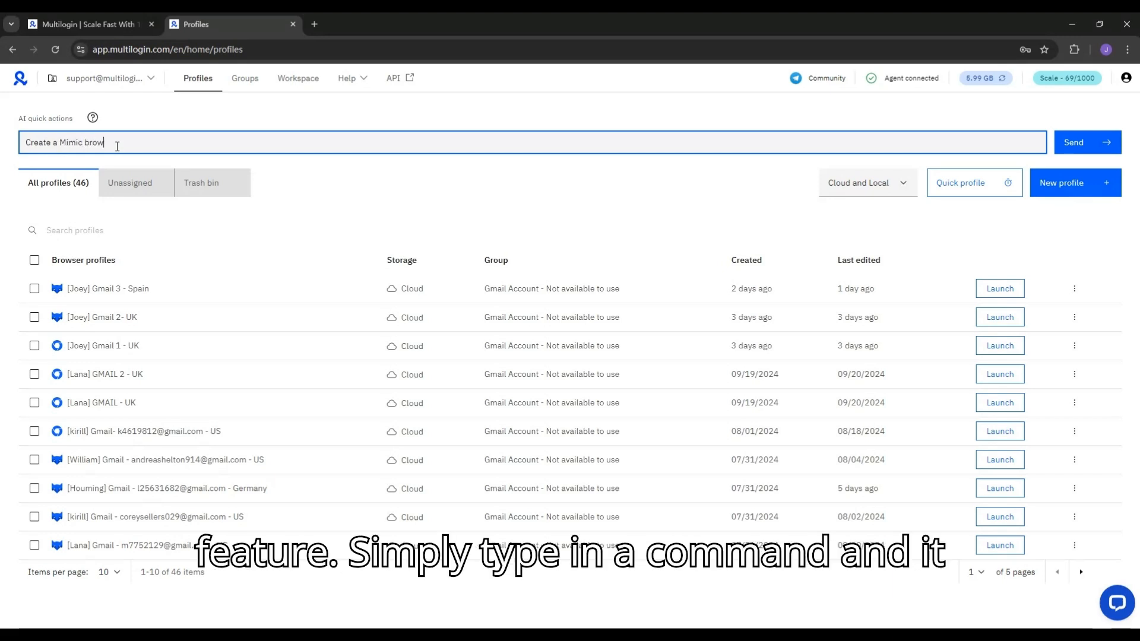
{"action": "type", "text": "ser profile with US"}
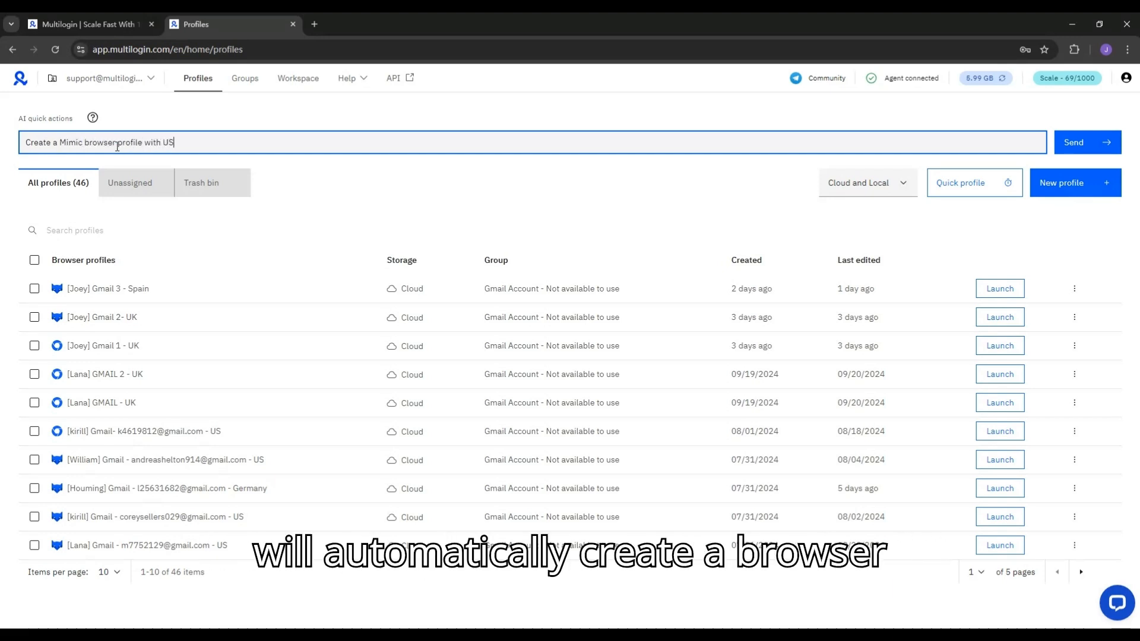
{"action": "type", "text": "proxy"}
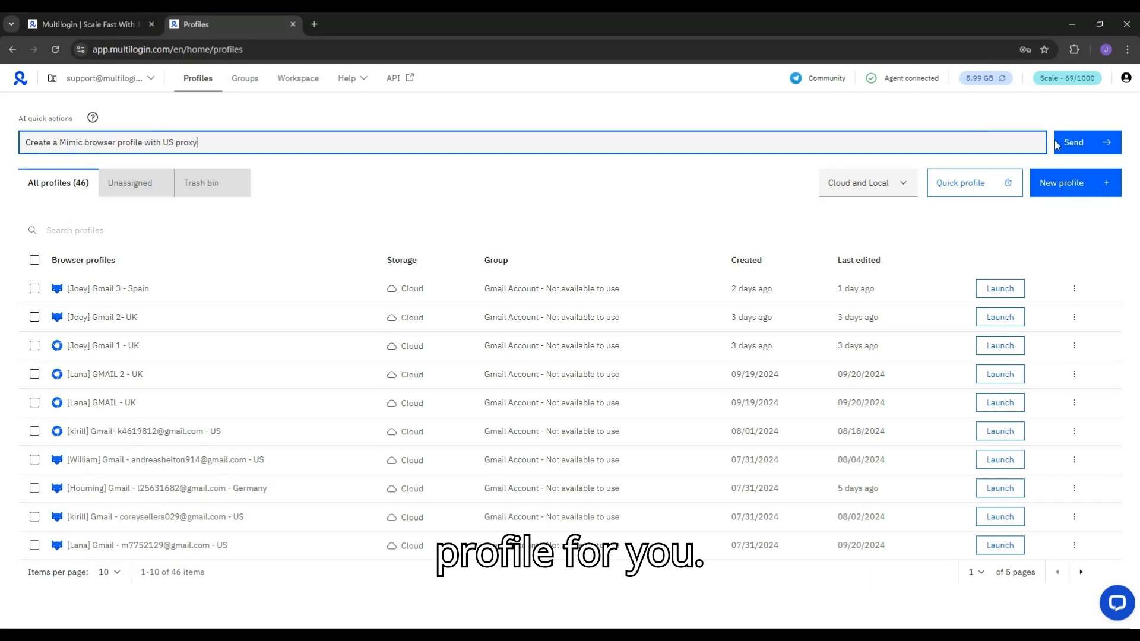
{"action": "left_click", "coordinate": [1085, 142]}
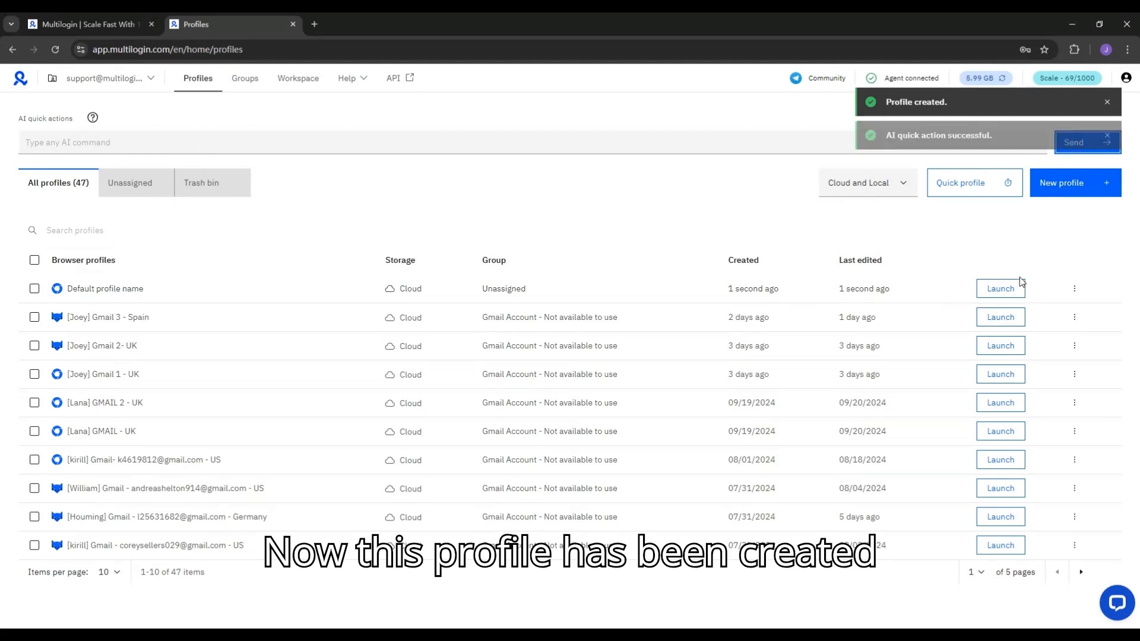
Check the new profile's proxy settings in its editor, then cancel without saving
{"action": "left_click", "coordinate": [1074, 288]}
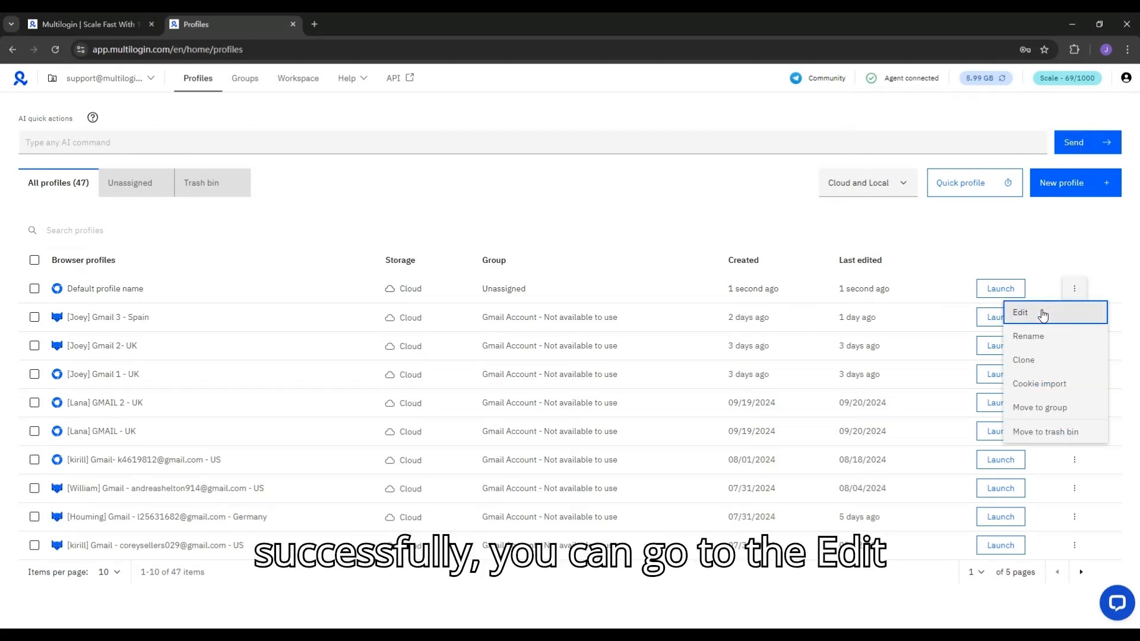
{"action": "left_click", "coordinate": [1019, 312]}
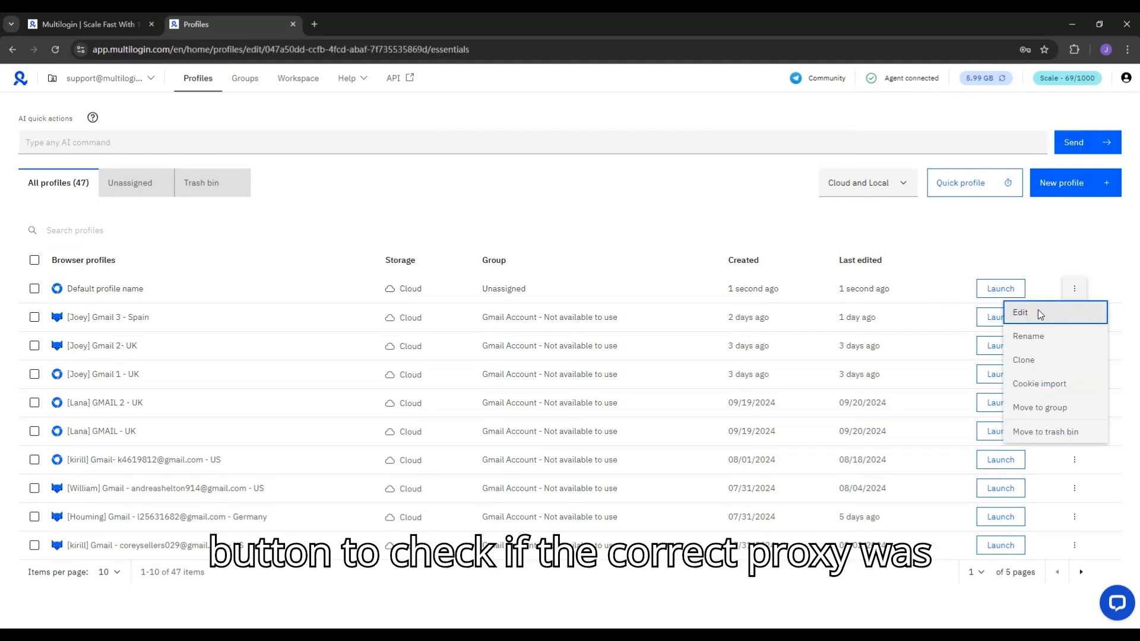
{"action": "left_click", "coordinate": [1020, 313]}
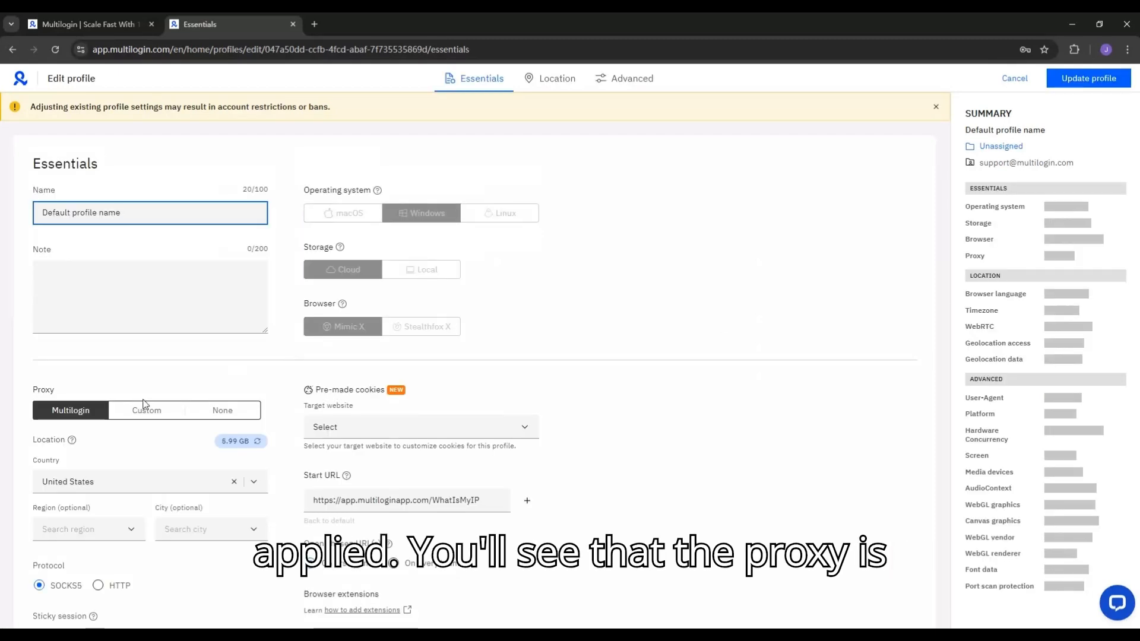
{"action": "scroll", "scroll_direction": "down", "scroll_amount": 3}
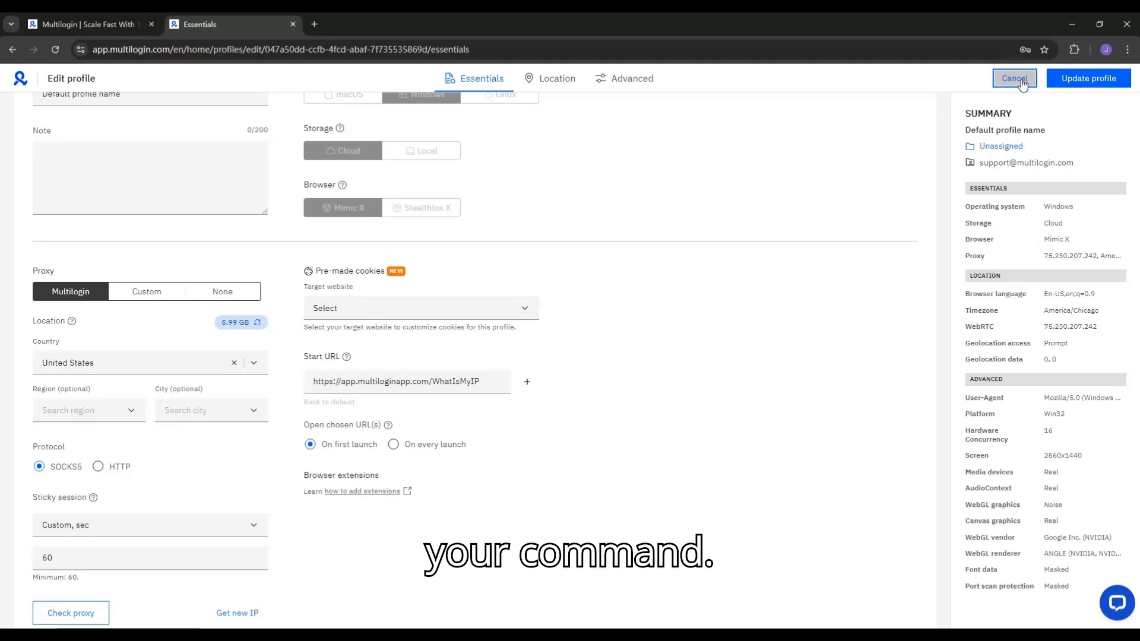
{"action": "left_click", "coordinate": [1013, 78]}
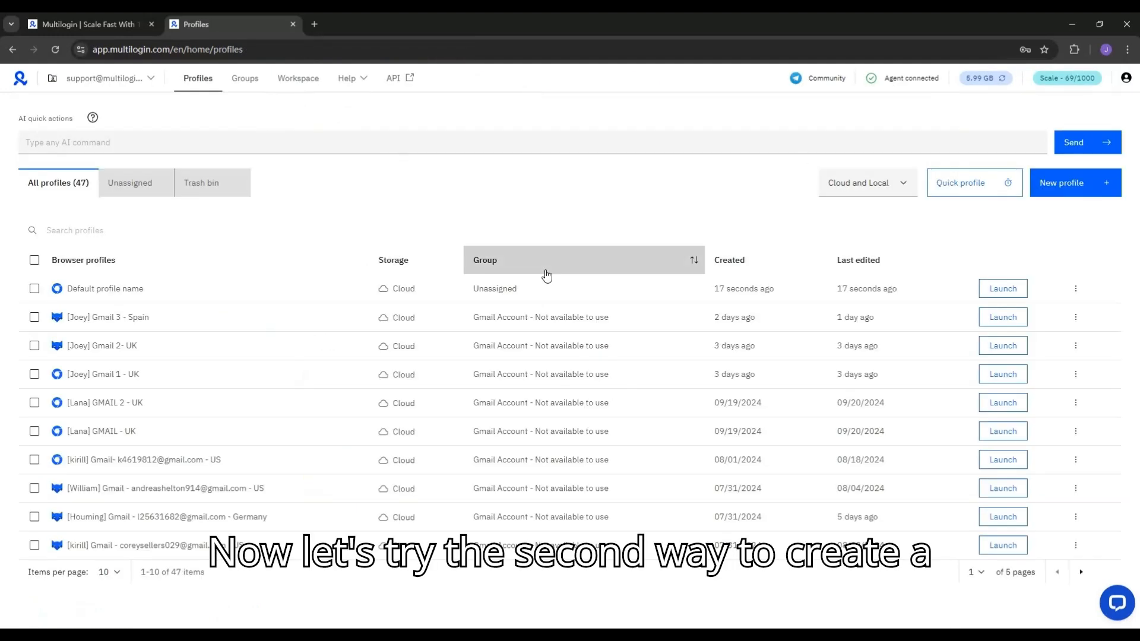
{"action": "mouse_move", "coordinate": [974, 182]}
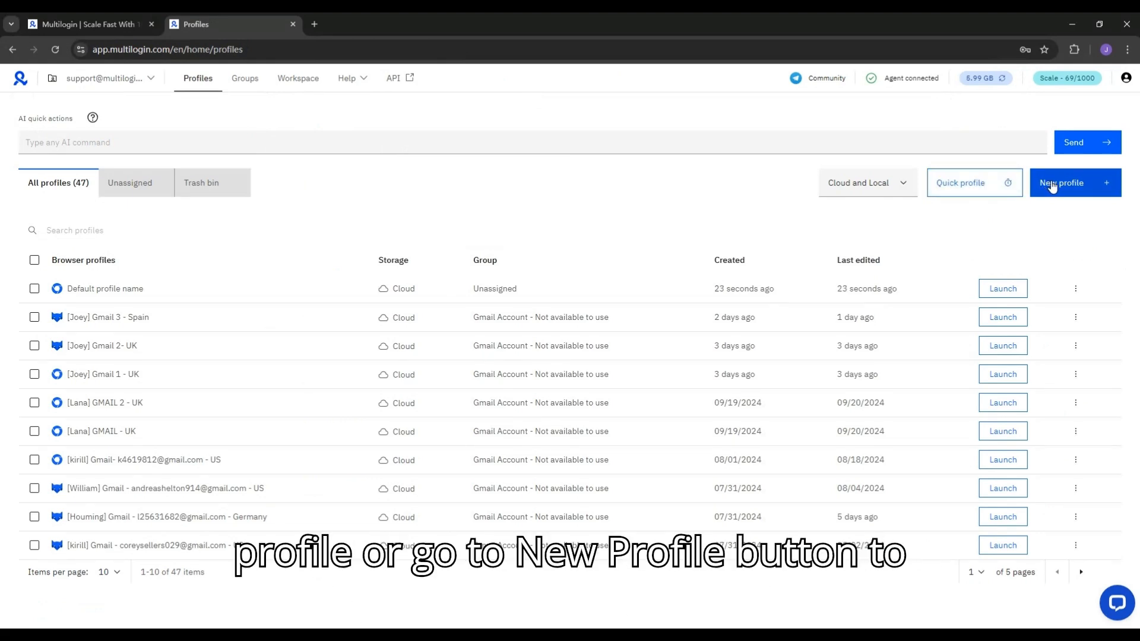
Start a new profile named 'Demo' on Windows with Mimic and Local storage
{"action": "left_click", "coordinate": [1062, 183]}
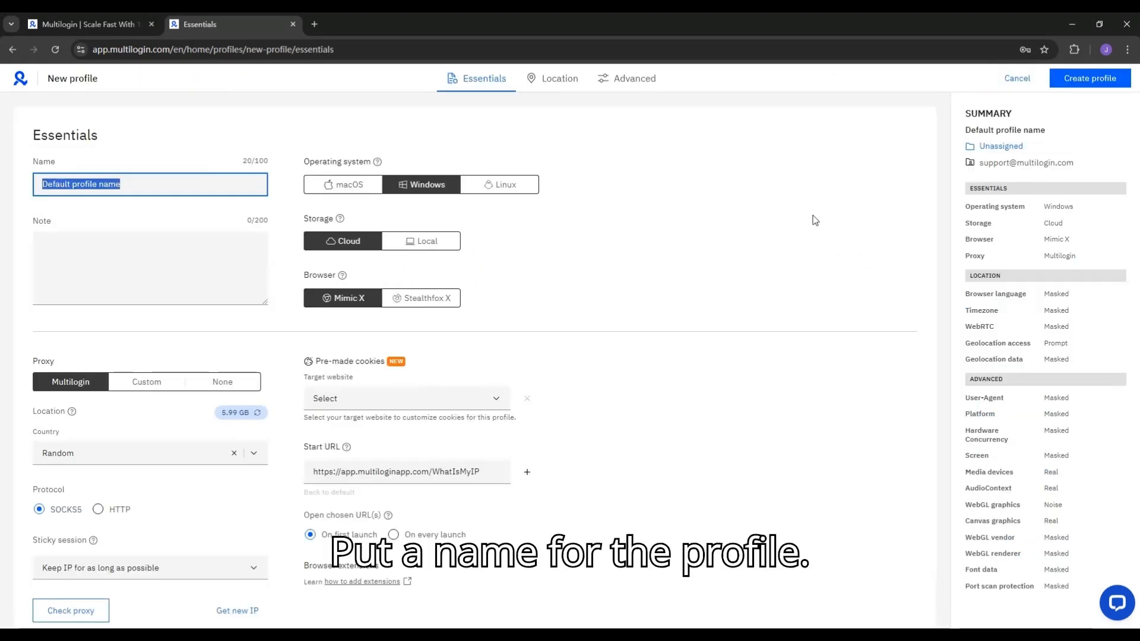
{"action": "left_click", "coordinate": [149, 184]}
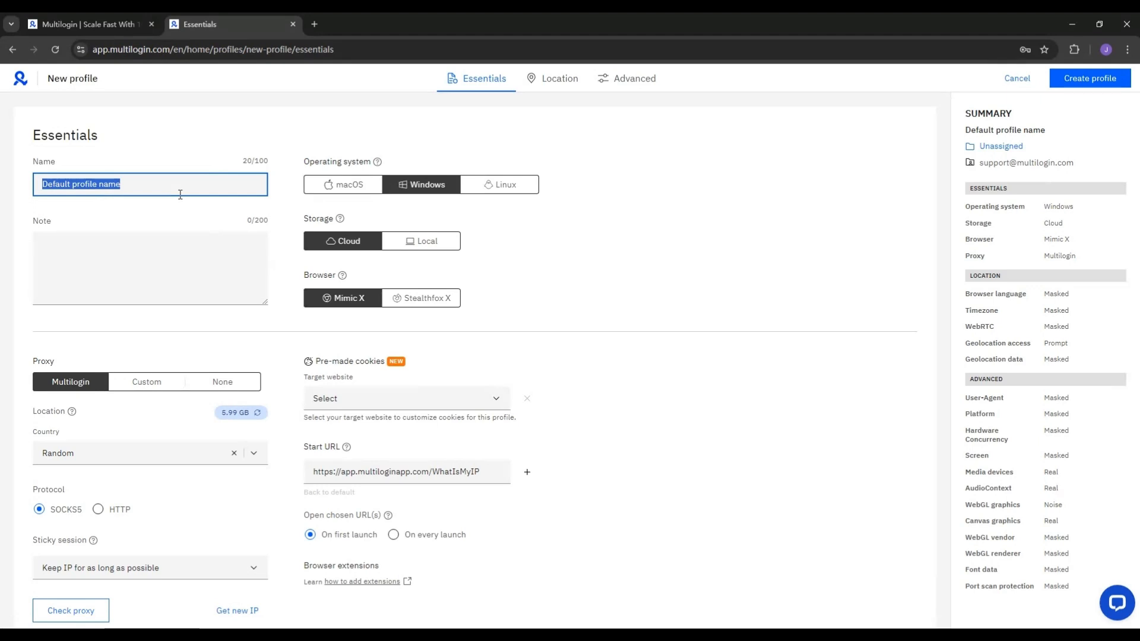
{"action": "type", "text": "Demo"}
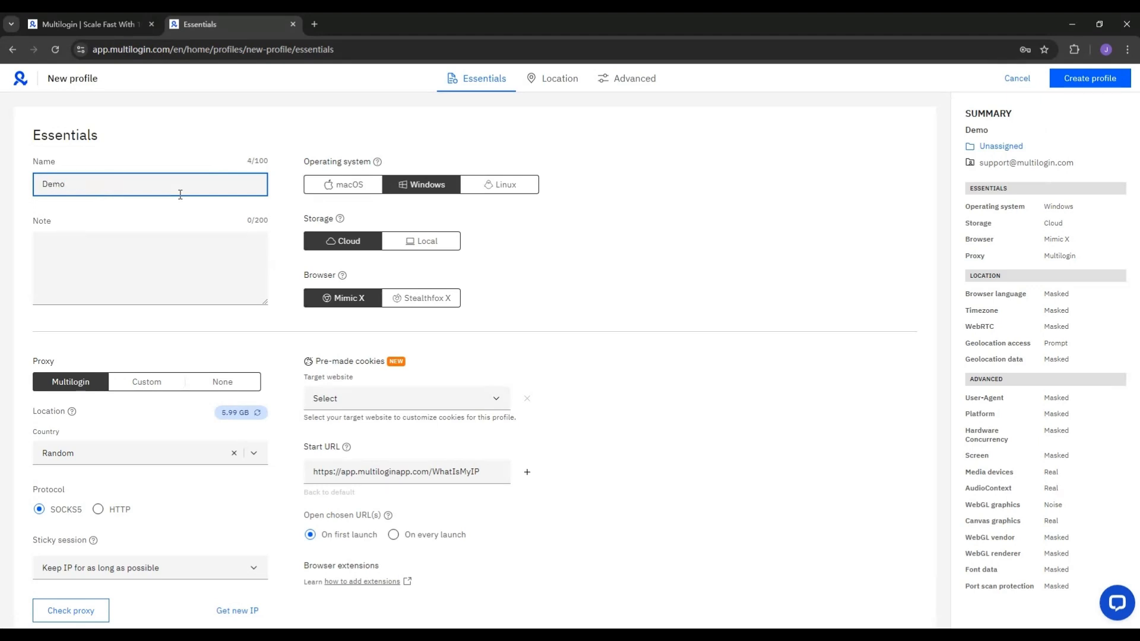
{"action": "mouse_move", "coordinate": [343, 184]}
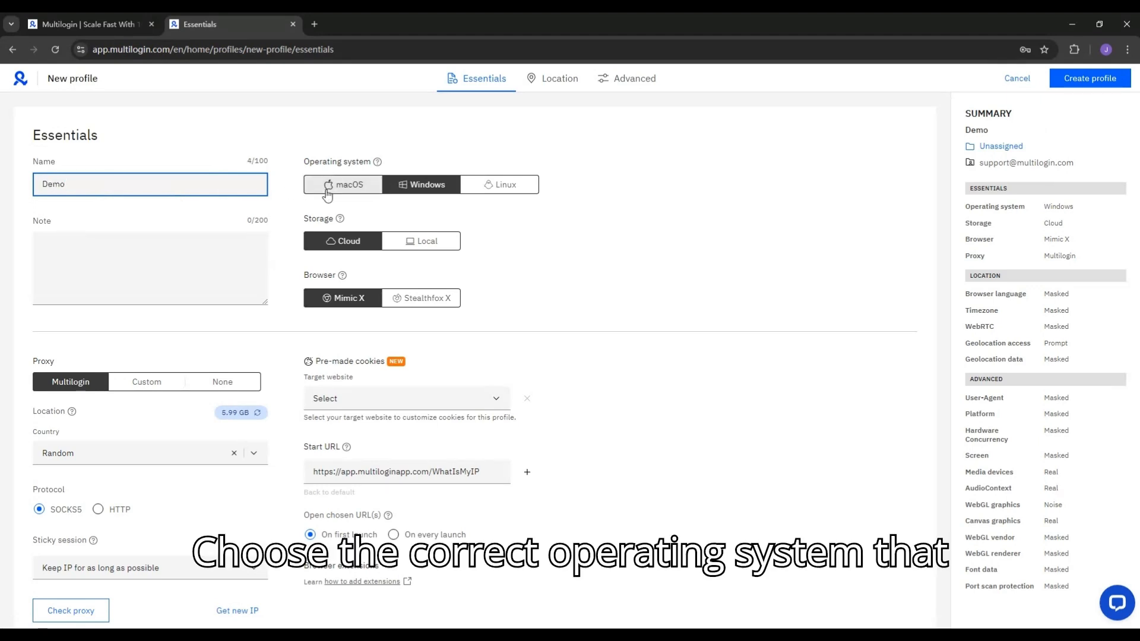
{"action": "mouse_move", "coordinate": [408, 195]}
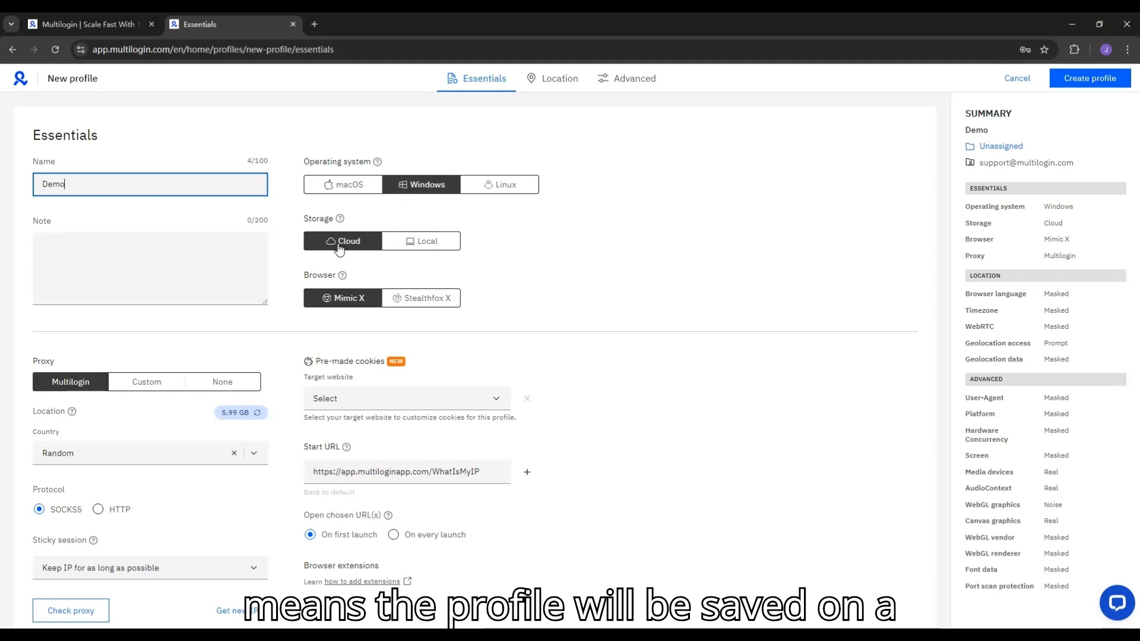
{"action": "mouse_move", "coordinate": [369, 247]}
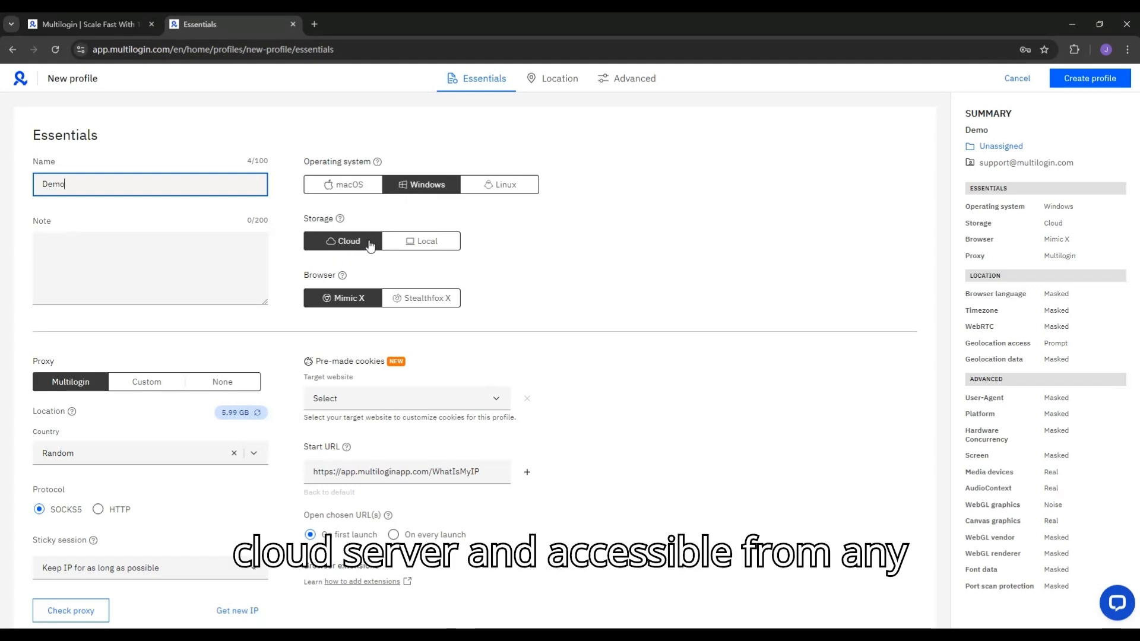
{"action": "left_click", "coordinate": [422, 240]}
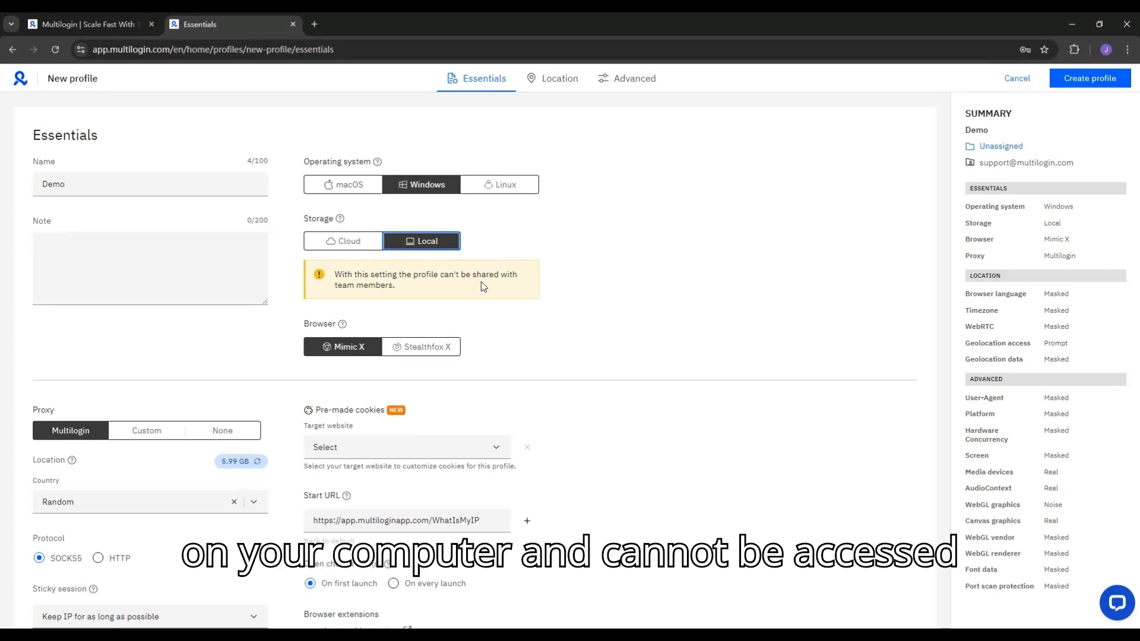
{"action": "mouse_move", "coordinate": [397, 350]}
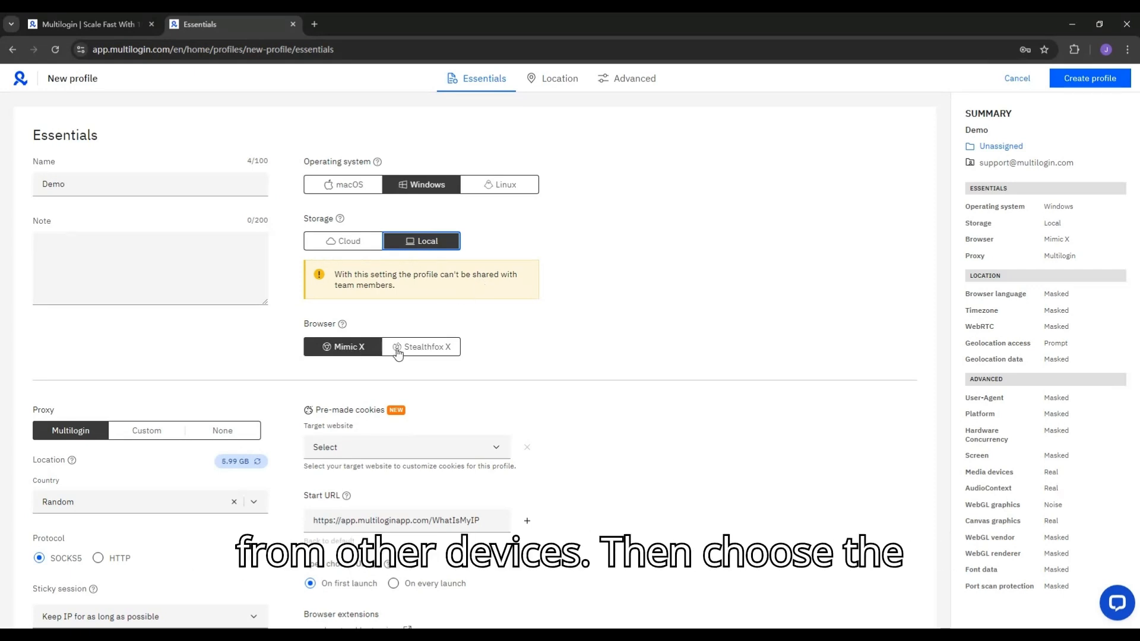
{"action": "mouse_move", "coordinate": [412, 357]}
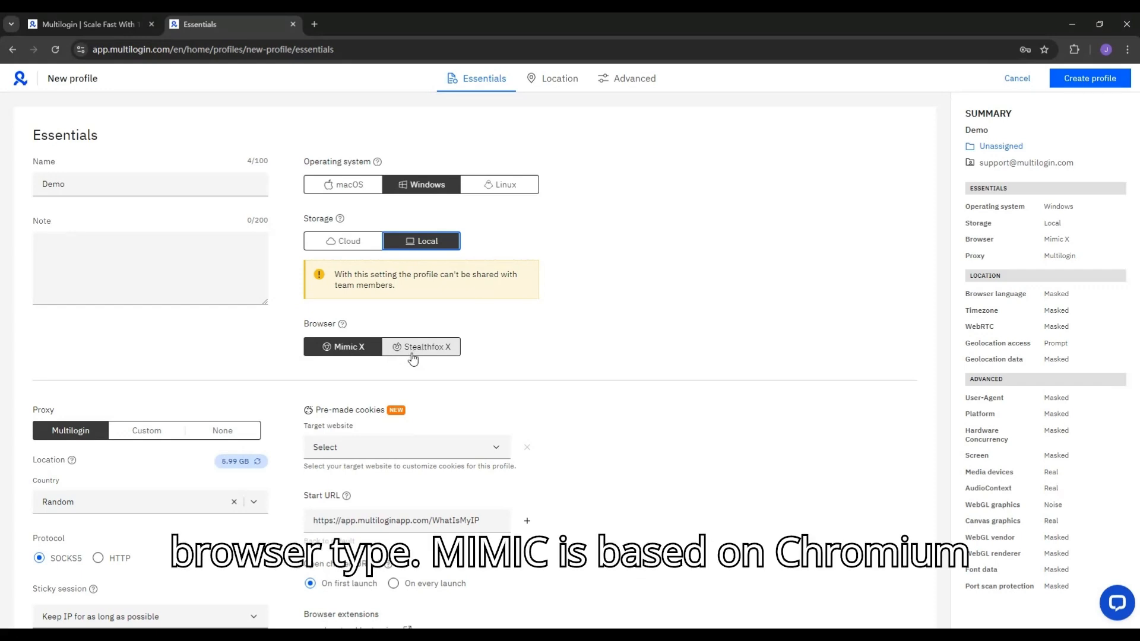
{"action": "mouse_move", "coordinate": [213, 367]}
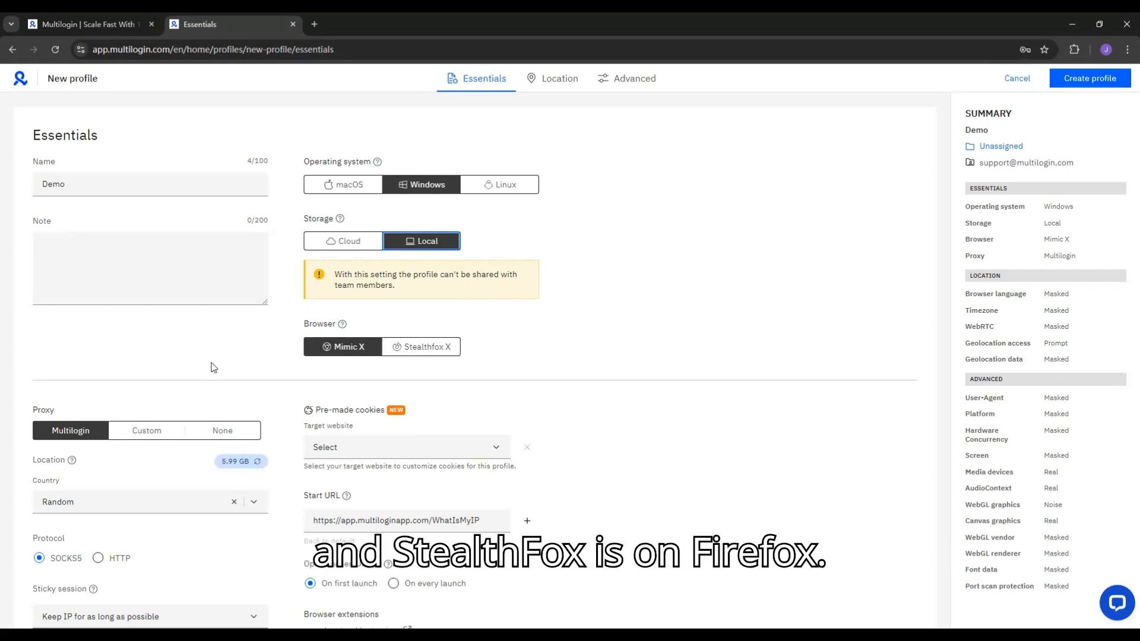
{"action": "scroll", "scroll_direction": "down", "scroll_amount": 3}
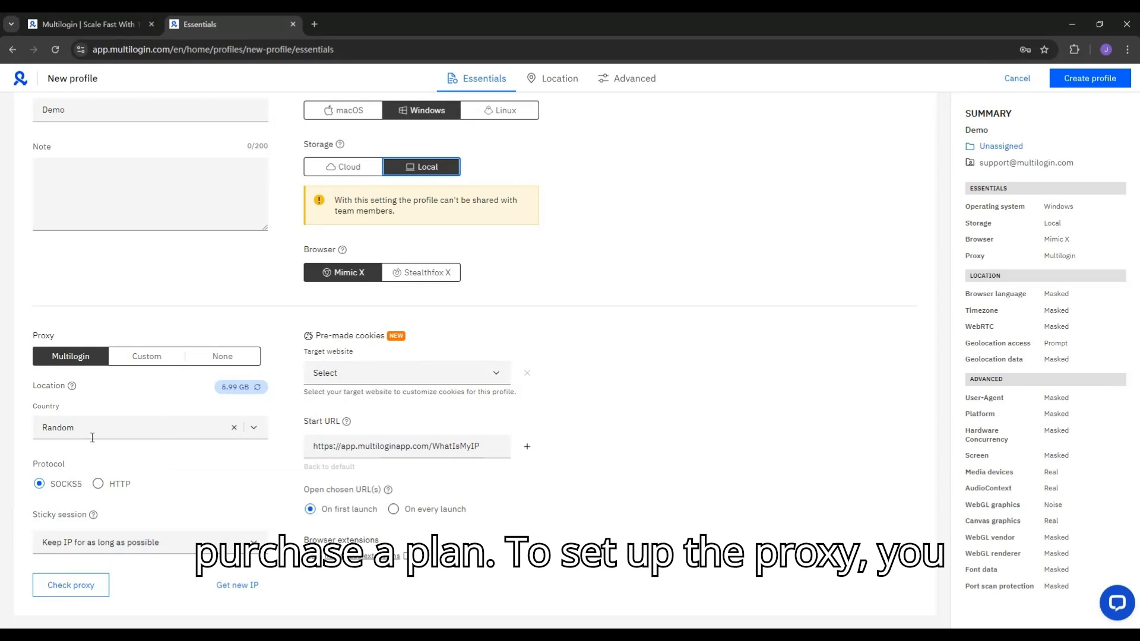
Set the proxy country to United States, review sticky session, and pass Check proxy
{"action": "left_click", "coordinate": [145, 427]}
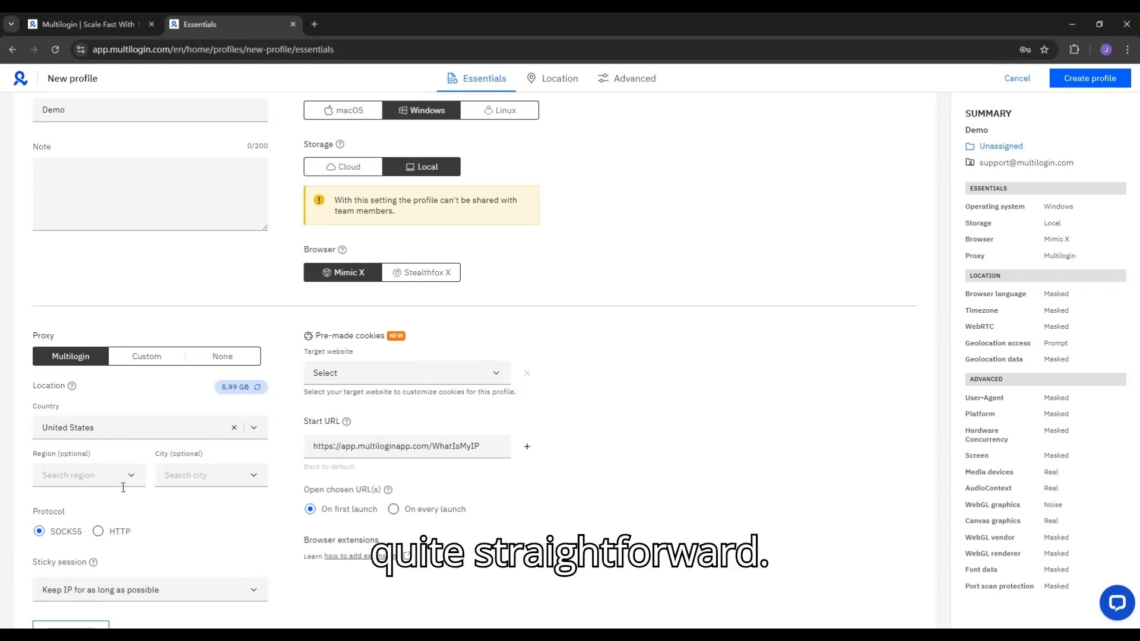
{"action": "scroll", "scroll_direction": "down", "scroll_amount": 3}
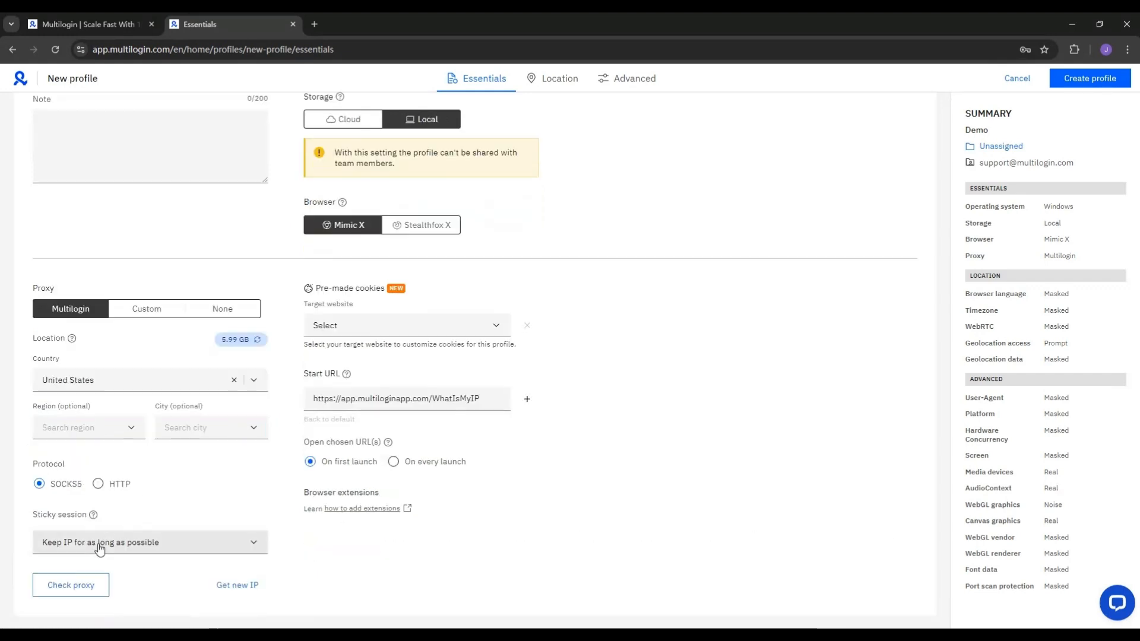
{"action": "left_click", "coordinate": [149, 542]}
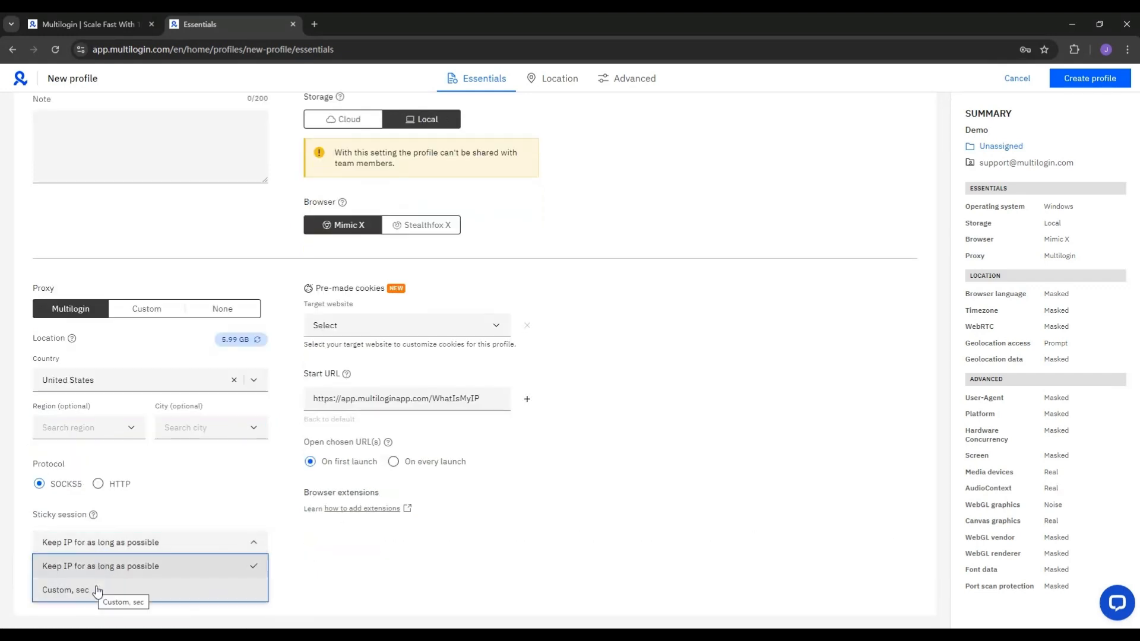
{"action": "left_click", "coordinate": [70, 584]}
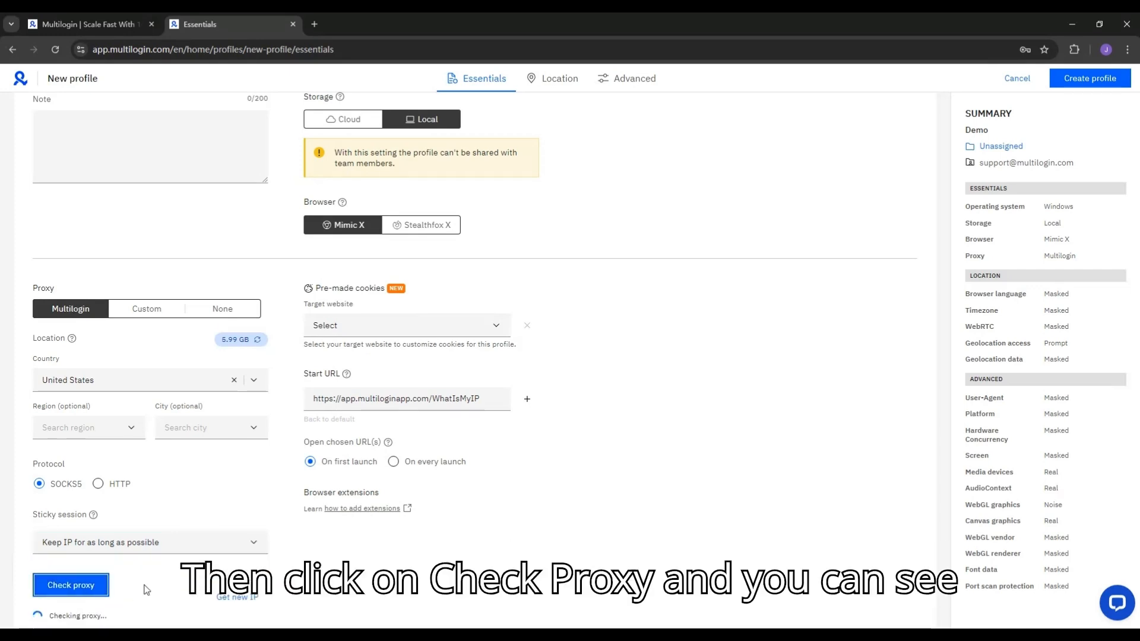
{"action": "scroll", "scroll_direction": "down", "scroll_amount": 3}
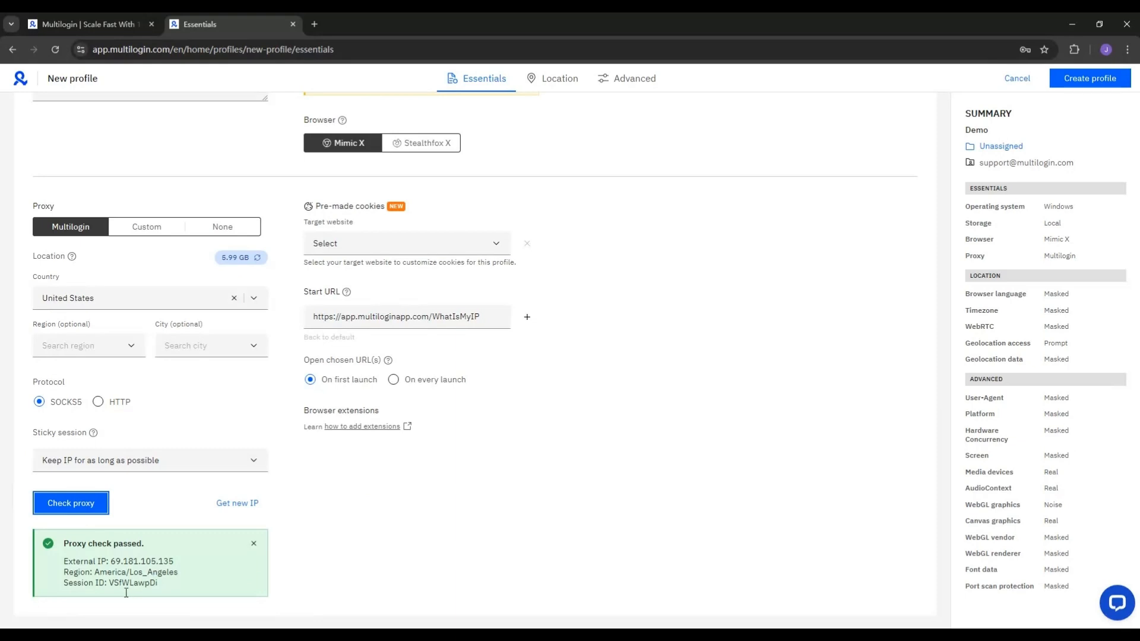
{"action": "scroll", "scroll_direction": "up", "scroll_amount": 3}
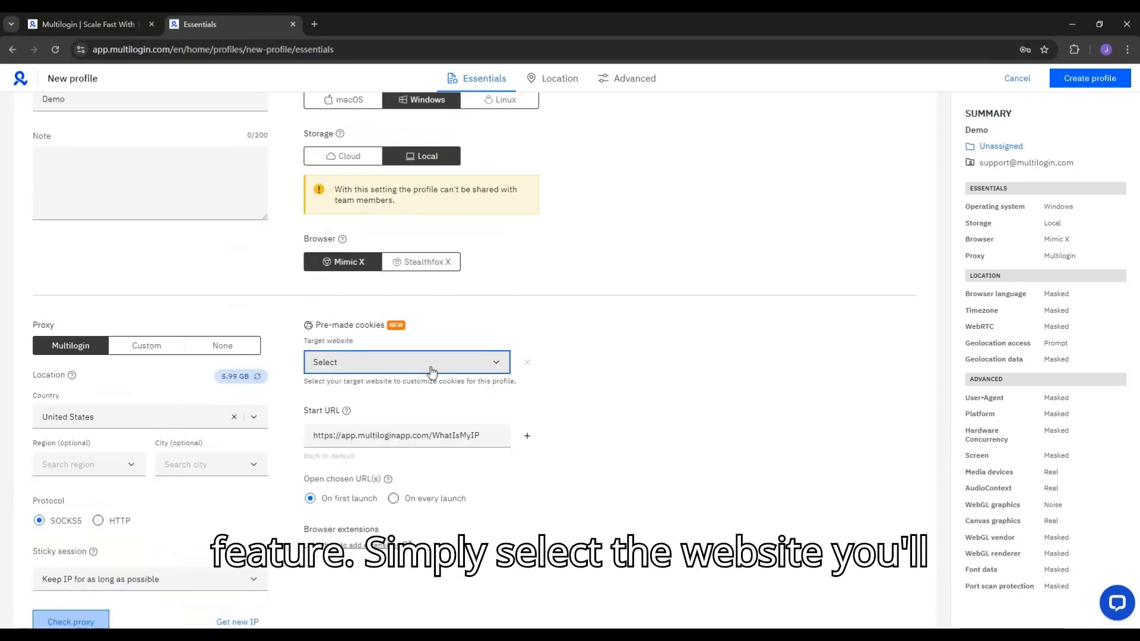
Select Google as the pre-made cookies target website
{"action": "left_click", "coordinate": [406, 362]}
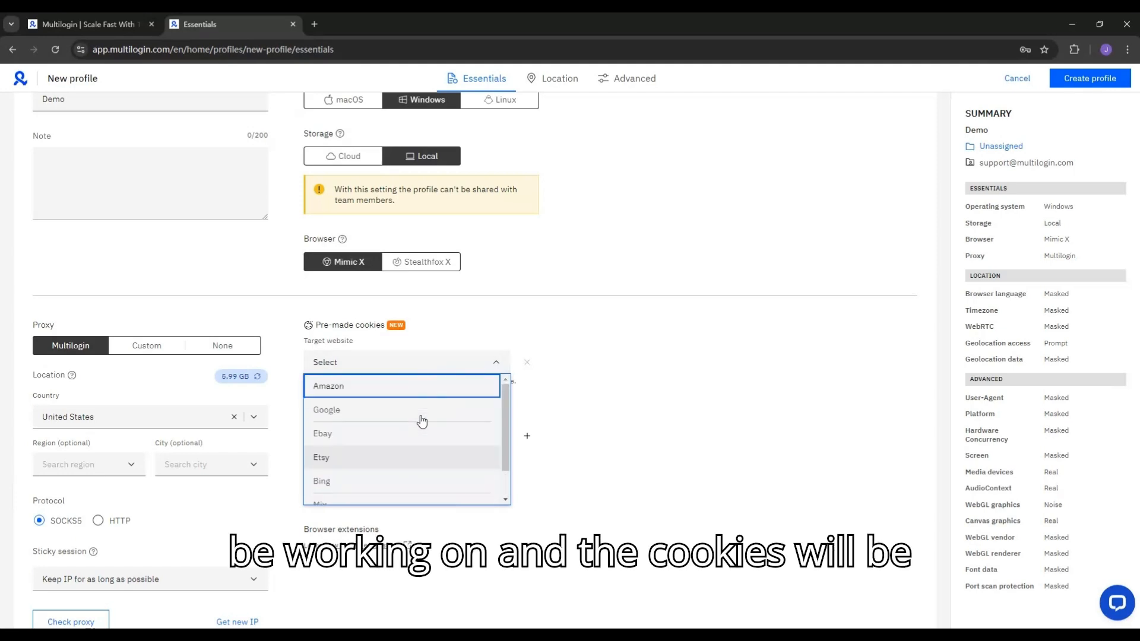
{"action": "mouse_move", "coordinate": [349, 413]}
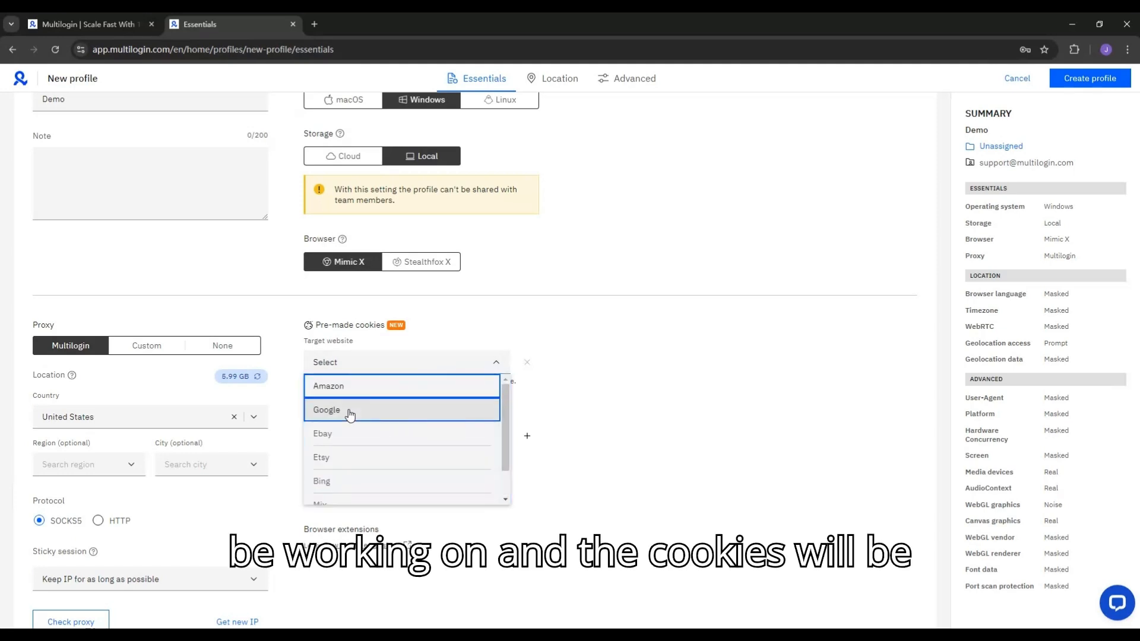
{"action": "left_click", "coordinate": [326, 409]}
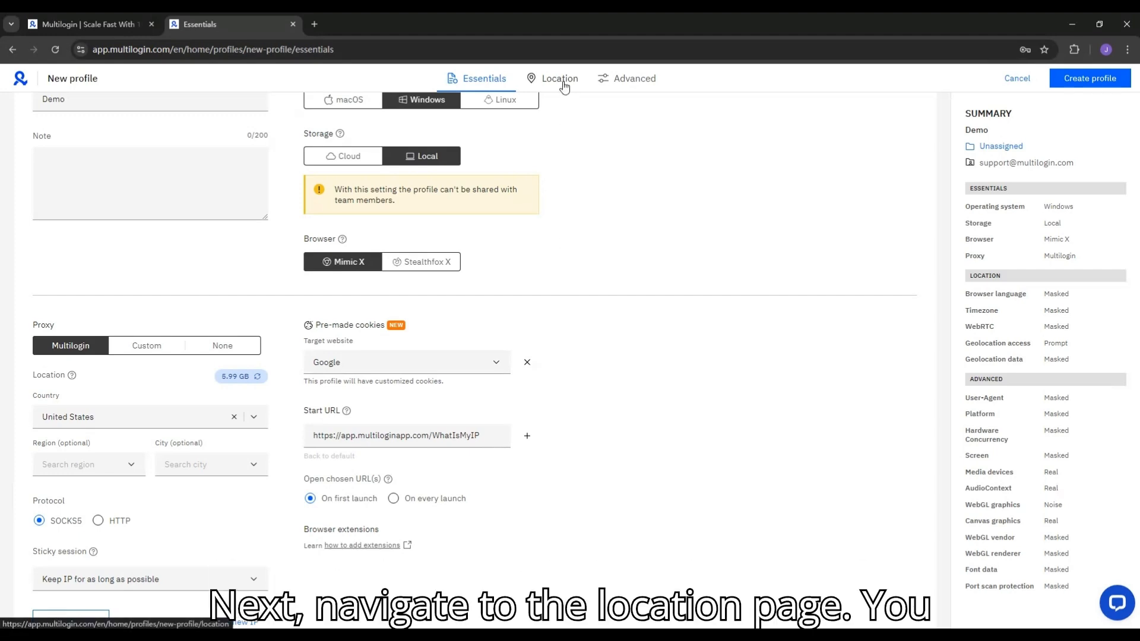
{"action": "left_click", "coordinate": [559, 78]}
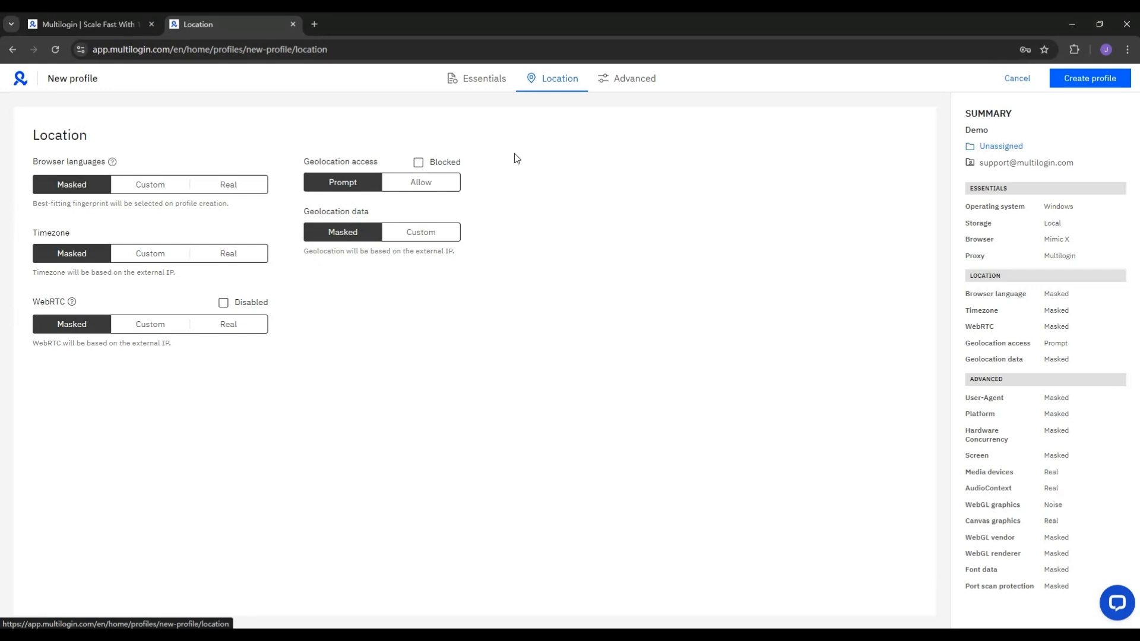
Move from Location to the Advanced fingerprint settings, keeping defaults
{"action": "left_click", "coordinate": [634, 78]}
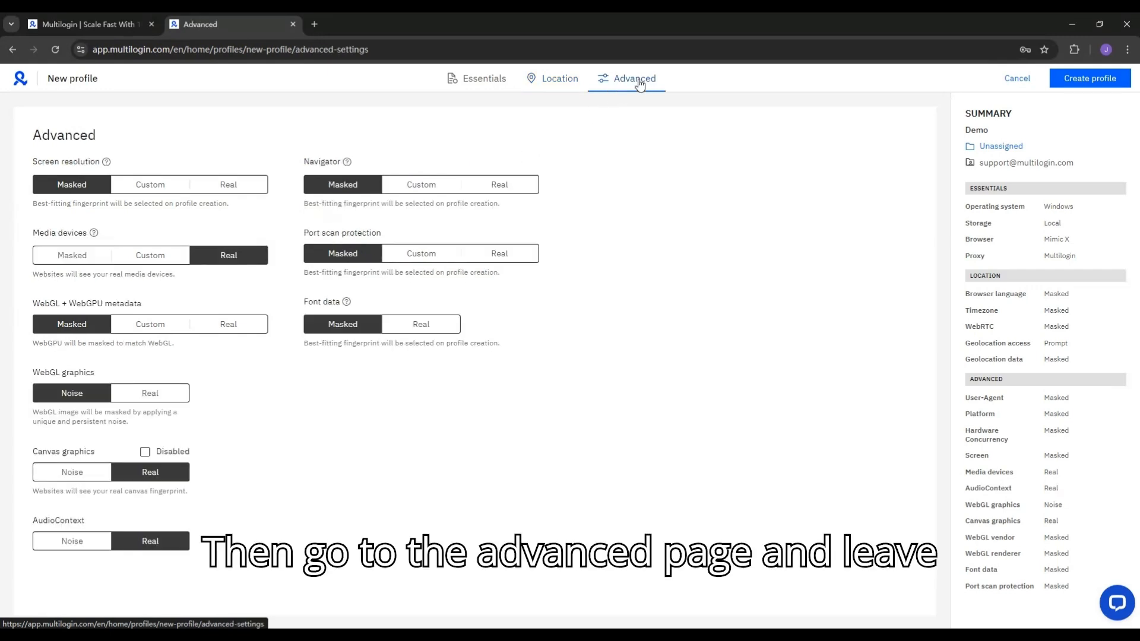
{"action": "mouse_move", "coordinate": [342, 430]}
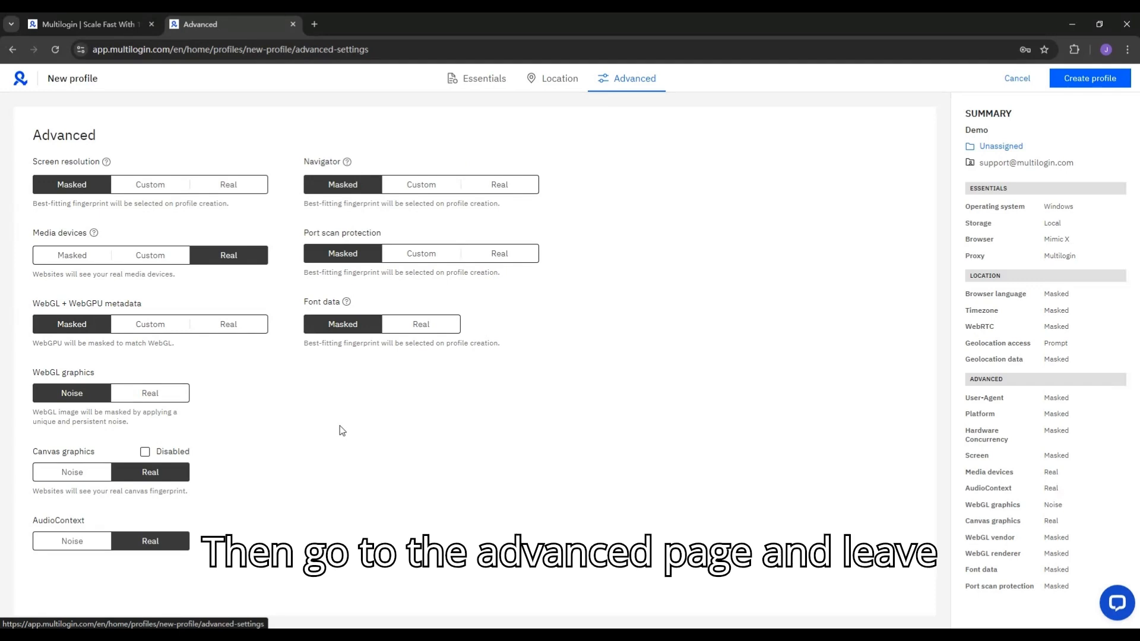
{"action": "mouse_move", "coordinate": [1032, 167]}
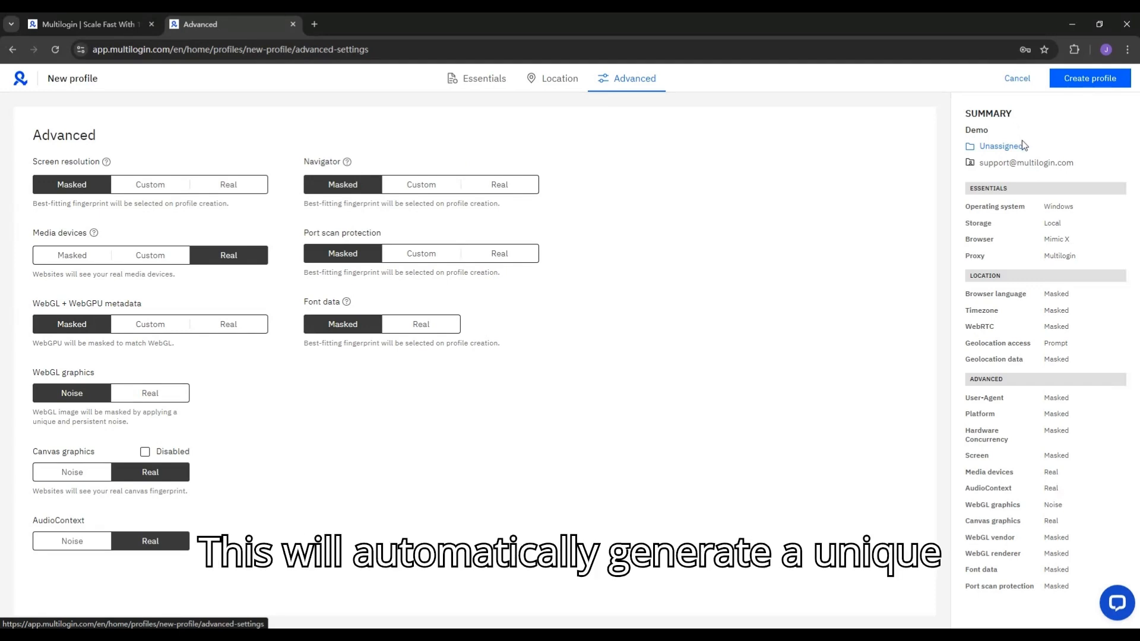
{"action": "mouse_move", "coordinate": [1091, 78]}
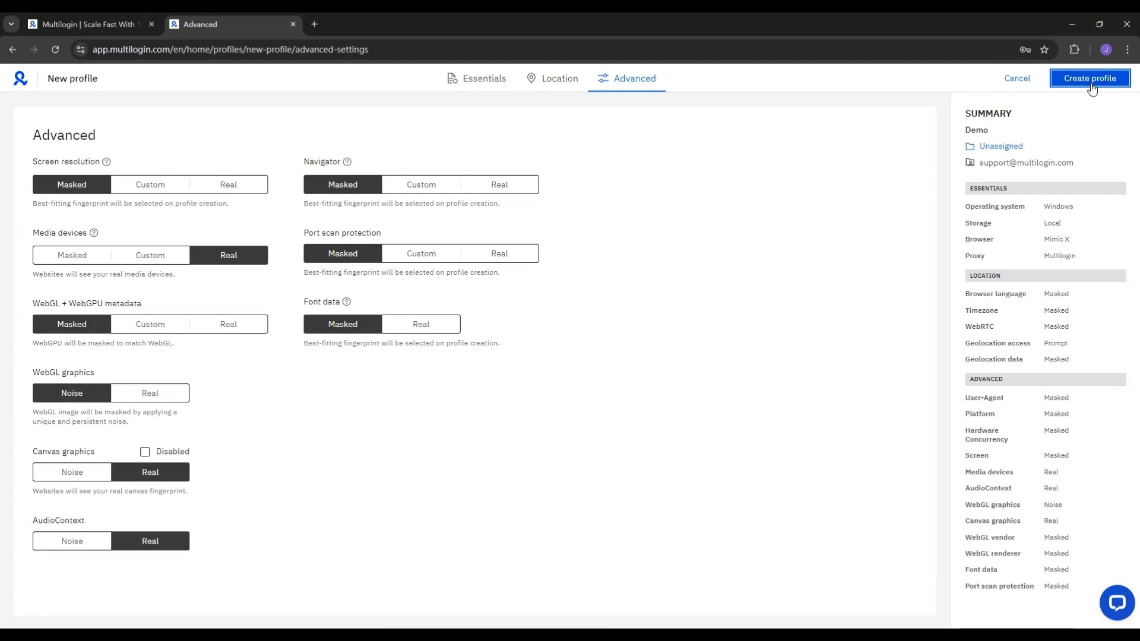
Create the Demo profile and inspect its row's three-dot options menu
{"action": "left_click", "coordinate": [1089, 78]}
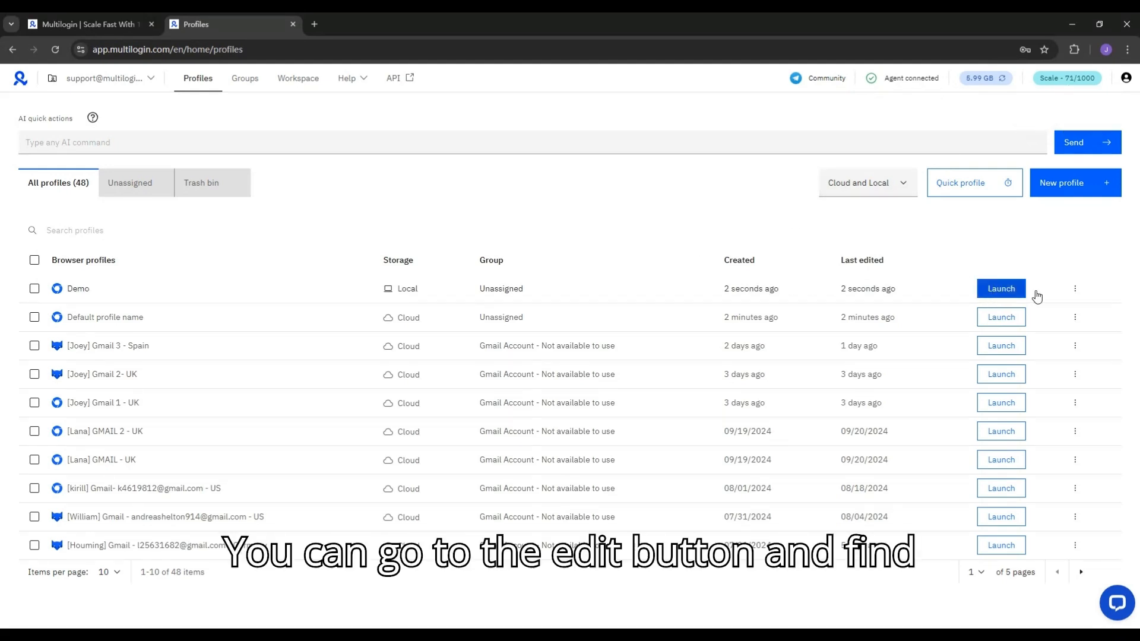
{"action": "left_click", "coordinate": [1075, 288]}
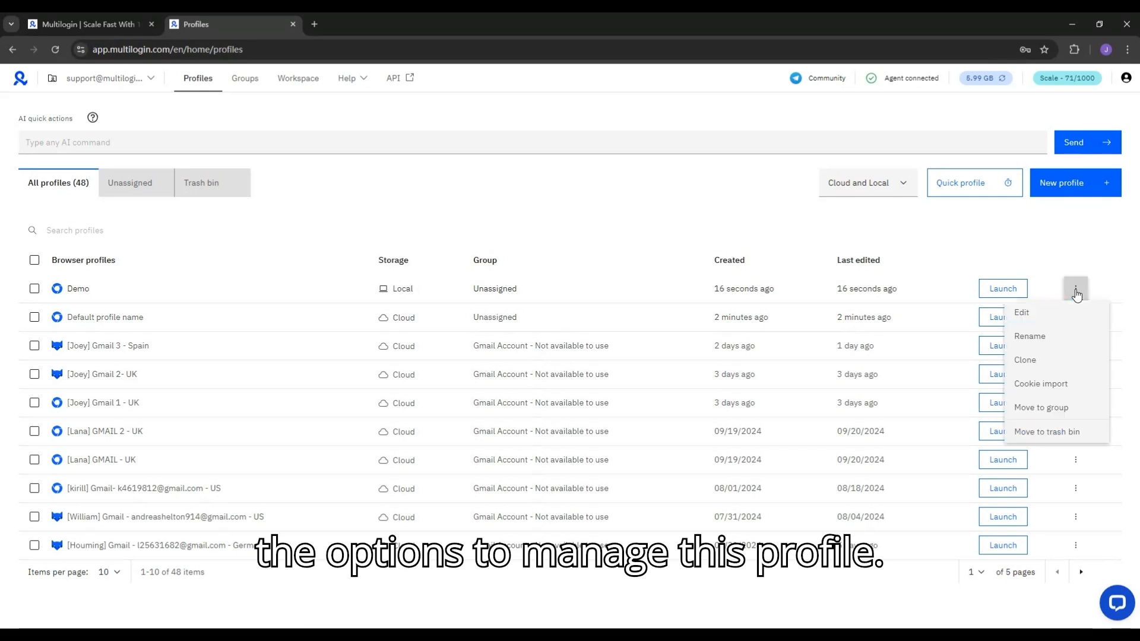
{"action": "mouse_move", "coordinate": [1051, 407]}
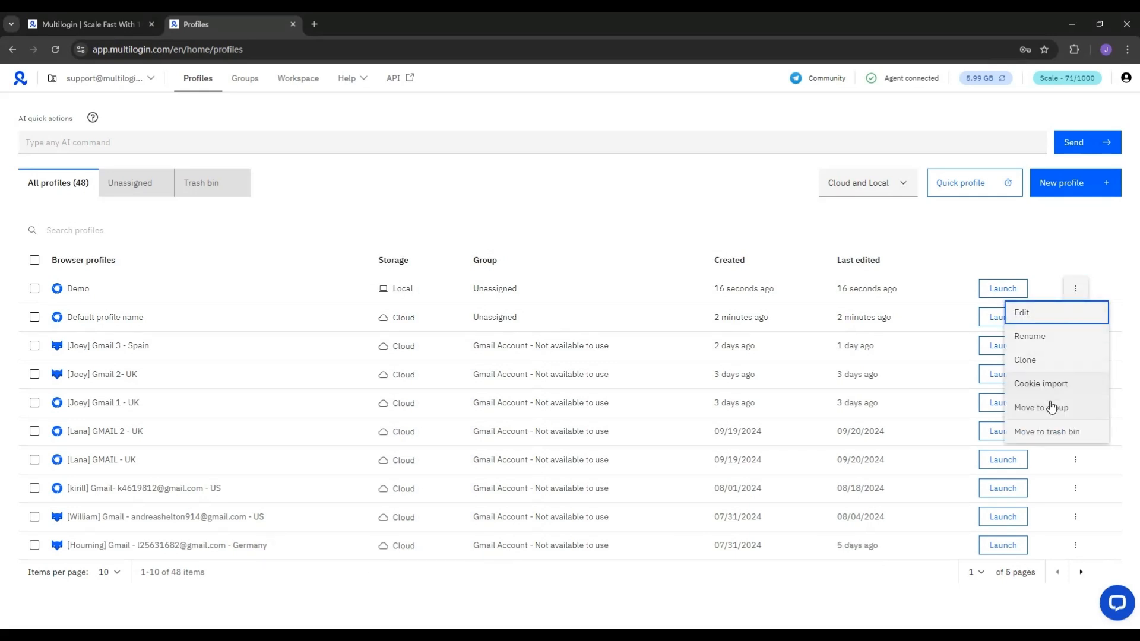
{"action": "mouse_move", "coordinate": [1071, 398]}
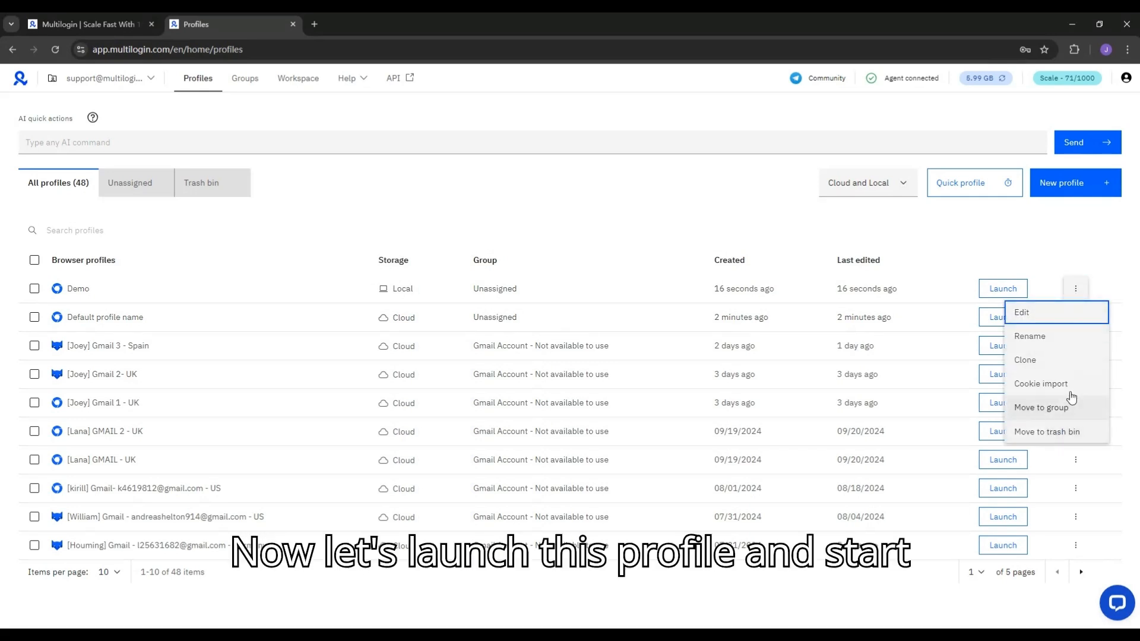
{"action": "left_click", "coordinate": [1002, 288]}
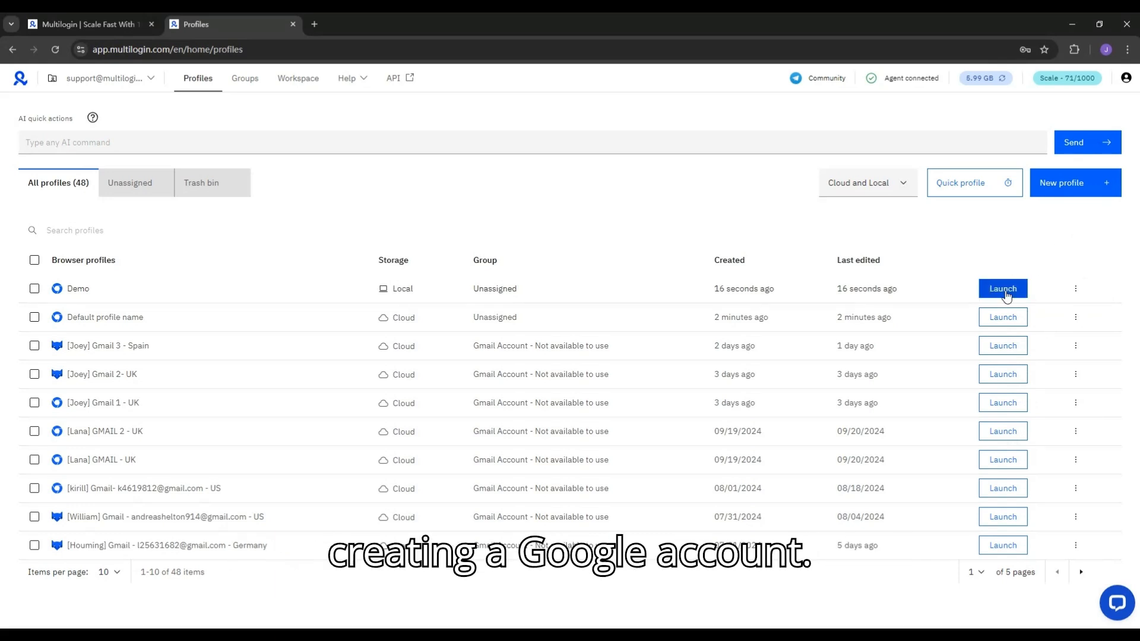
Launch the Demo profile and confirm WhatIsMyIP shows a United States address
{"action": "left_click", "coordinate": [1002, 288]}
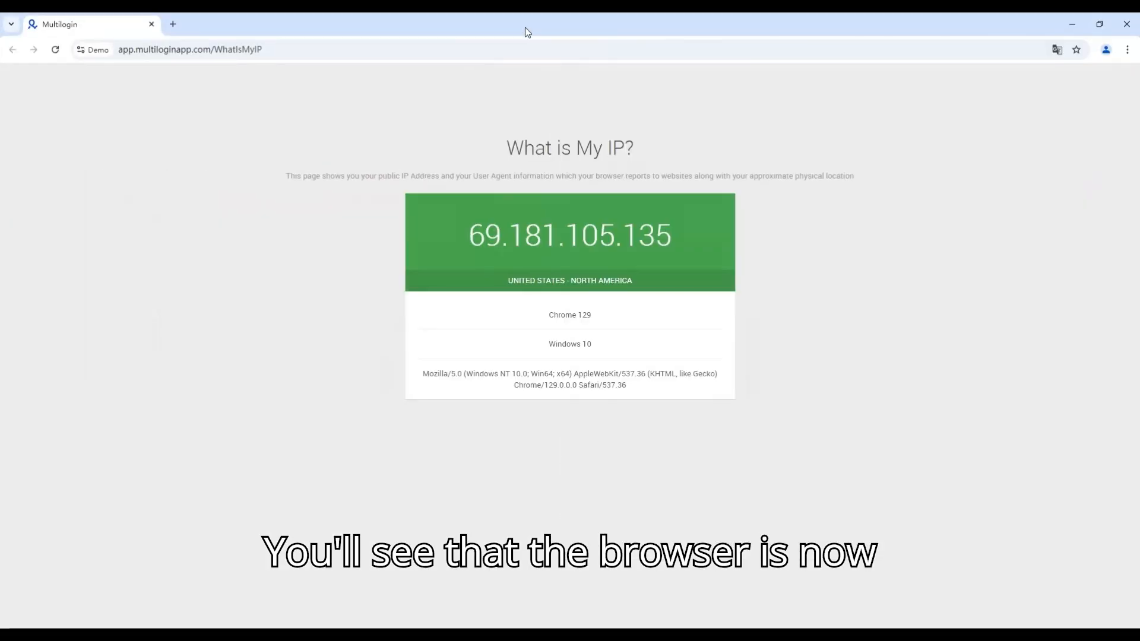
{"action": "mouse_move", "coordinate": [531, 81]}
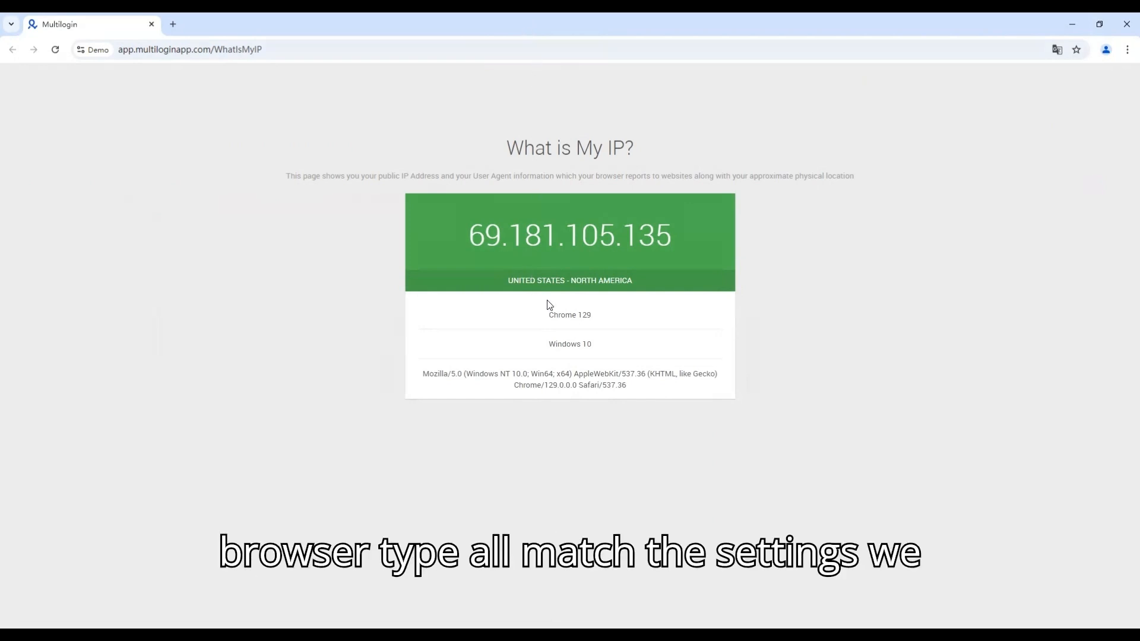
{"action": "mouse_move", "coordinate": [570, 371]}
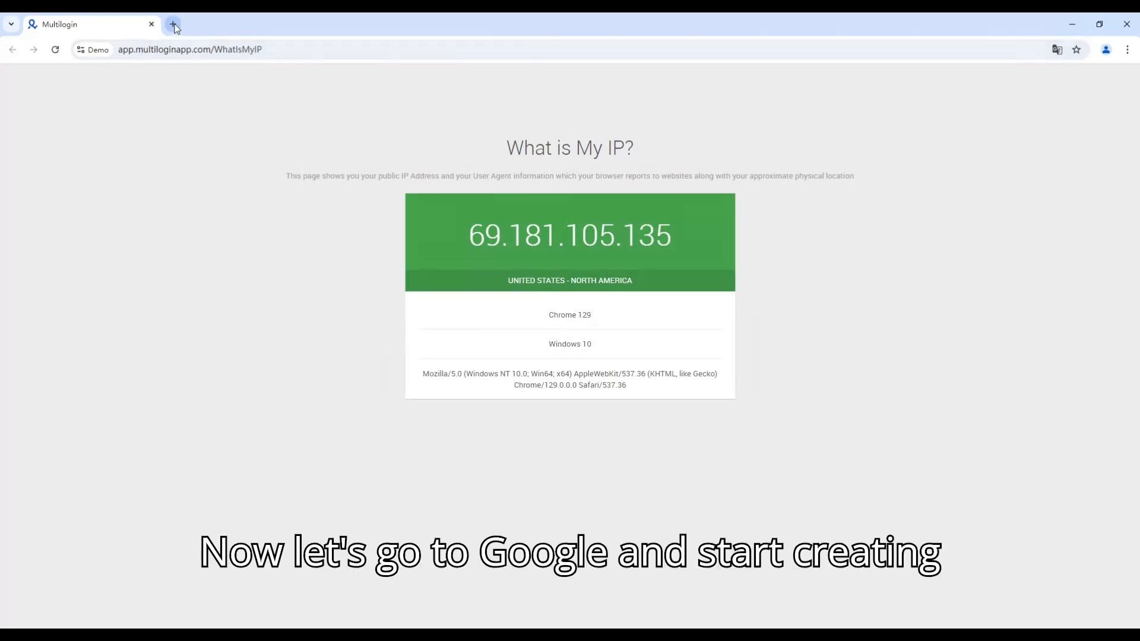
Load google.com in a new tab, go to Gmail and start a personal-use account
{"action": "left_click", "coordinate": [173, 23]}
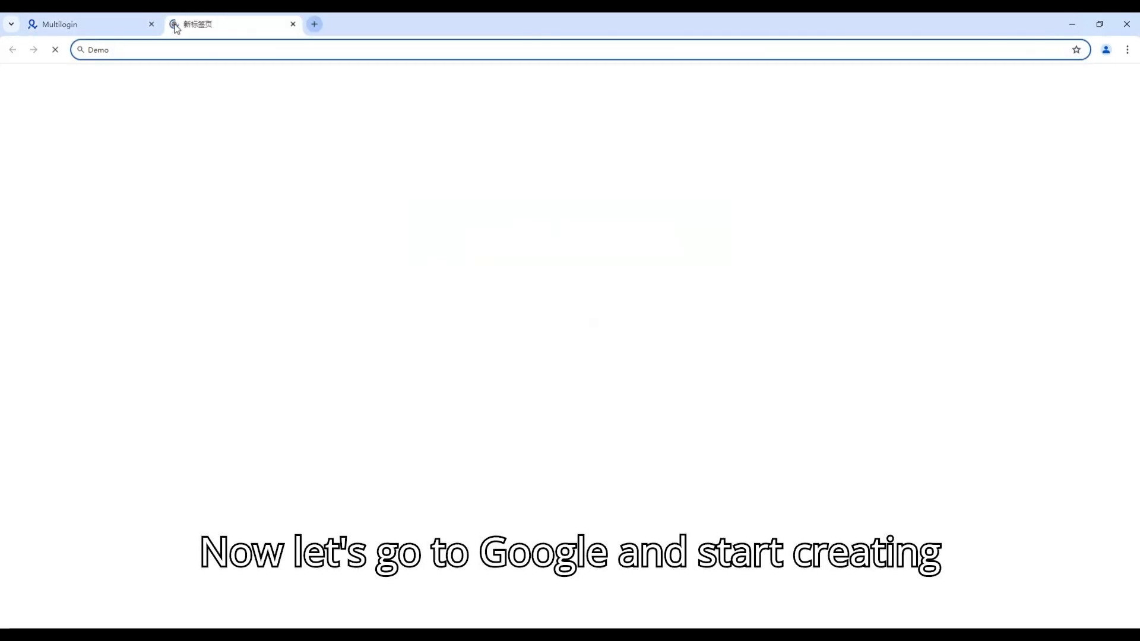
{"action": "key", "text": "Return"}
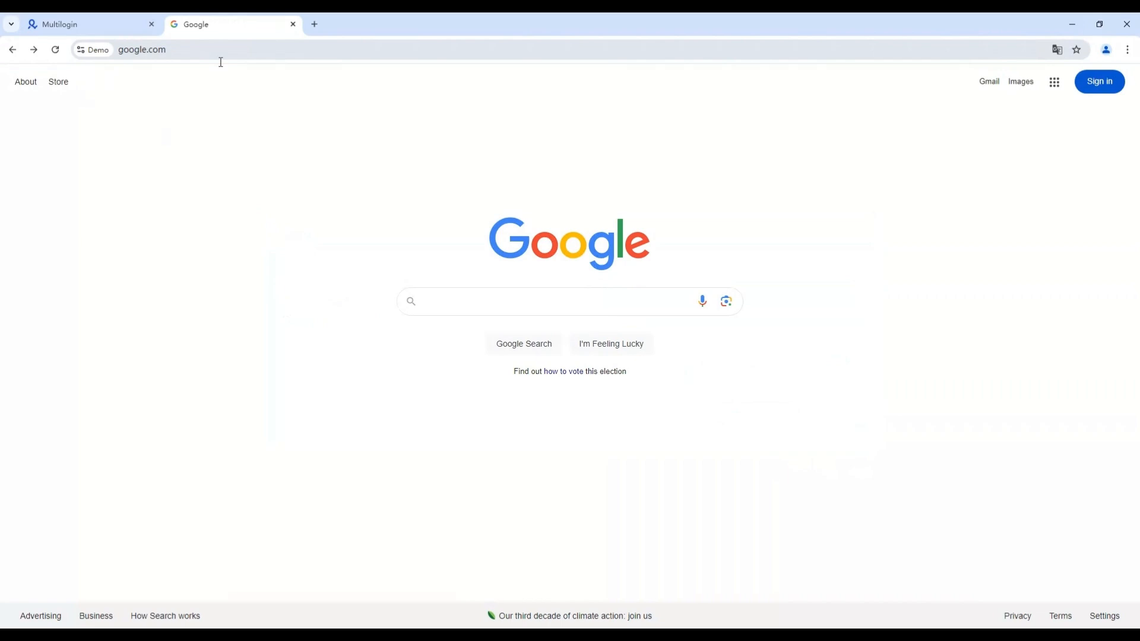
{"action": "mouse_move", "coordinate": [1099, 81]}
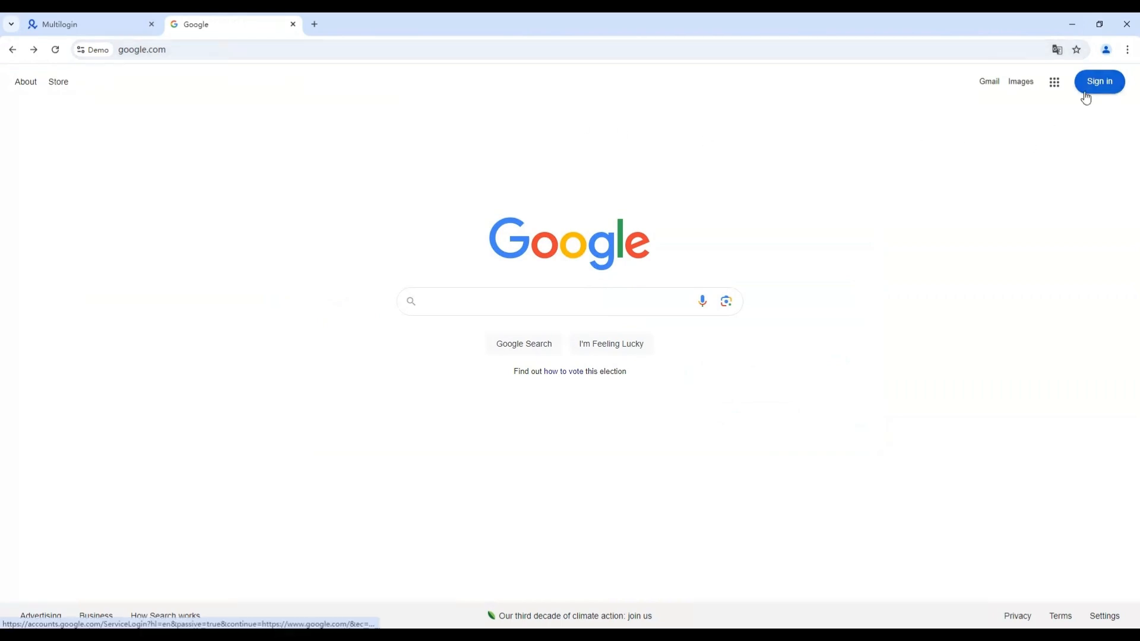
{"action": "left_click", "coordinate": [989, 81]}
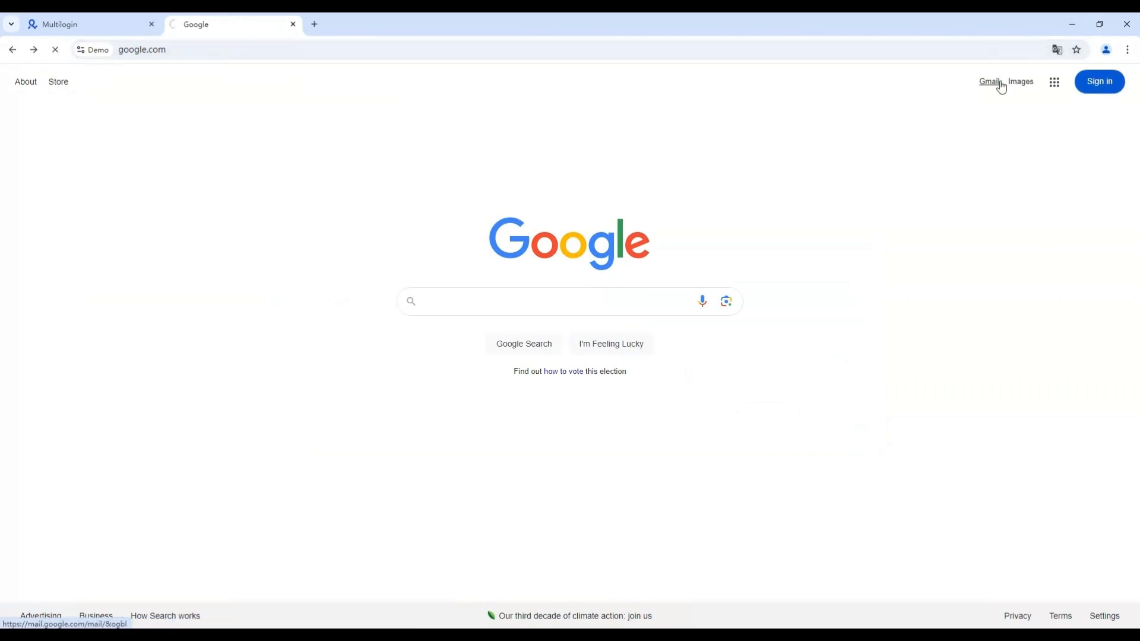
{"action": "left_click", "coordinate": [988, 81]}
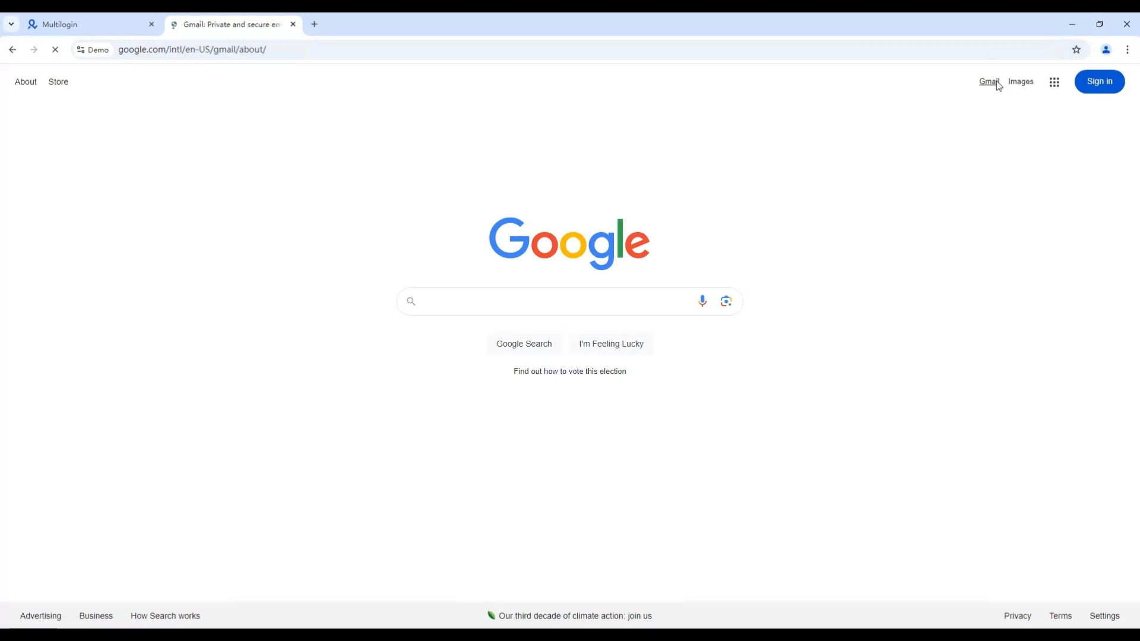
{"action": "left_click", "coordinate": [987, 81]}
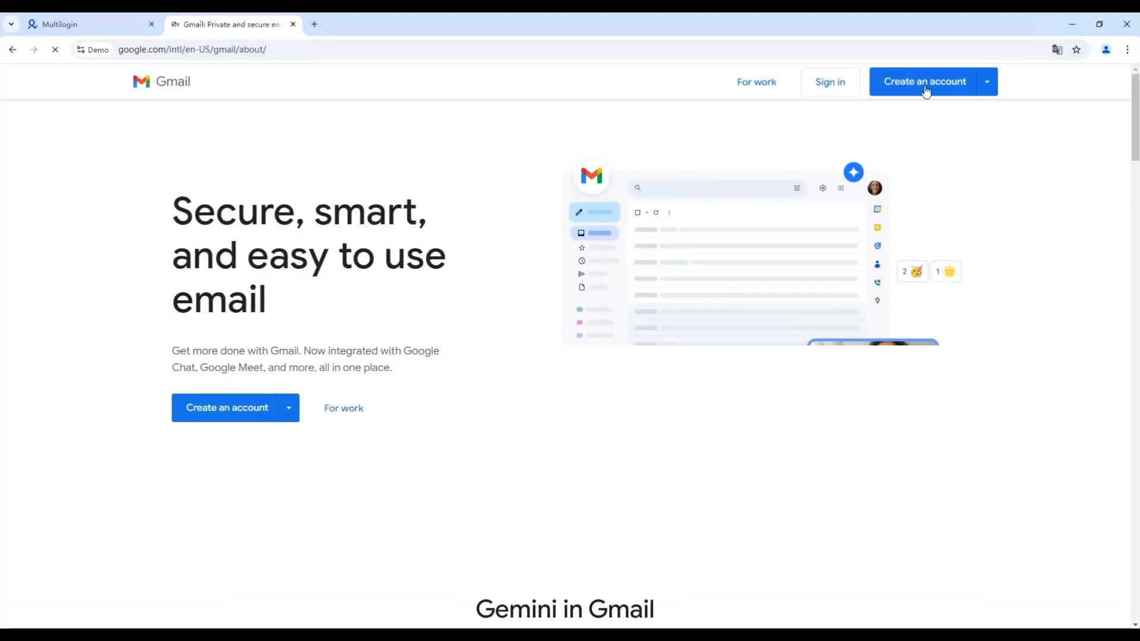
{"action": "left_click", "coordinate": [986, 81]}
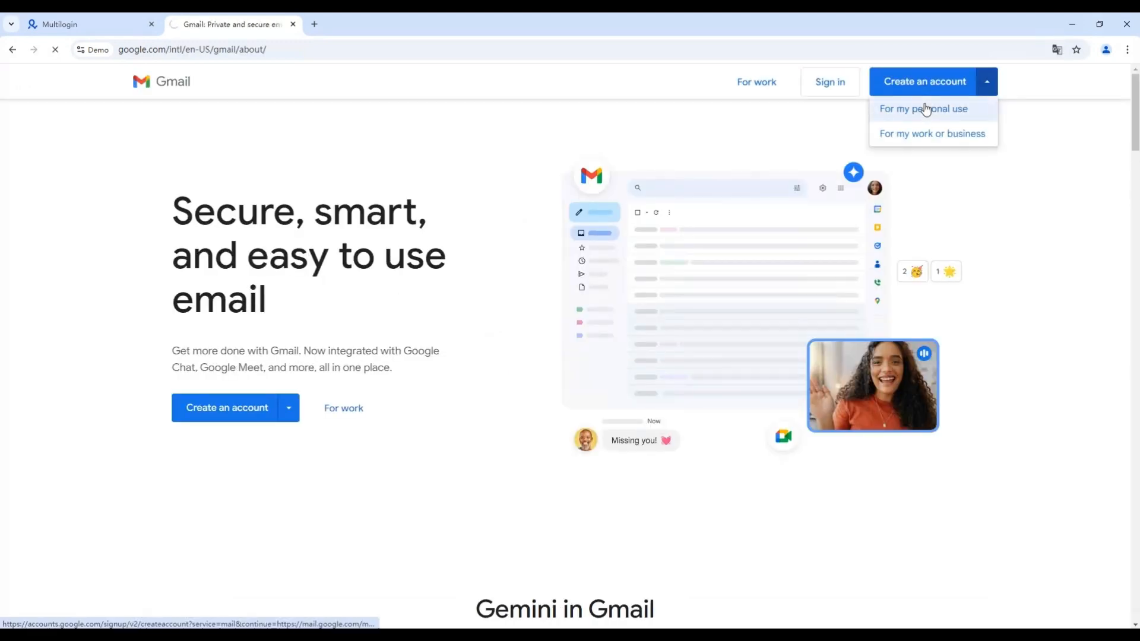
{"action": "left_click", "coordinate": [923, 108]}
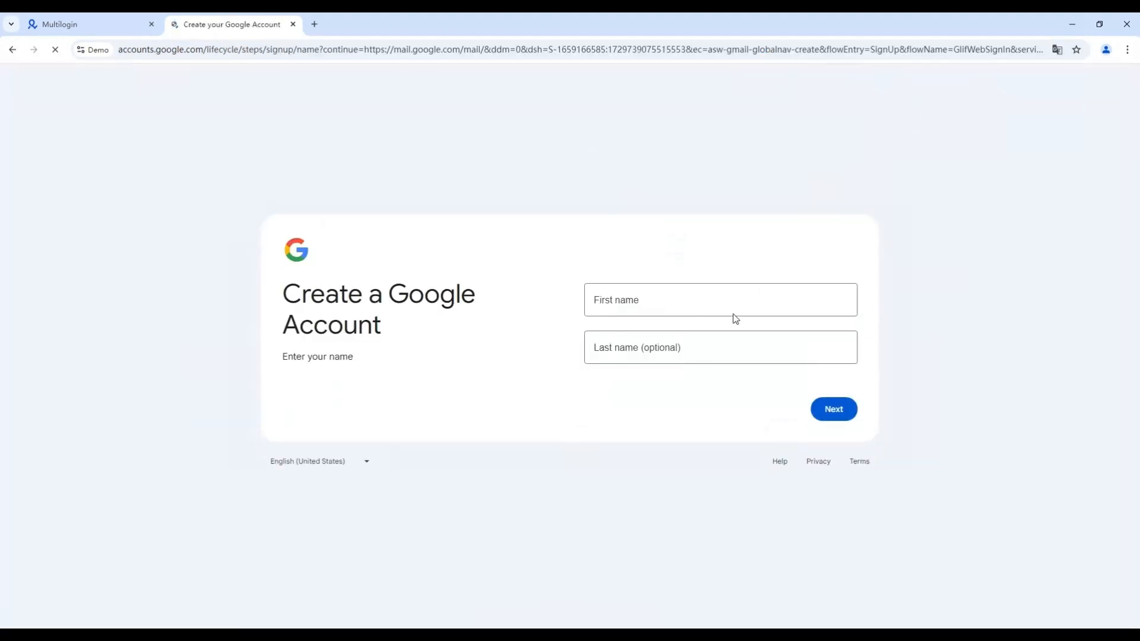
Enter the first name Jack, then the birthday and Female gender
{"action": "type", "text": "Jackson"}
{"action": "type", "text": "Mike"}
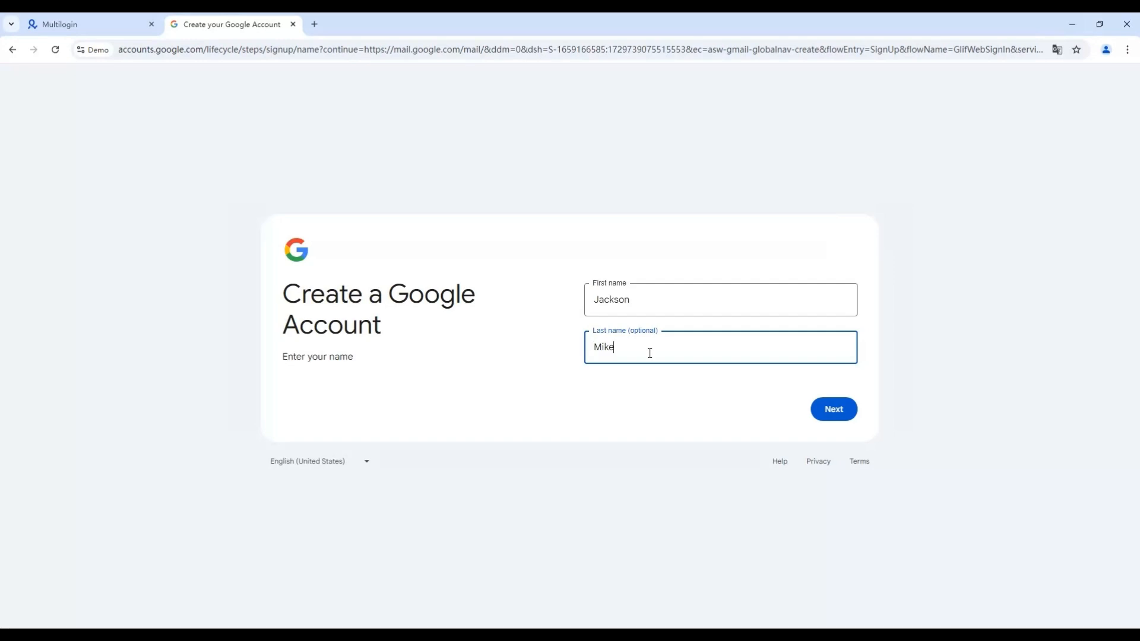
{"action": "left_click", "coordinate": [833, 409]}
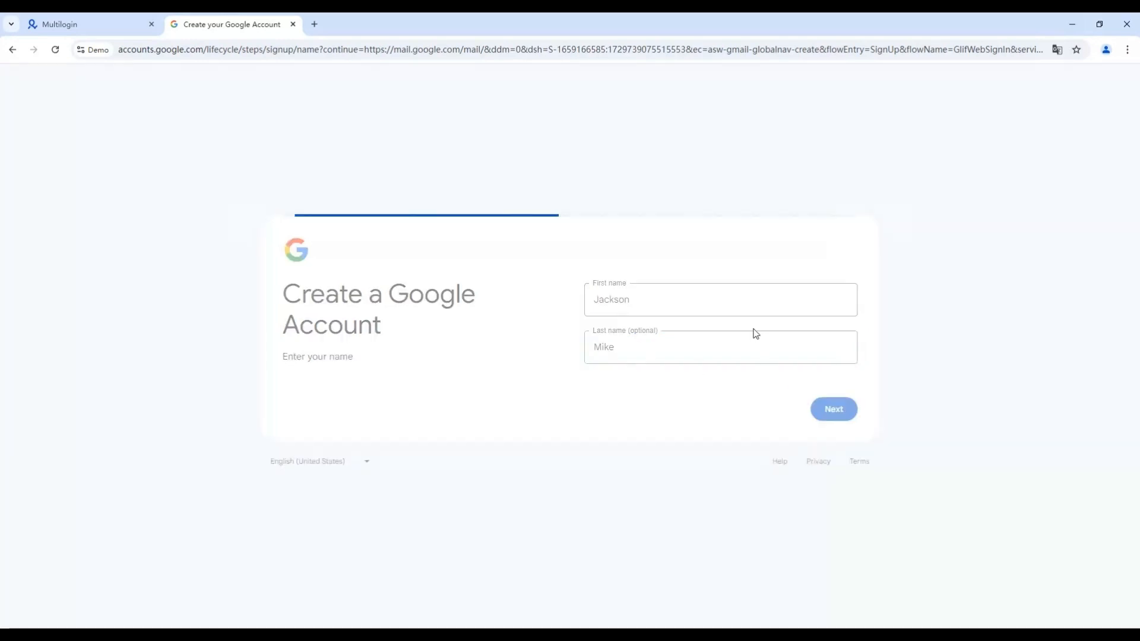
{"action": "left_click", "coordinate": [833, 409]}
{"action": "type", "text": "199"}
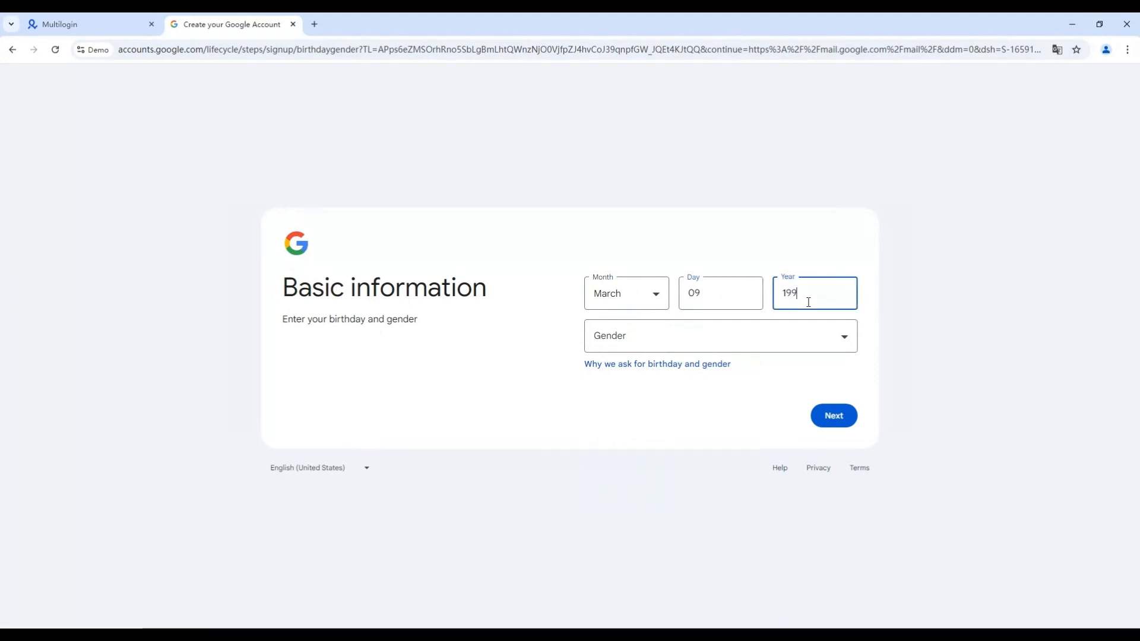
{"action": "left_click", "coordinate": [833, 415]}
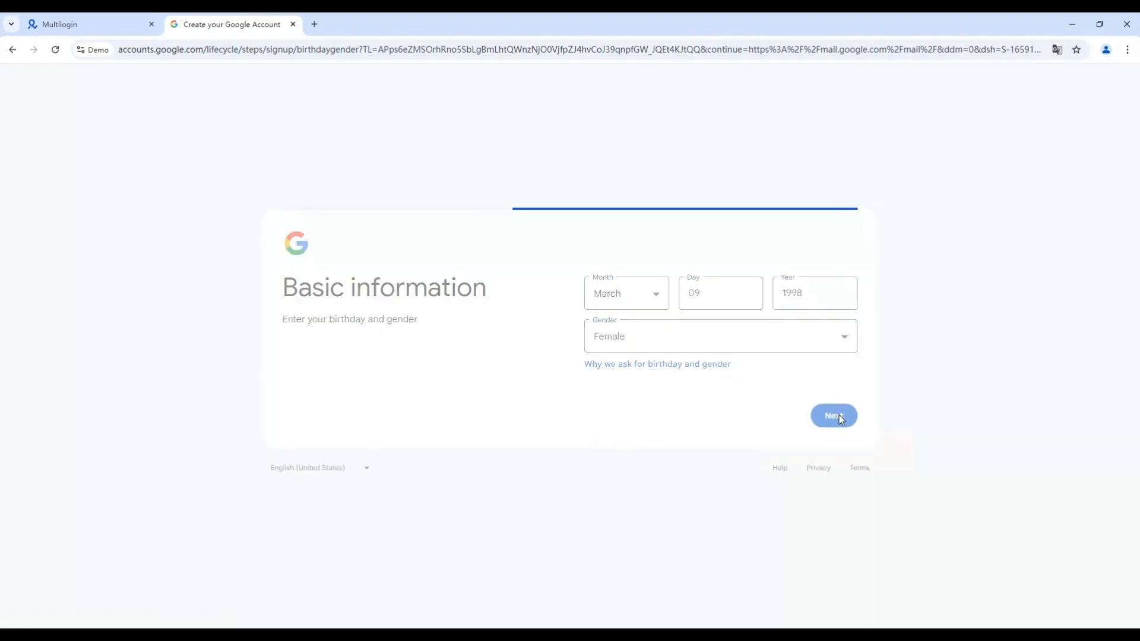
{"action": "left_click", "coordinate": [833, 415]}
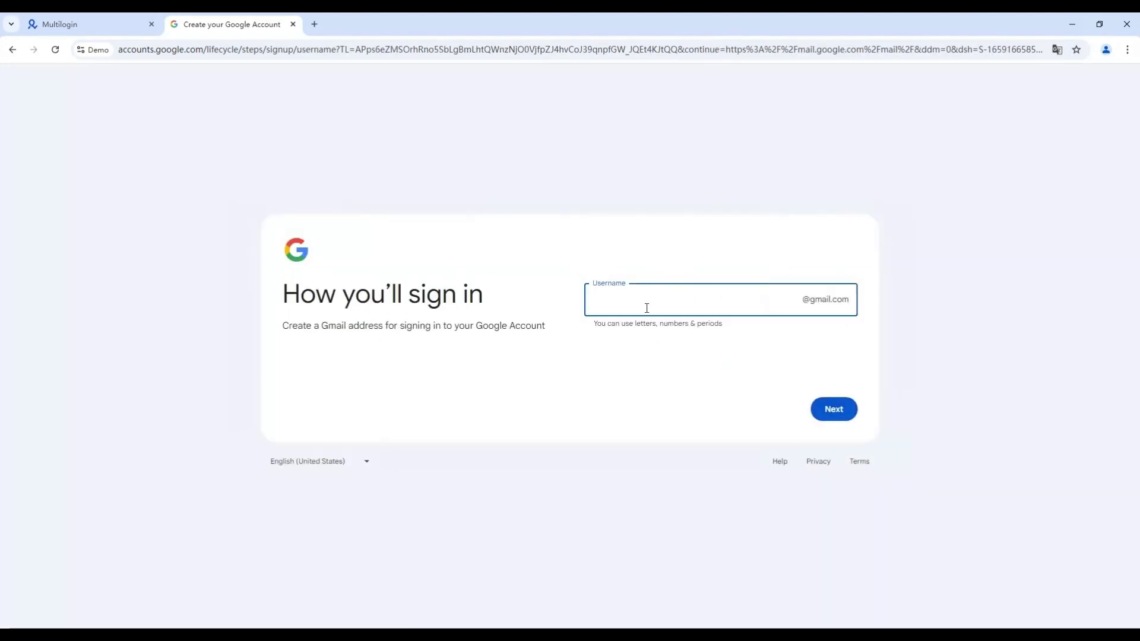
Choose the Gmail username 'jacksonmki' and set and confirm the password
{"action": "type", "text": "jacksonmki"}
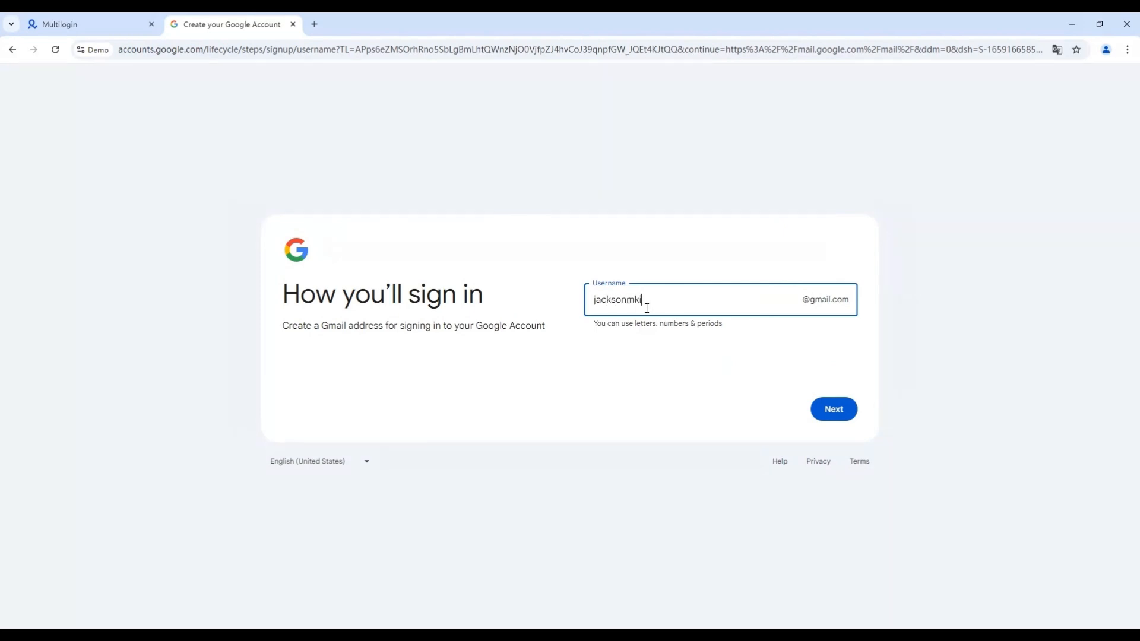
{"action": "left_click", "coordinate": [833, 408]}
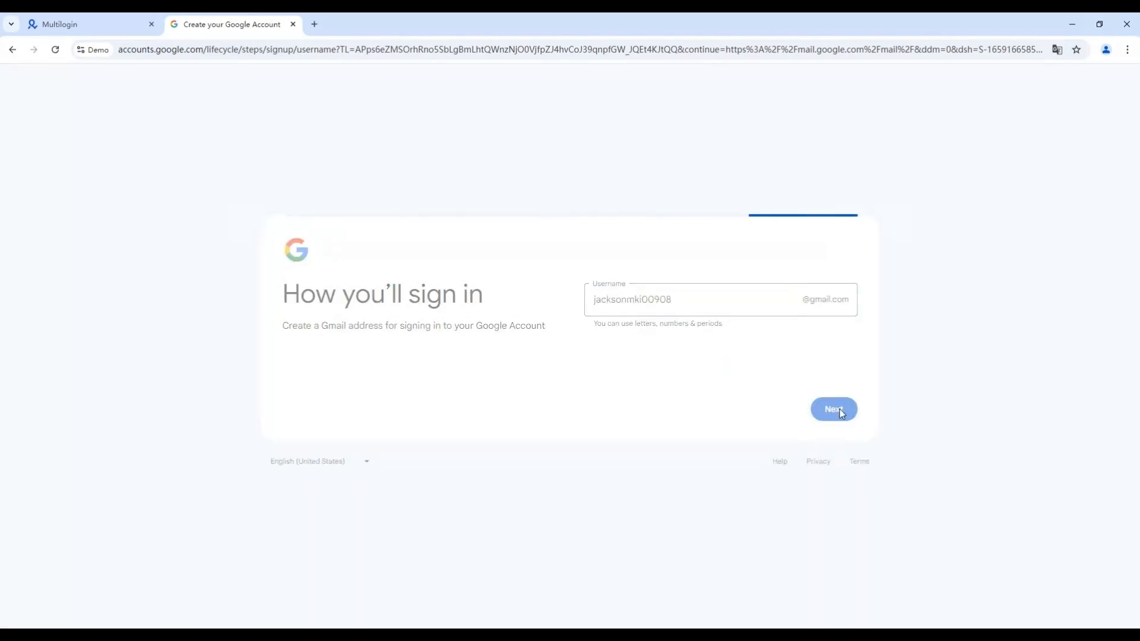
{"action": "left_click", "coordinate": [832, 409]}
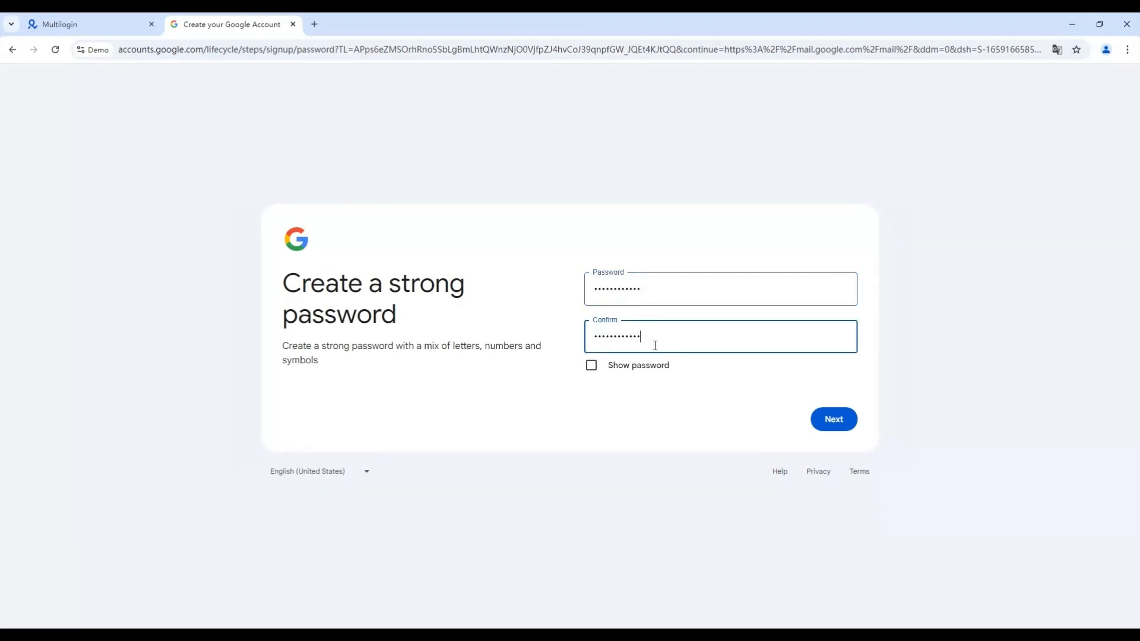
{"action": "left_click", "coordinate": [833, 420]}
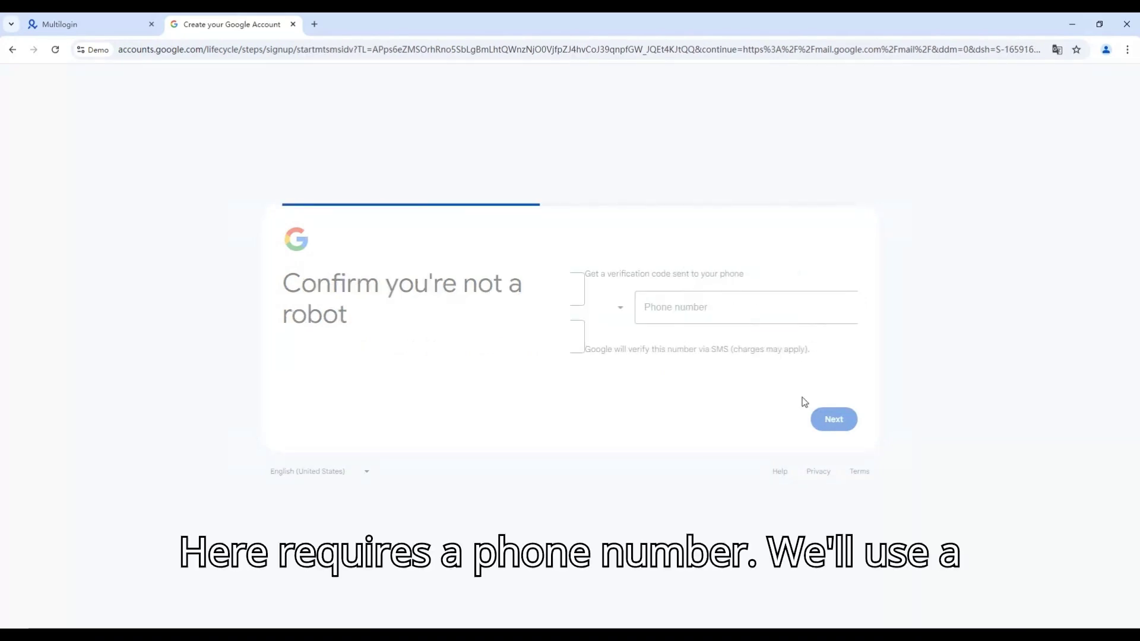
Buy a Google/Gmail verification number on SMSPool and copy it
{"action": "left_click", "coordinate": [745, 317]}
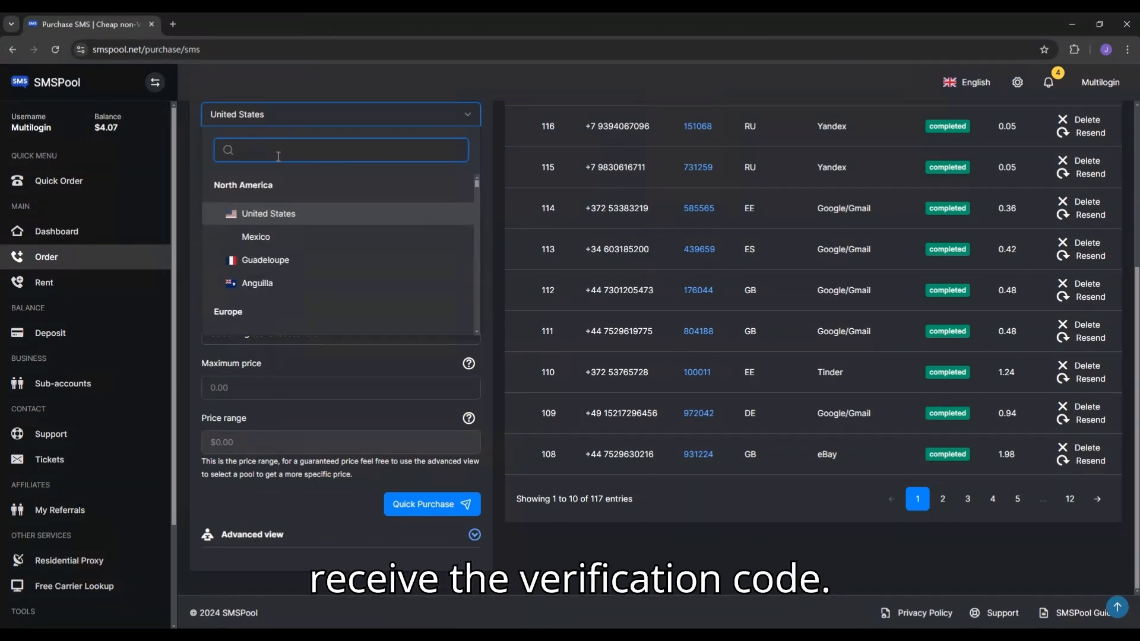
{"action": "left_click", "coordinate": [340, 169]}
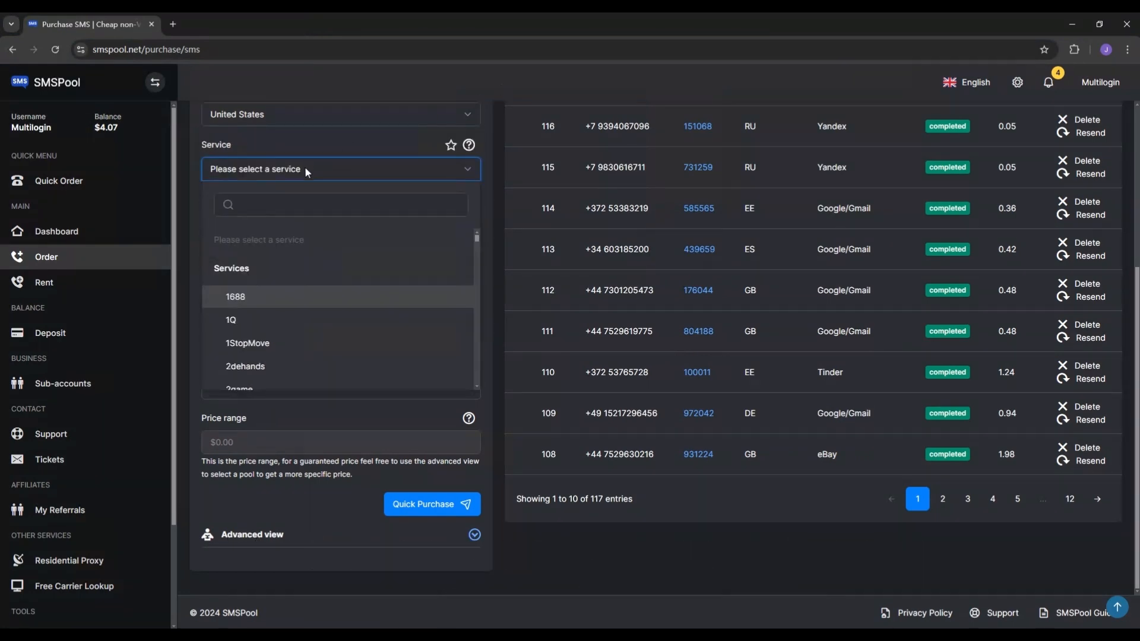
{"action": "type", "text": "goo"}
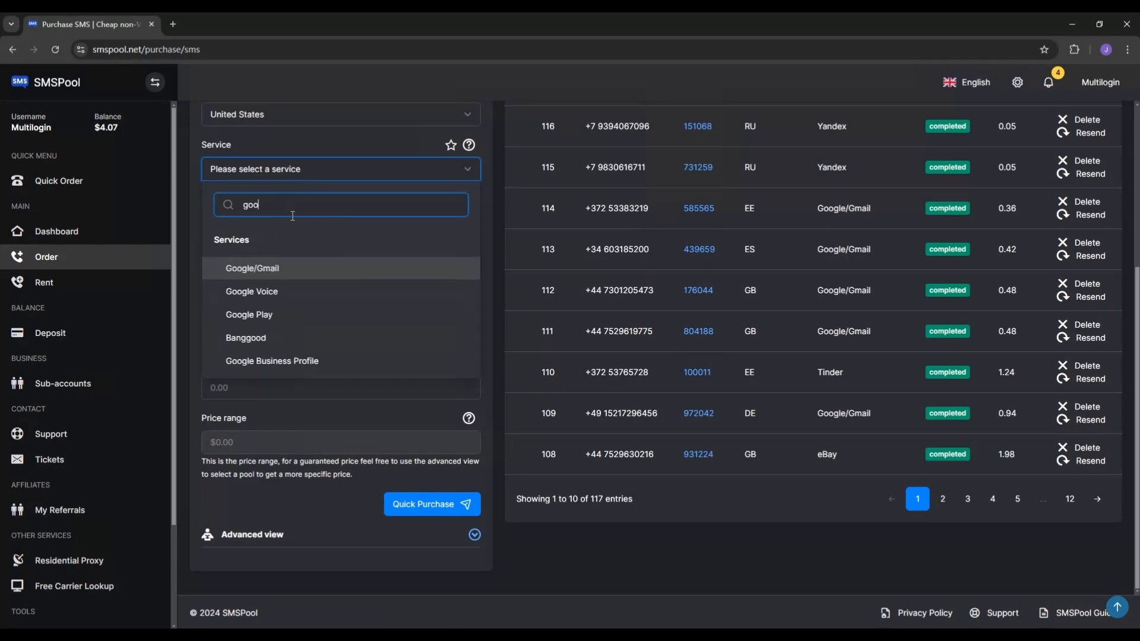
{"action": "left_click", "coordinate": [252, 268]}
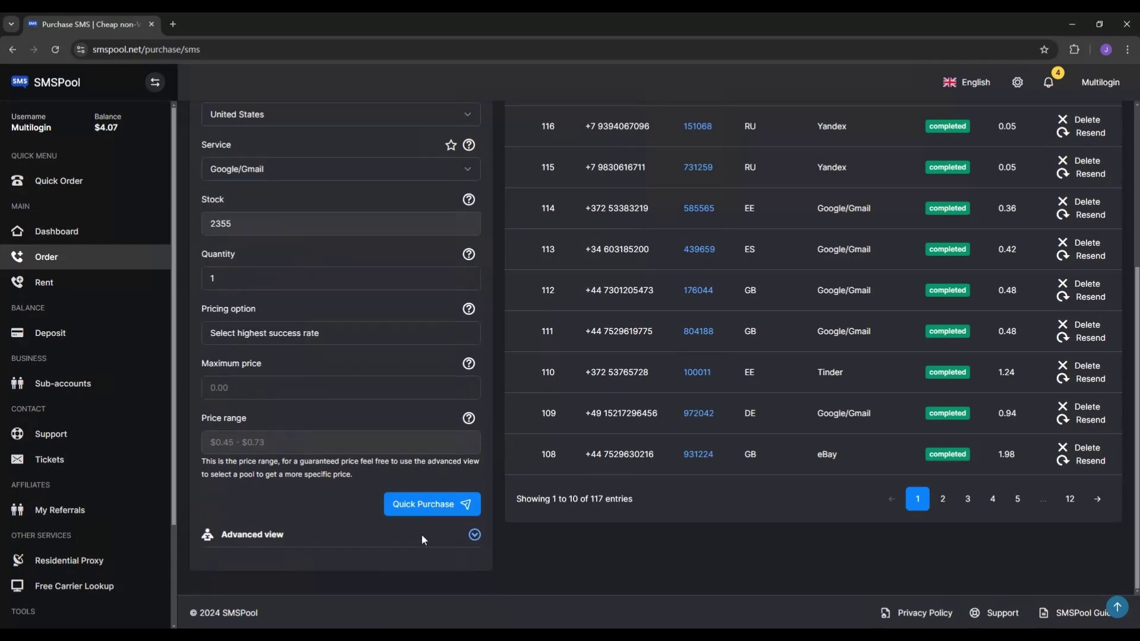
{"action": "left_click", "coordinate": [431, 504]}
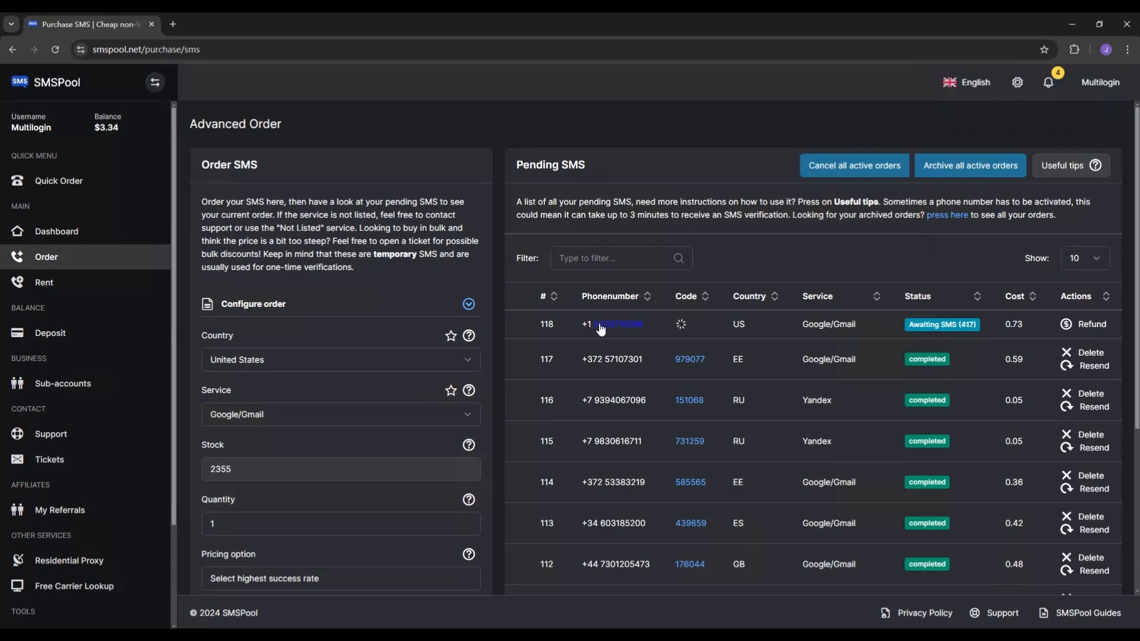
{"action": "left_click", "coordinate": [232, 24]}
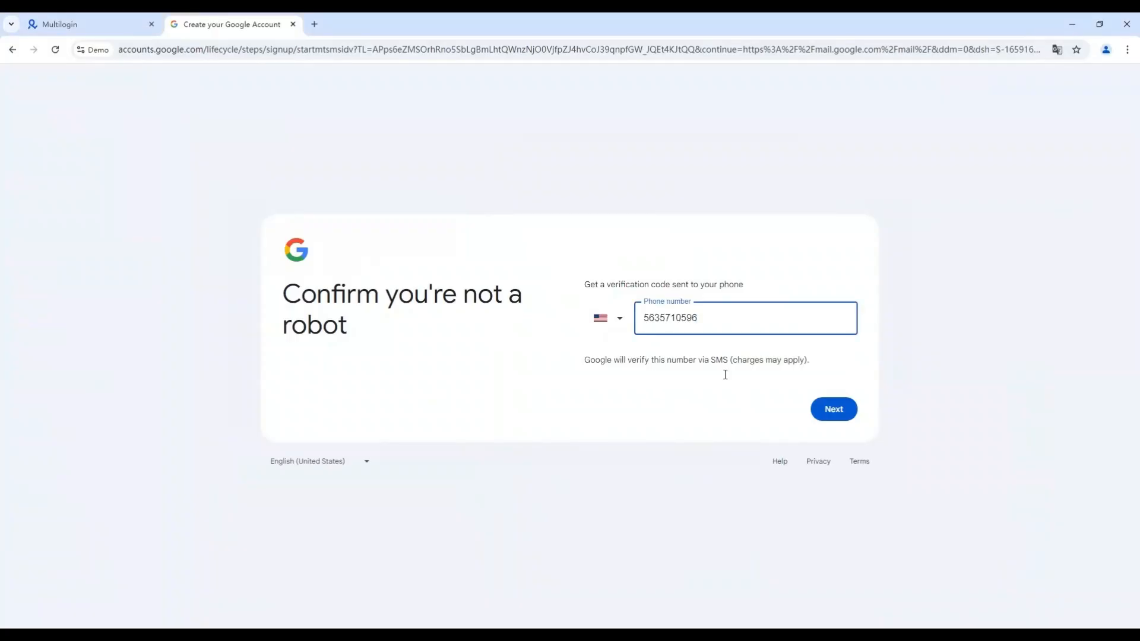
Submit the phone number and SMS code, confirm the account details and accept Google's terms
{"action": "left_click", "coordinate": [832, 408]}
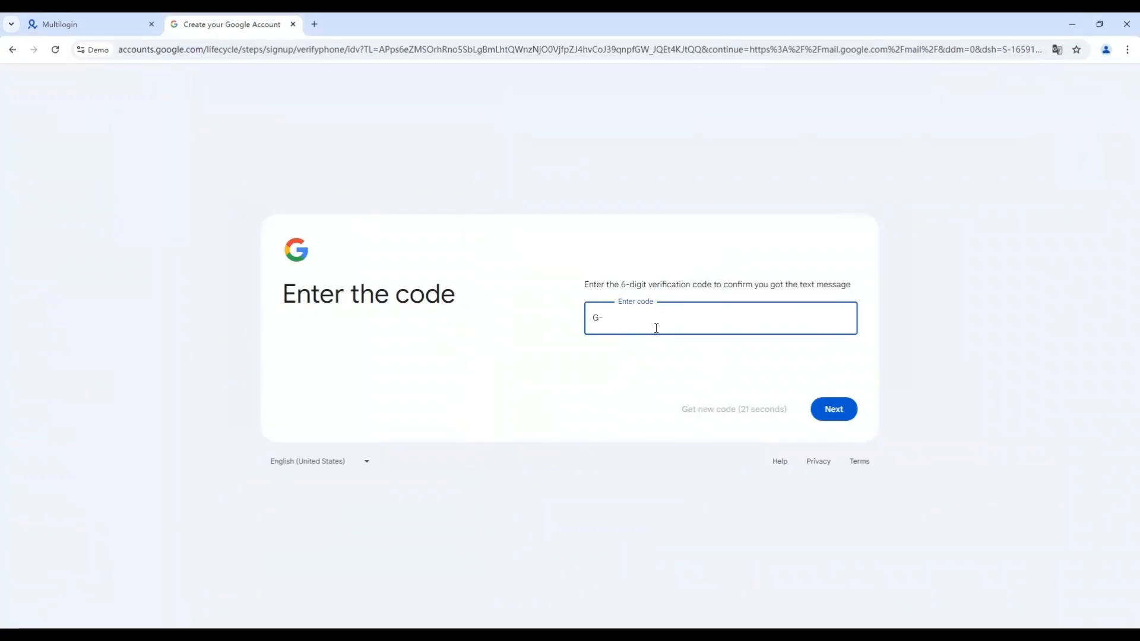
{"action": "left_click", "coordinate": [833, 408]}
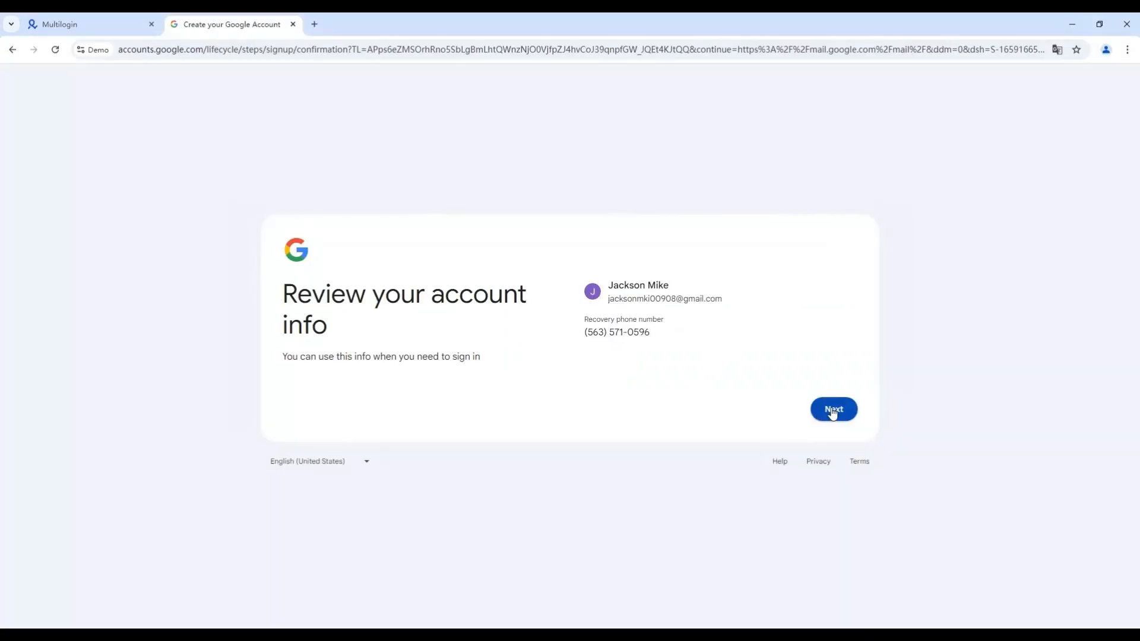
{"action": "left_click", "coordinate": [833, 409]}
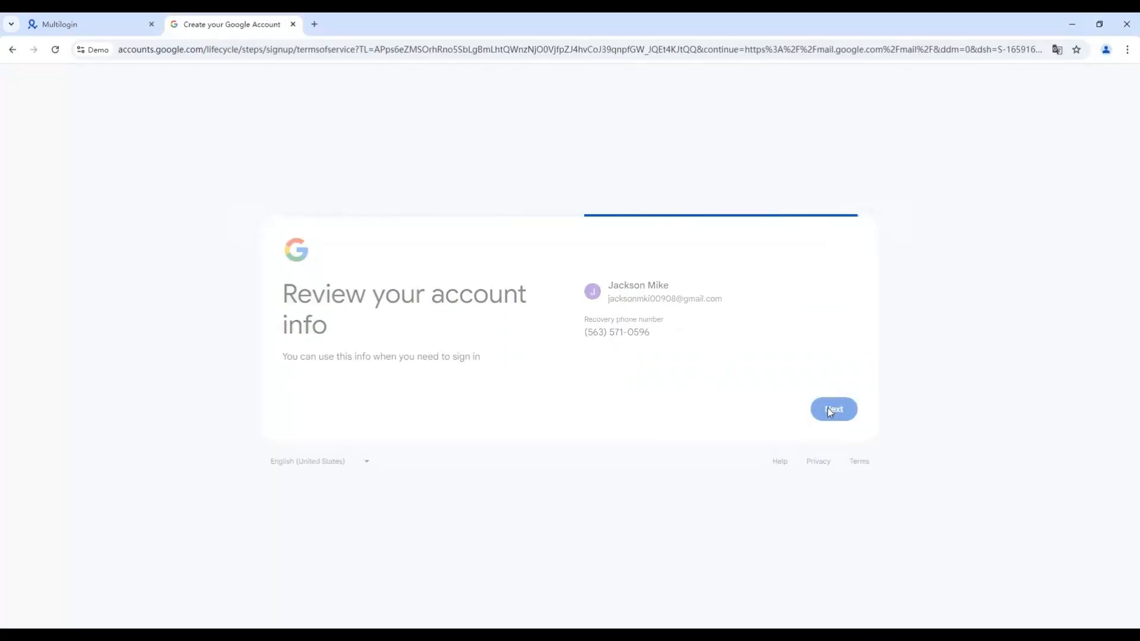
{"action": "left_click", "coordinate": [833, 408]}
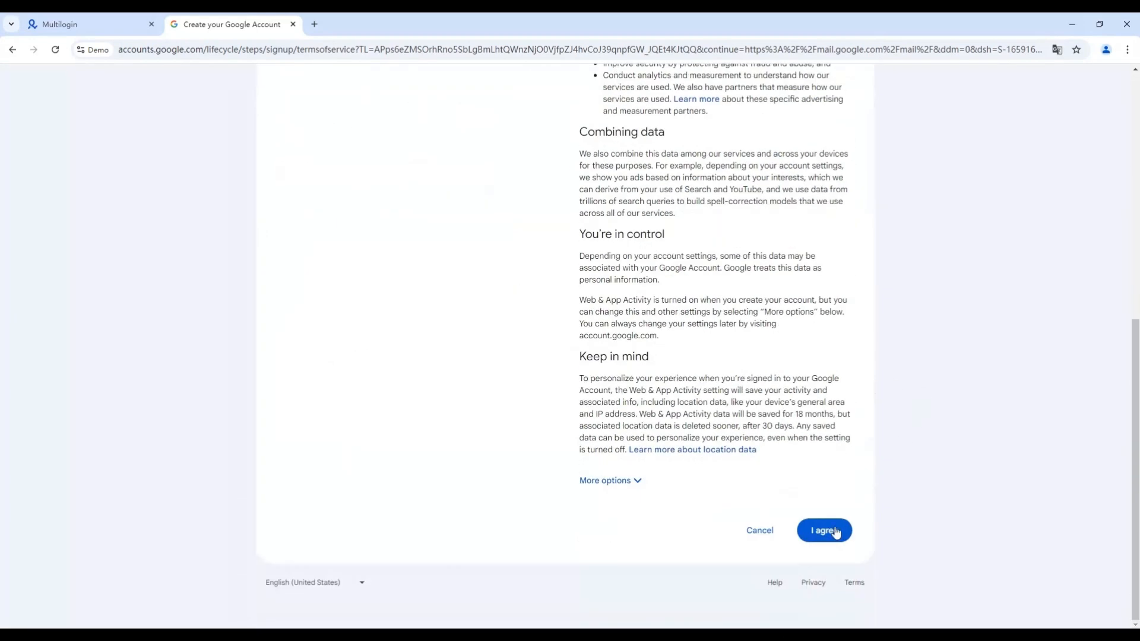
{"action": "left_click", "coordinate": [824, 530]}
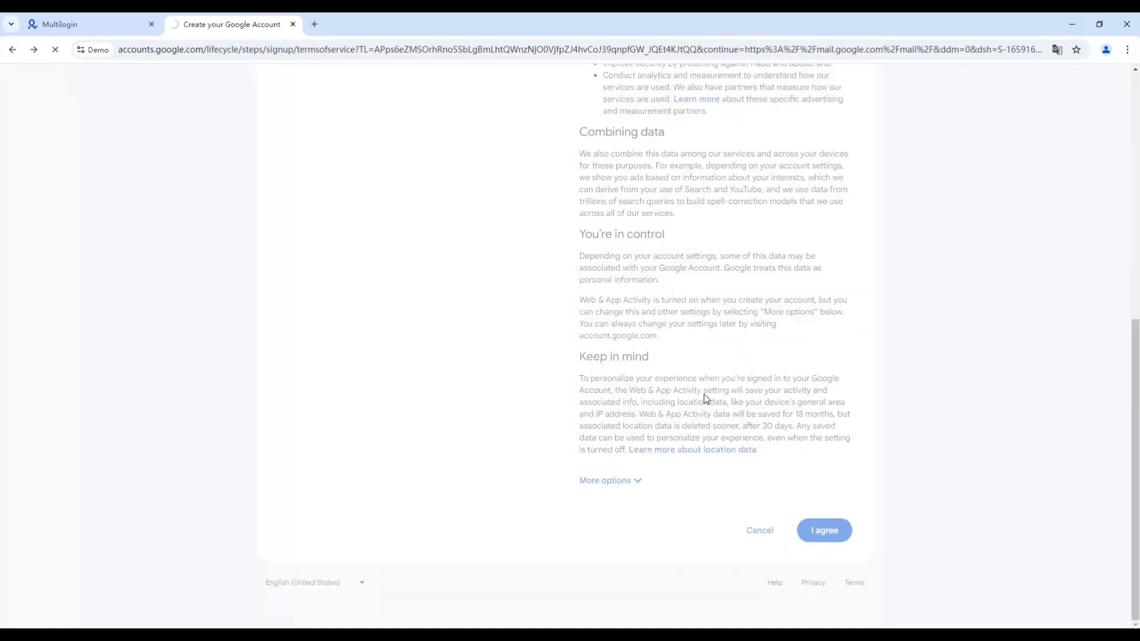
{"action": "left_click", "coordinate": [823, 530]}
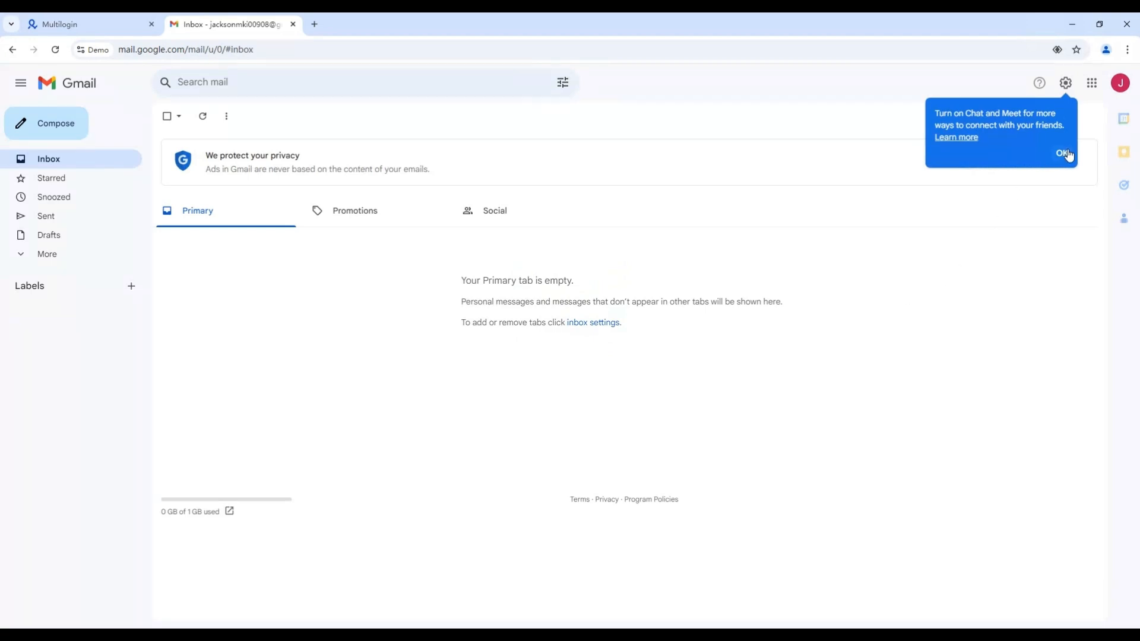
Dismiss the Chat and Meet popup in the new Gmail inbox
{"action": "left_click", "coordinate": [1063, 153]}
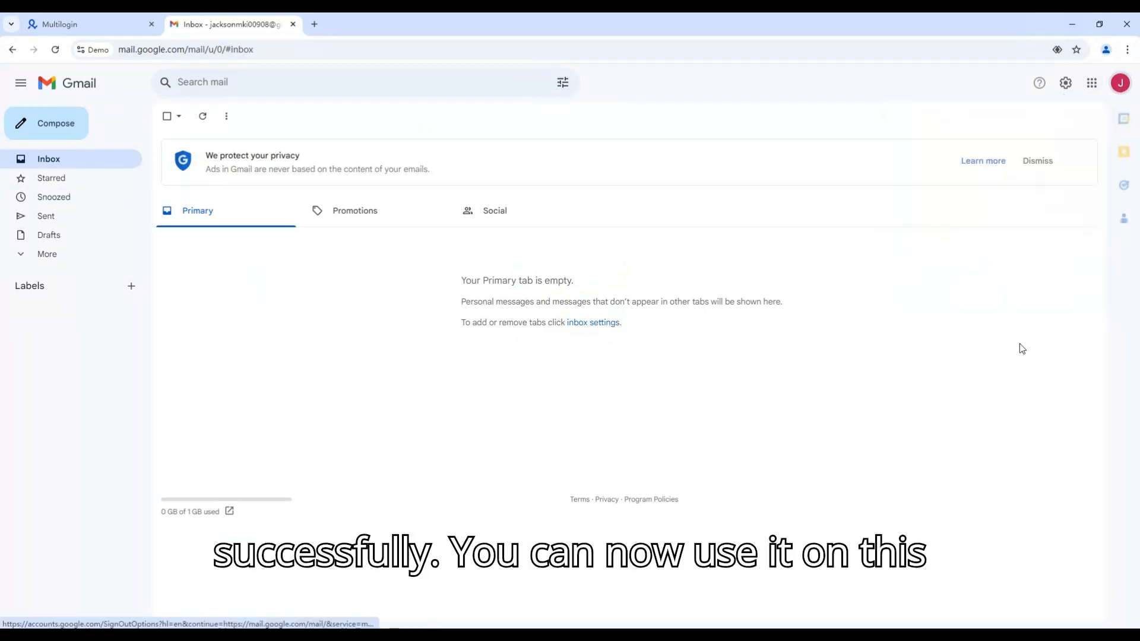
{"action": "mouse_move", "coordinate": [1120, 82]}
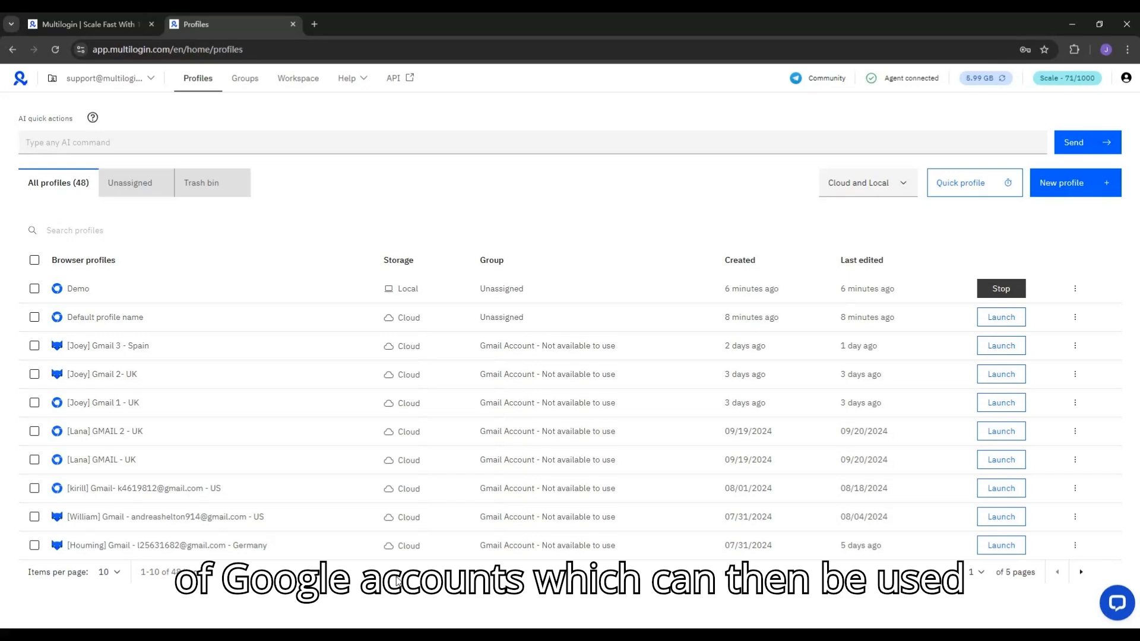
Launch another browser profile from the Multilogin Profiles list
{"action": "left_click", "coordinate": [1000, 317]}
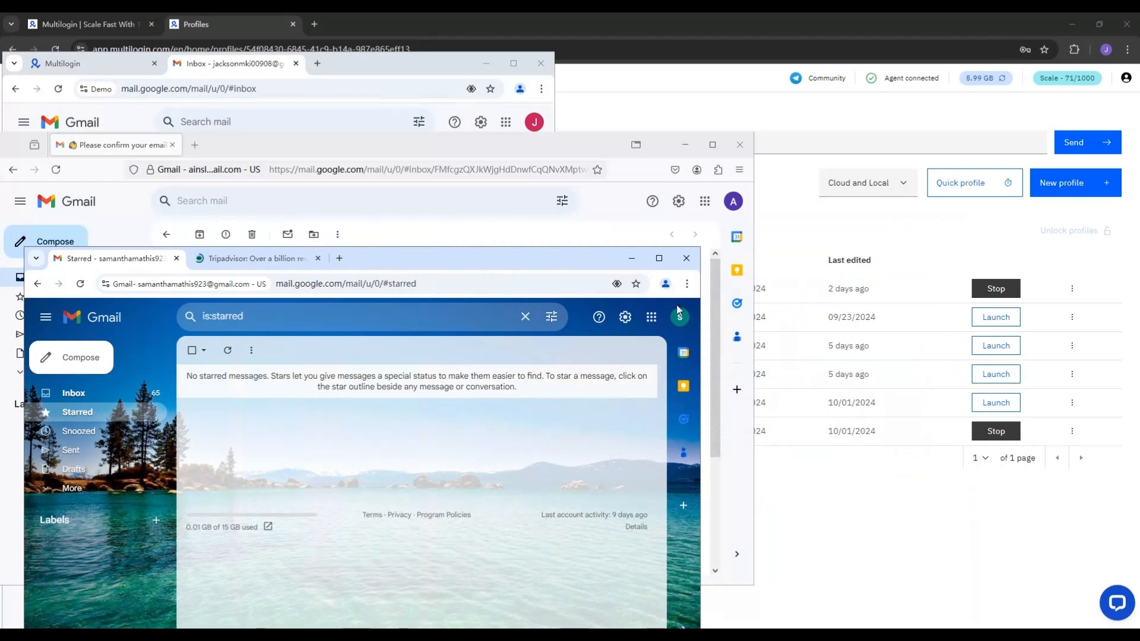
{"action": "mouse_move", "coordinate": [823, 508]}
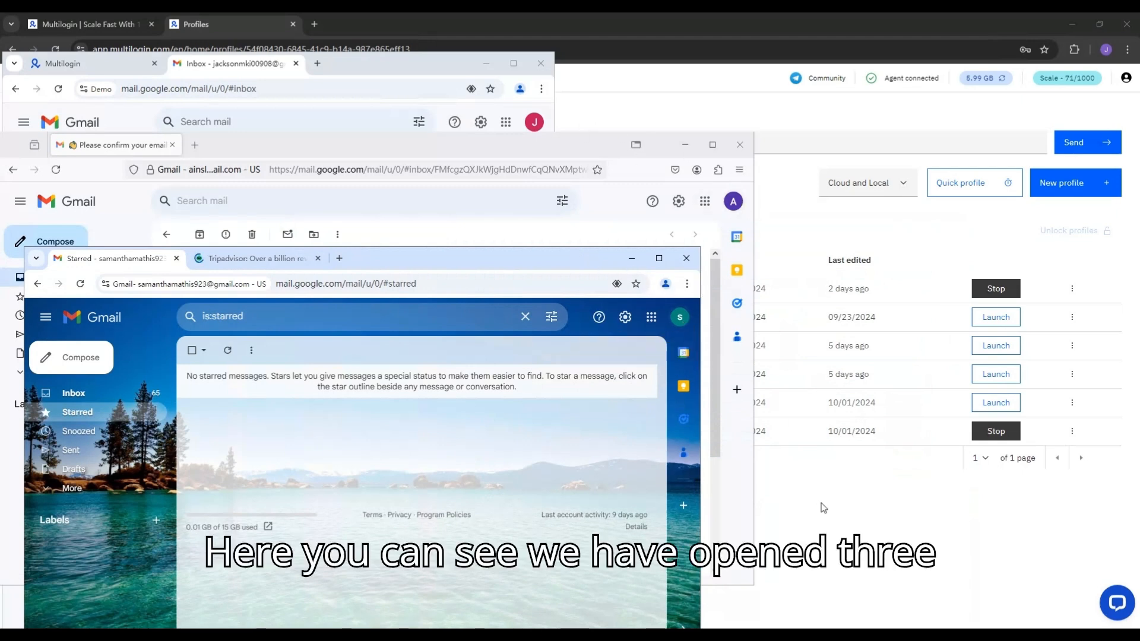